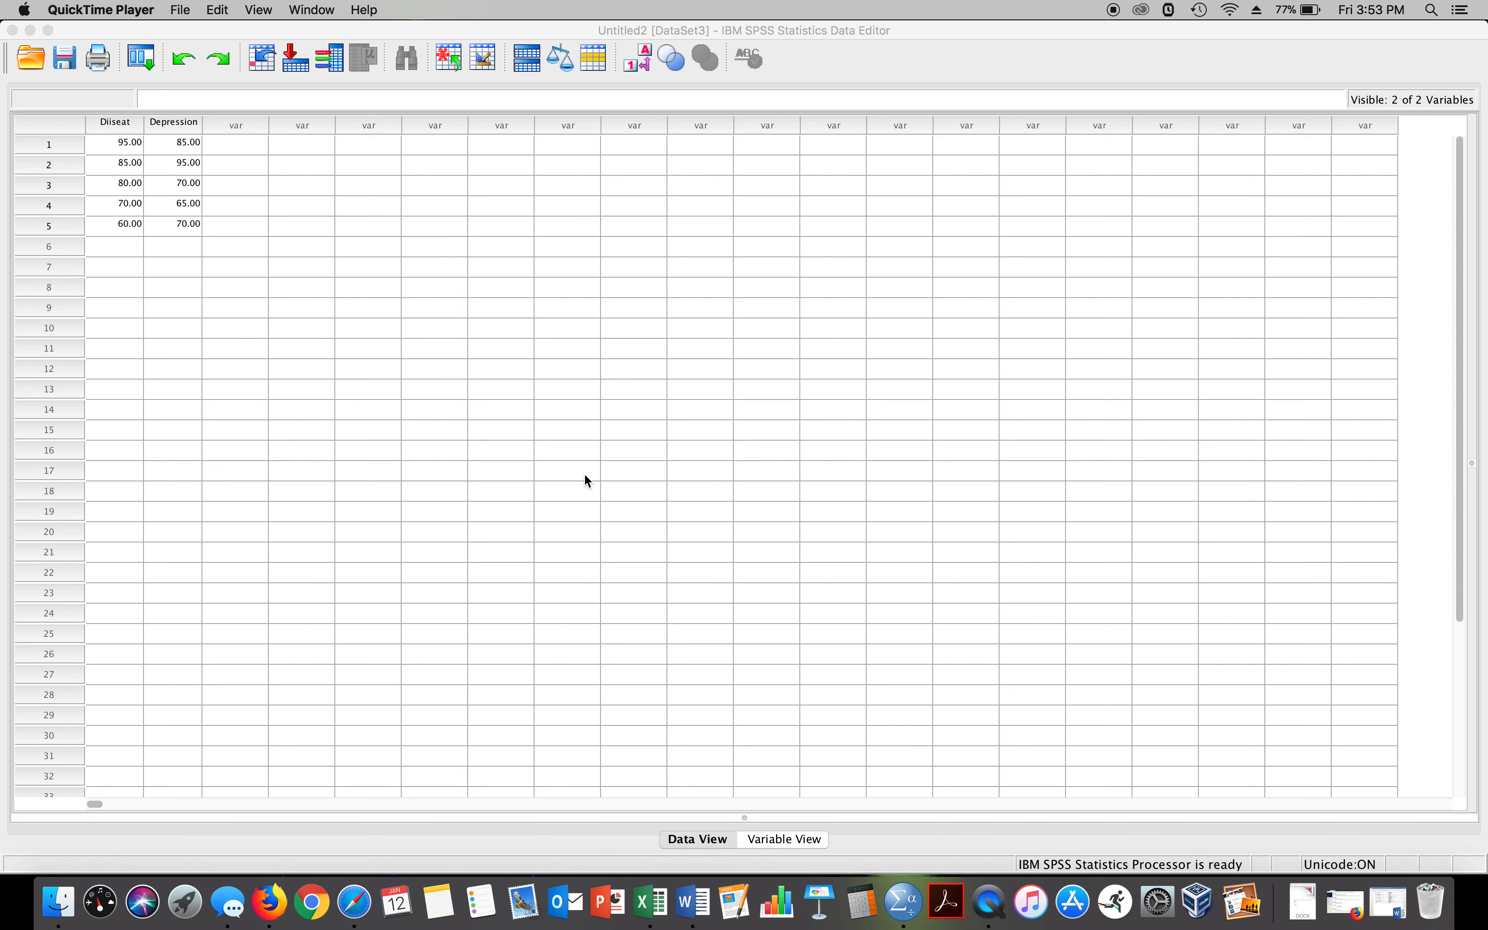
mouse_move(105, 208)
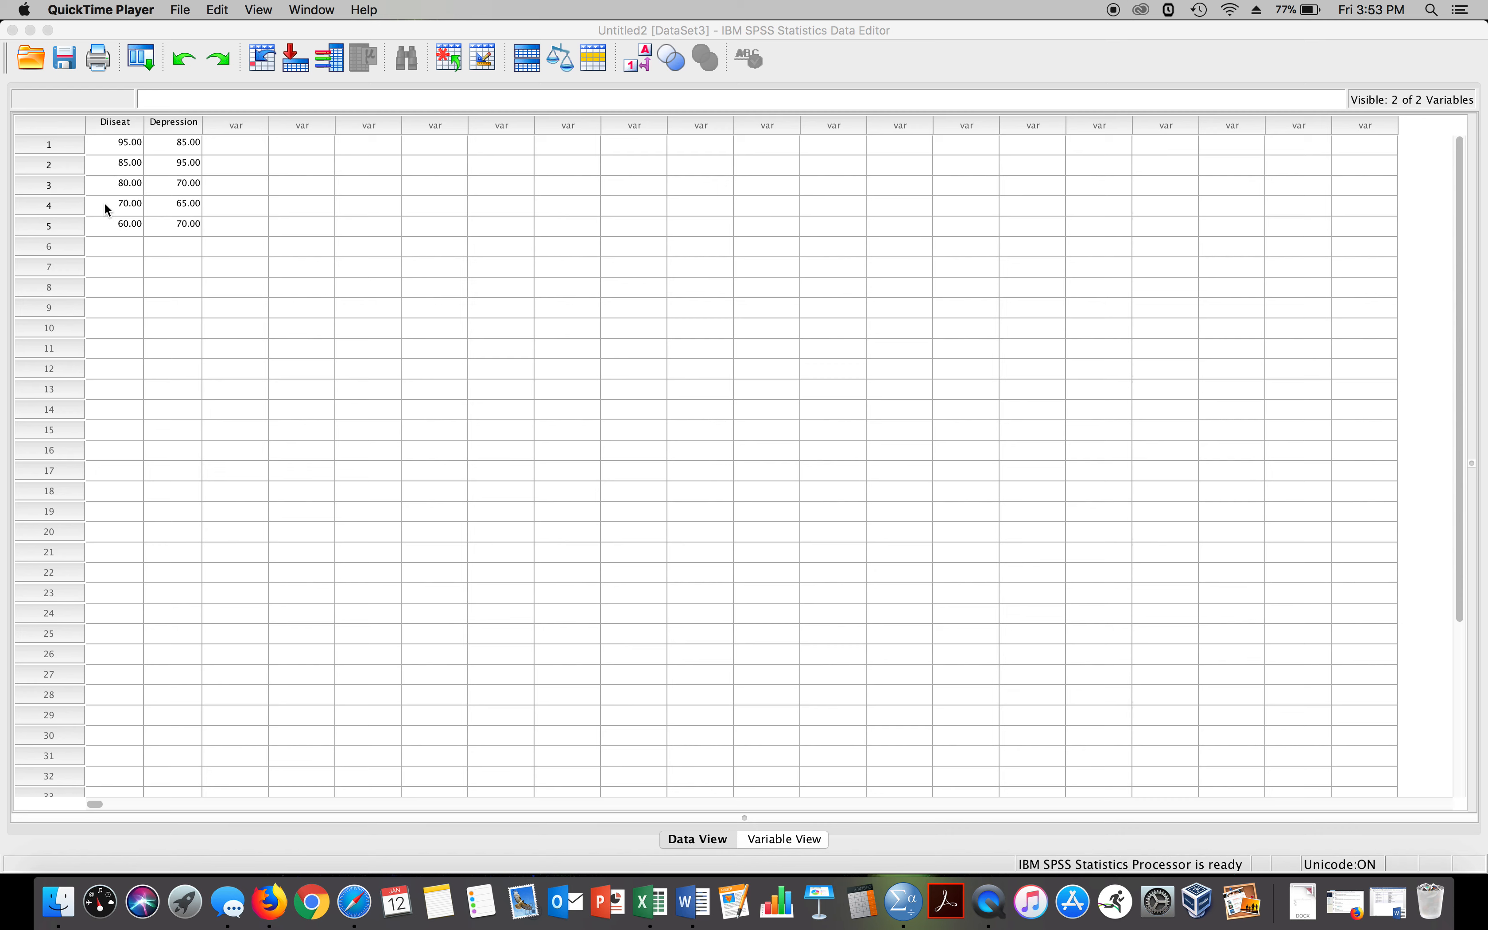
mouse_move(133, 236)
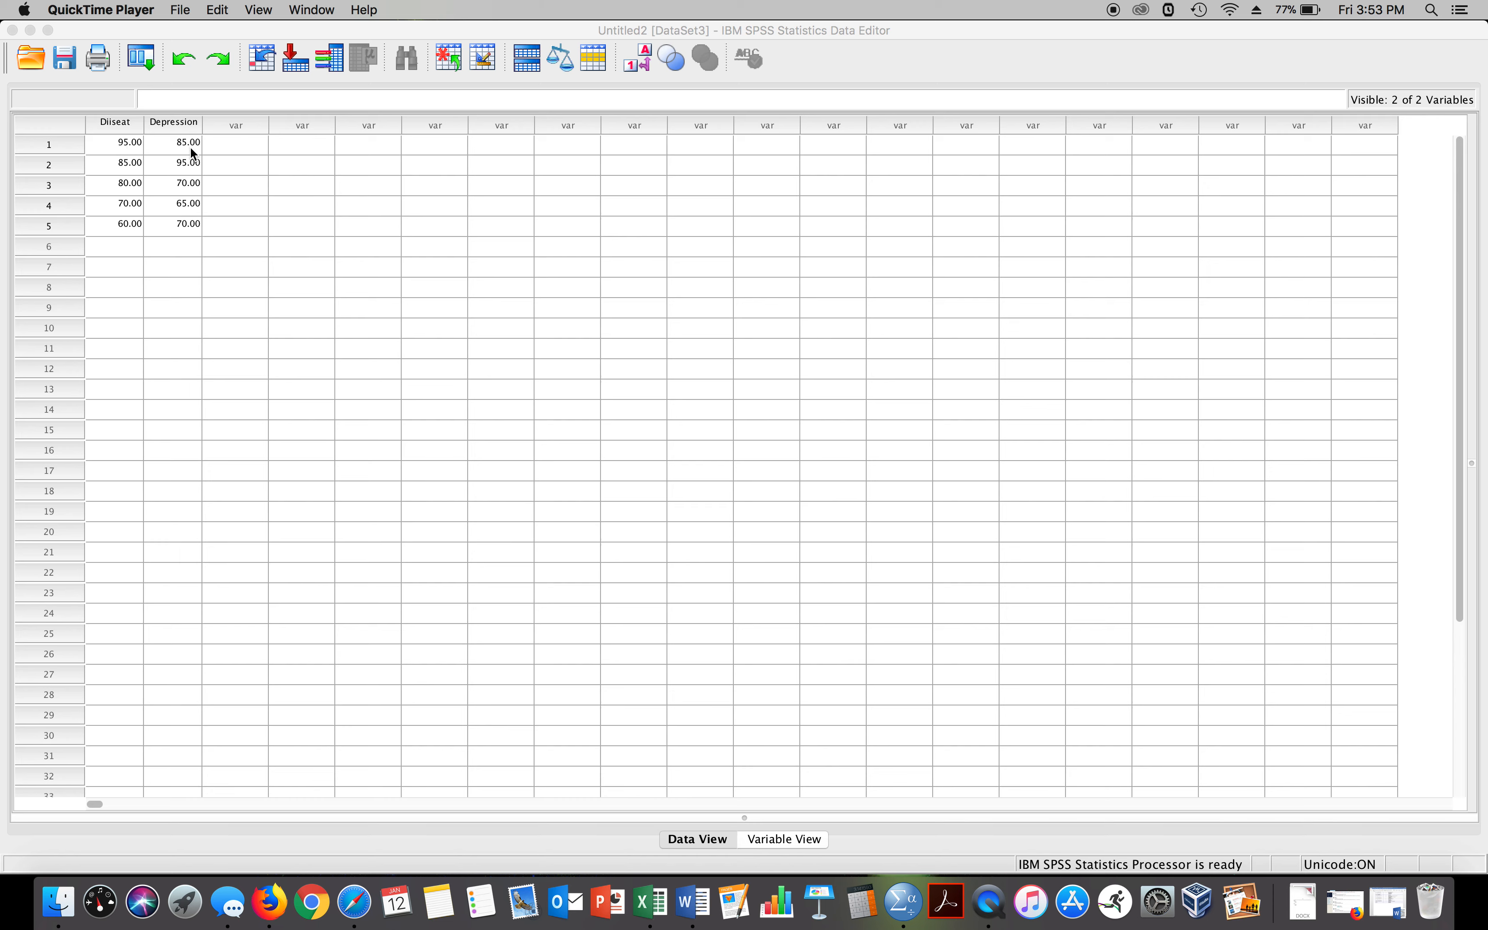
mouse_move(190, 242)
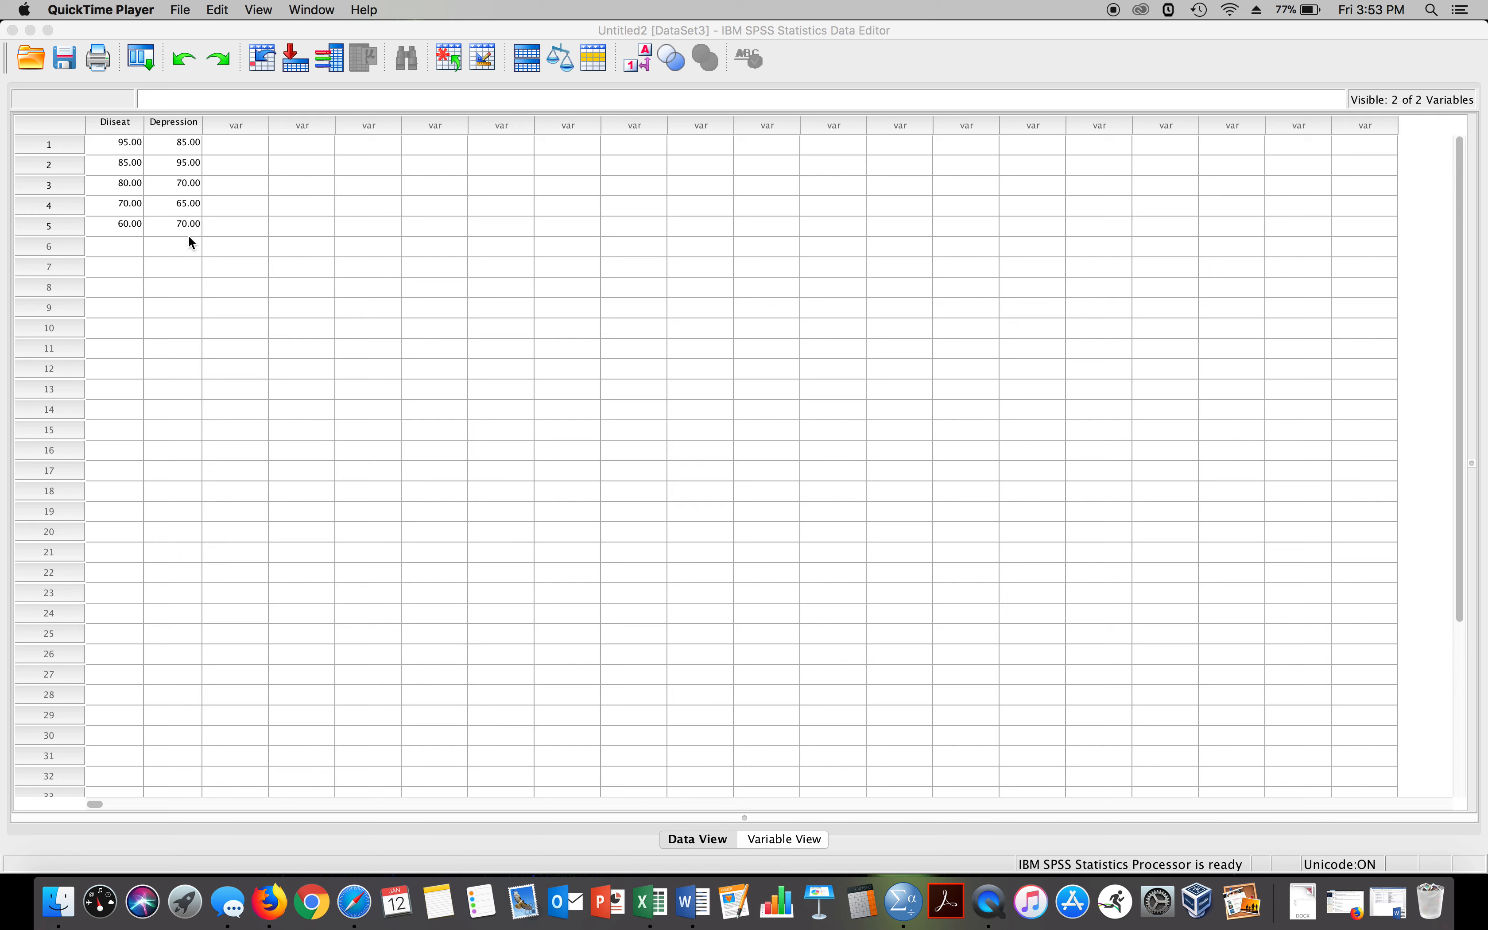
mouse_move(191, 28)
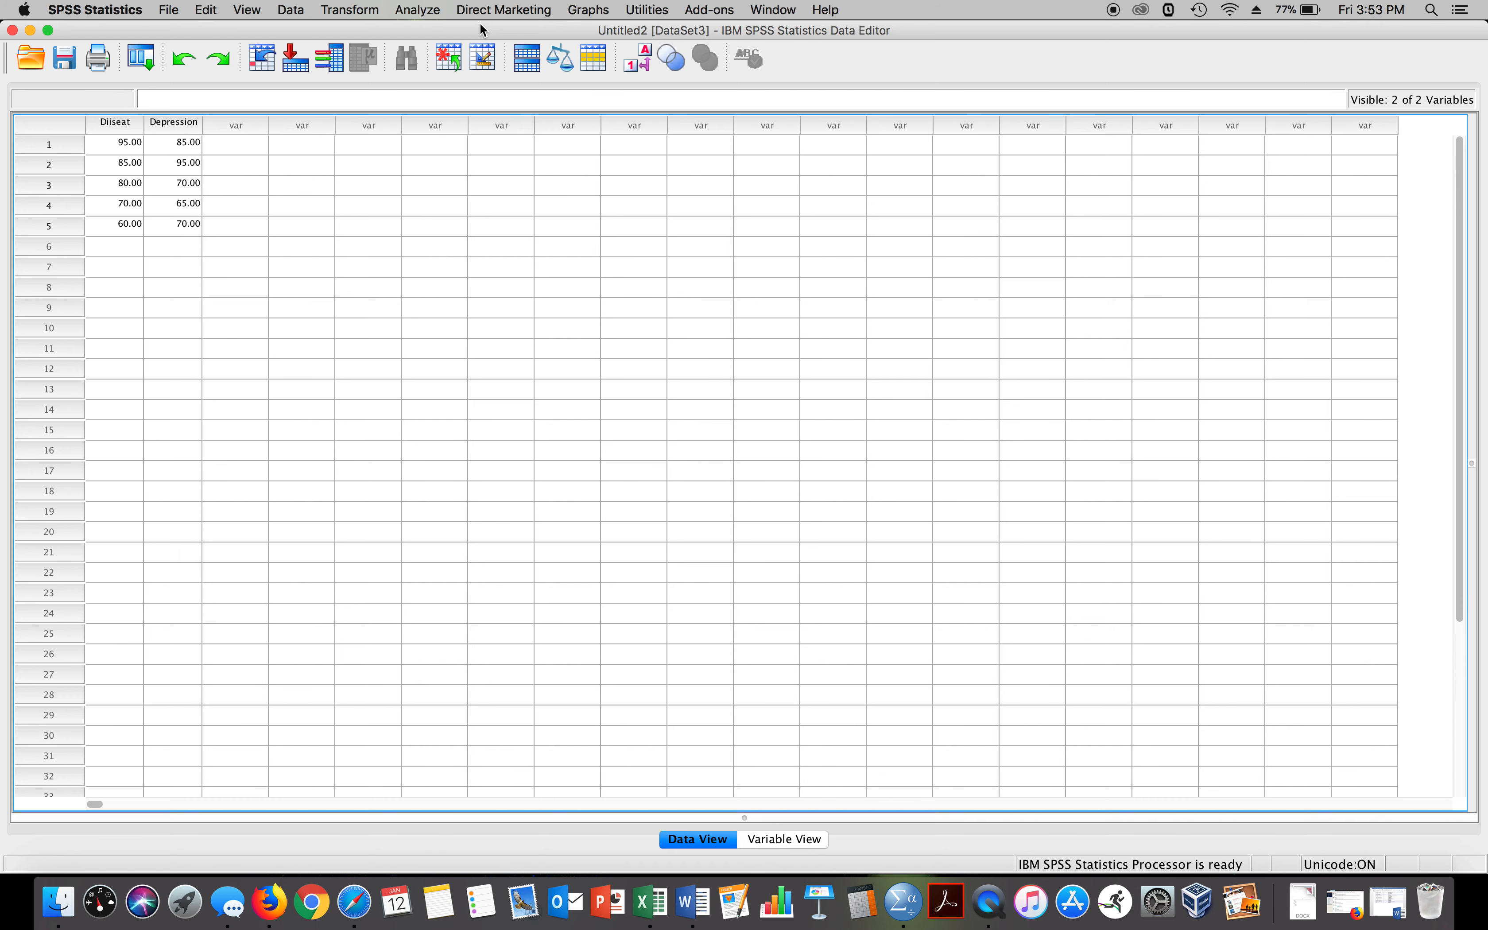
Step: Start a linear regression with Diiseat as independent and Depression as dependent
left_click(417, 9)
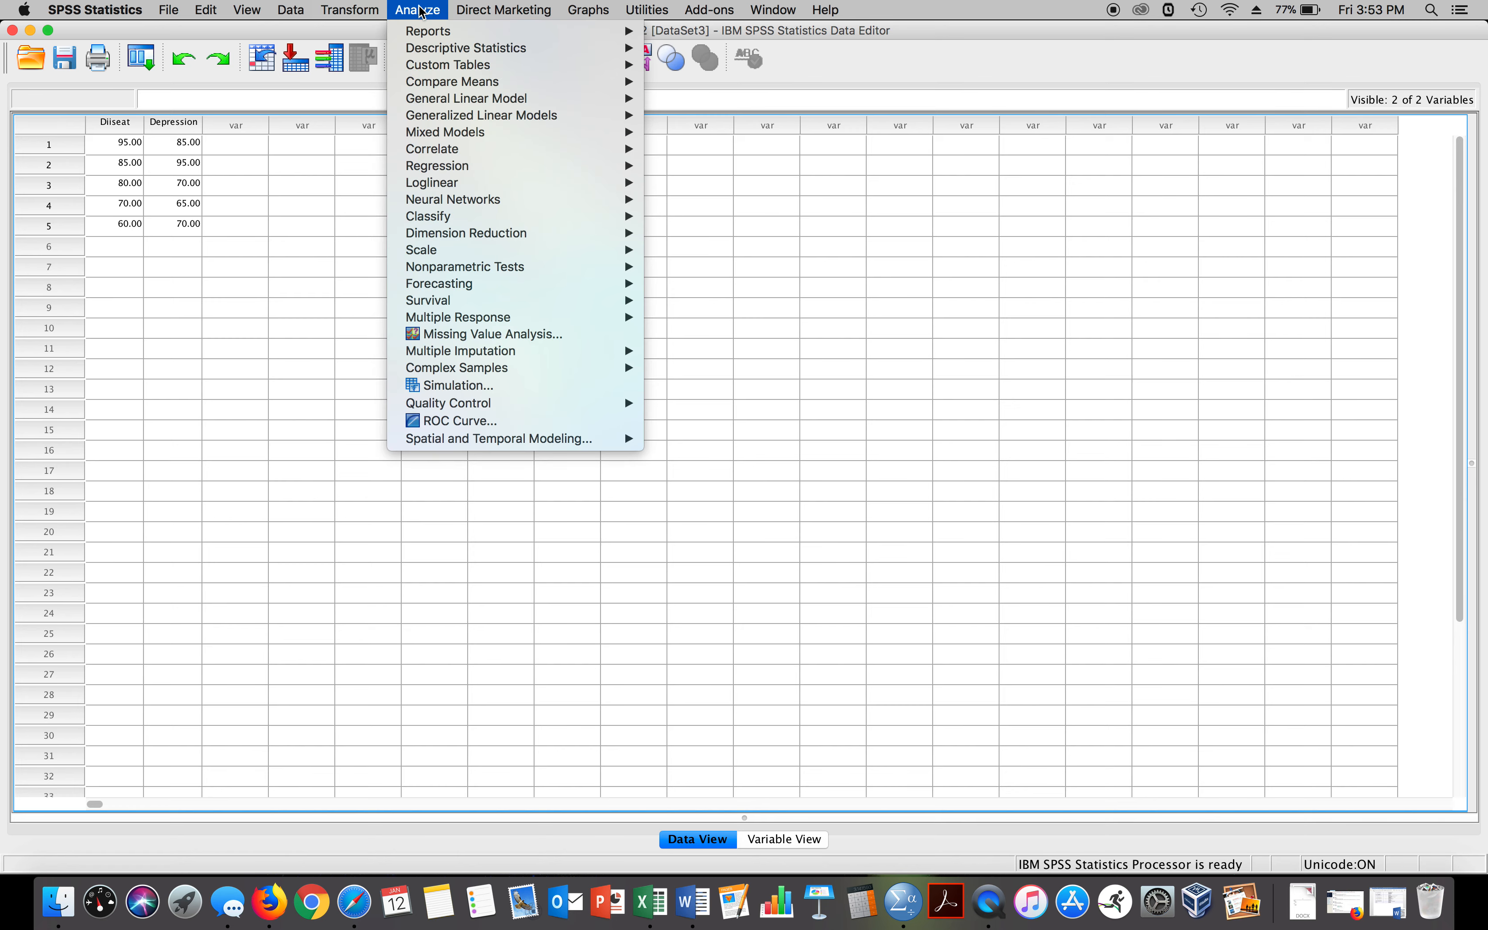
mouse_move(437, 167)
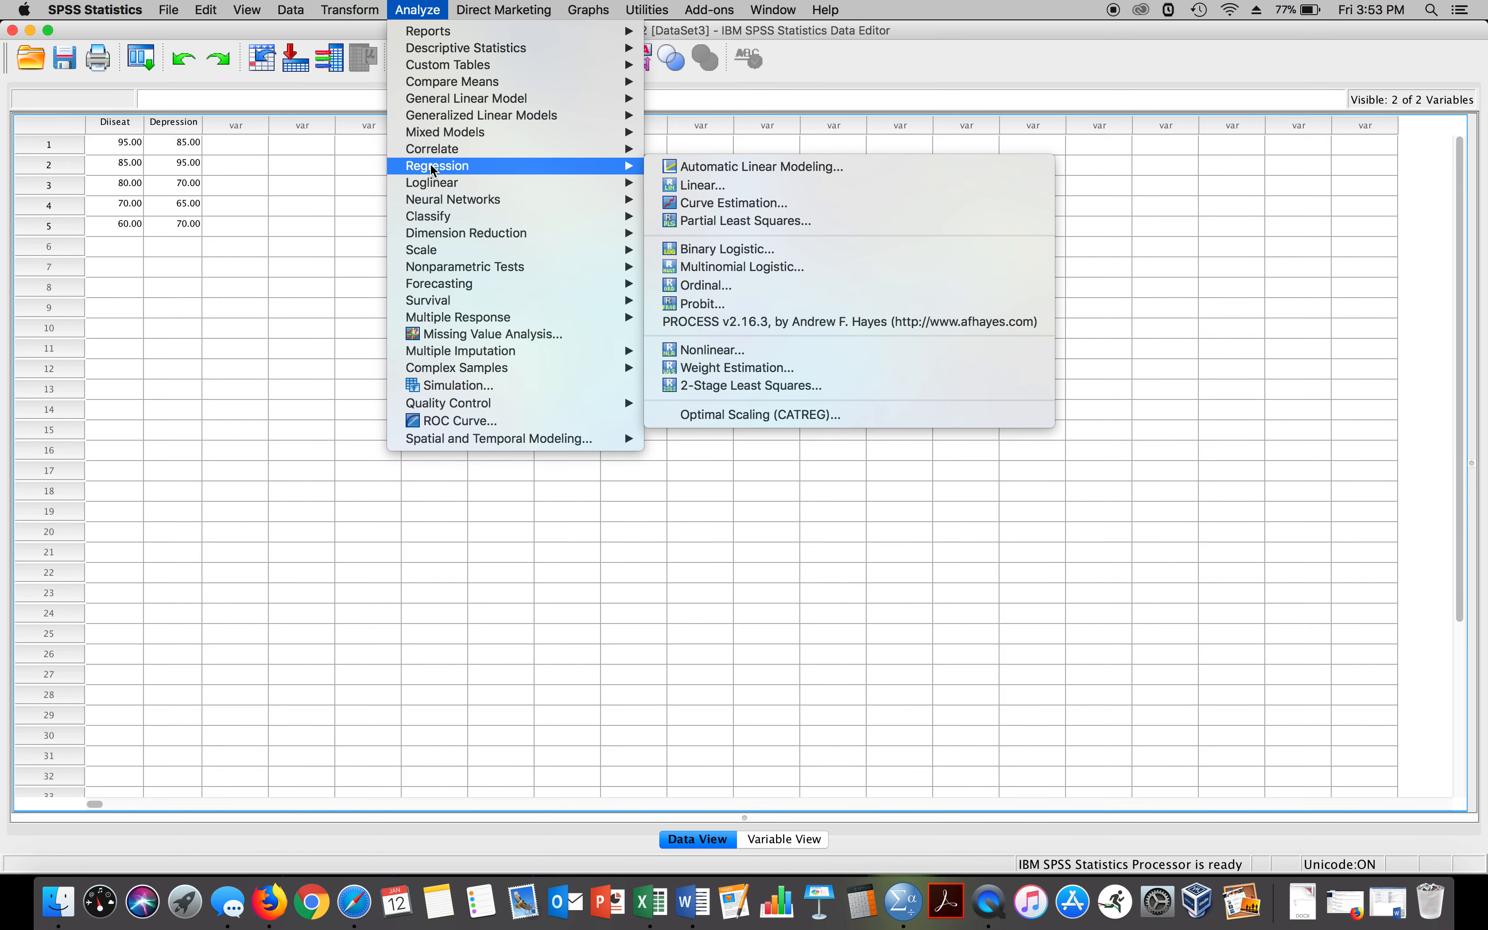
mouse_move(701, 185)
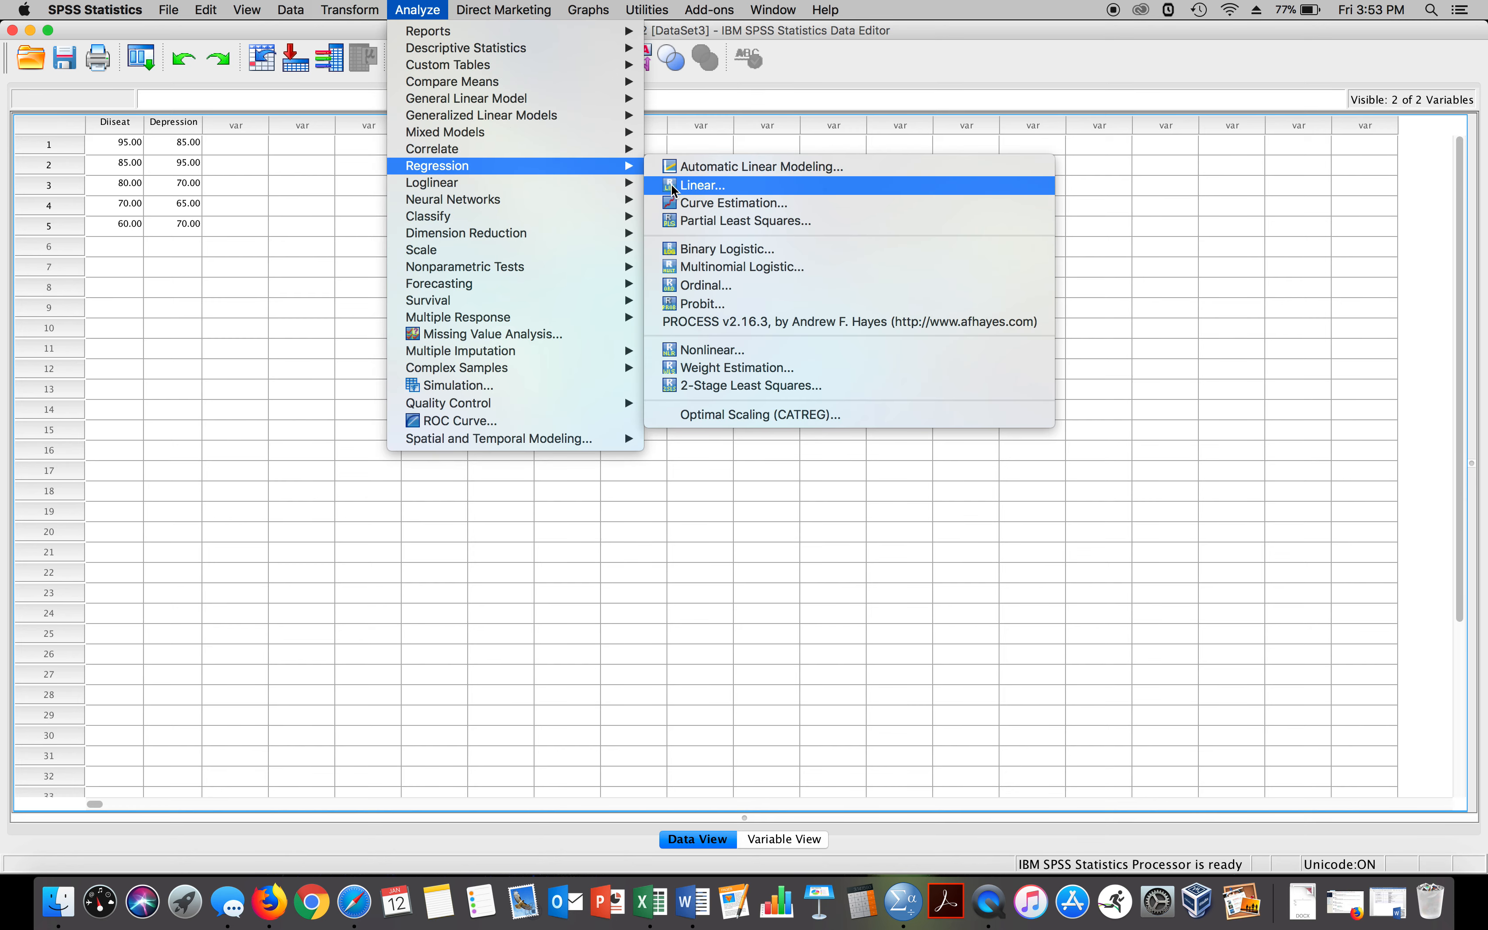
left_click(704, 185)
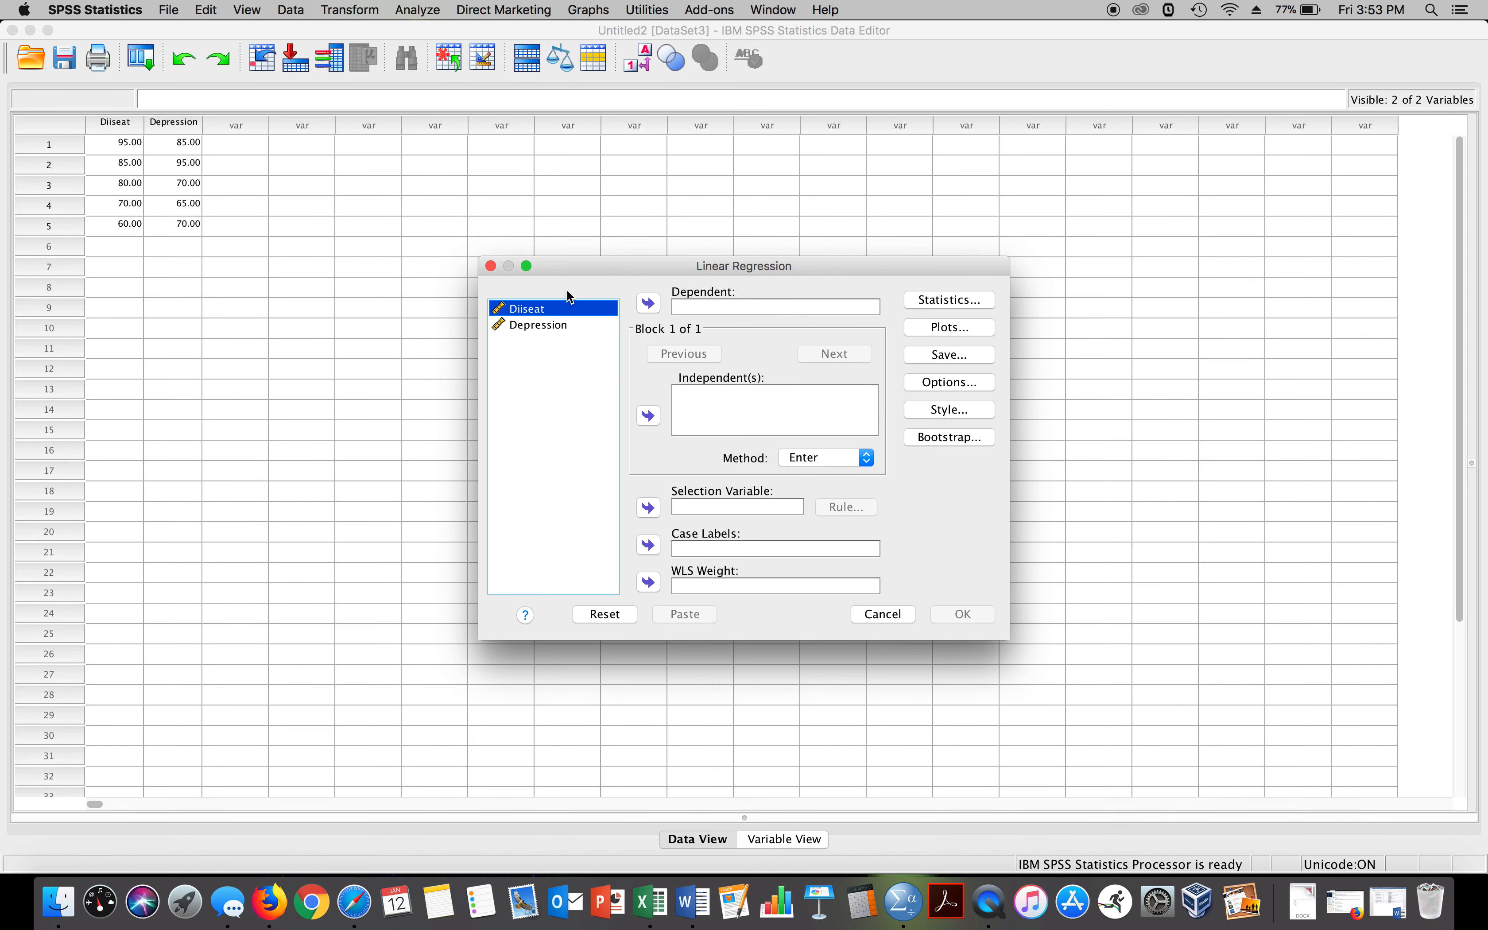
mouse_move(648, 417)
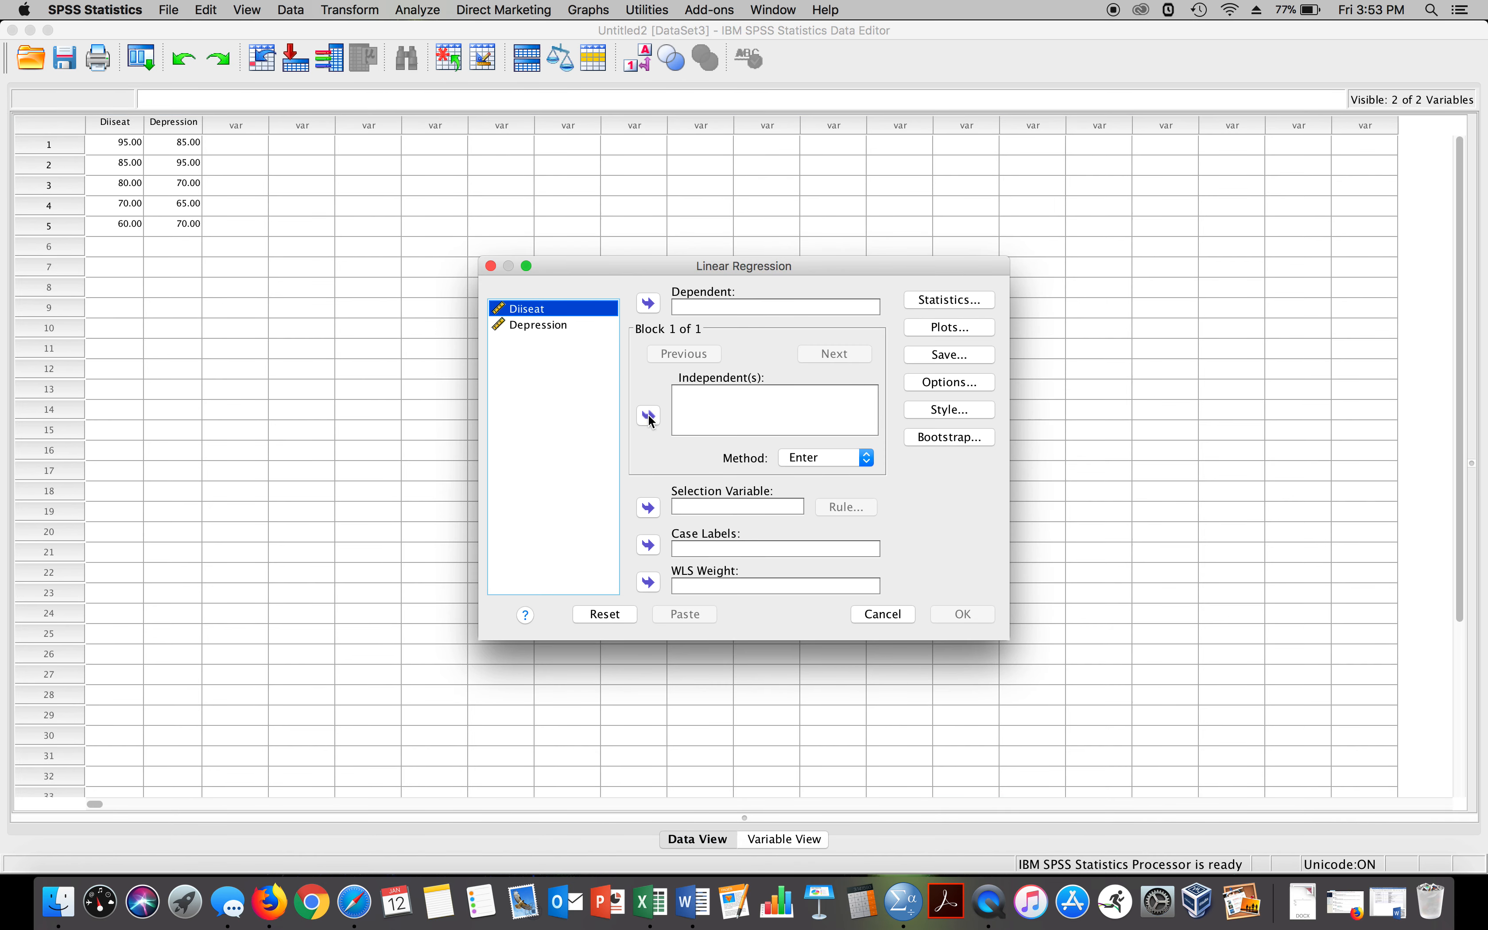
left_click(649, 416)
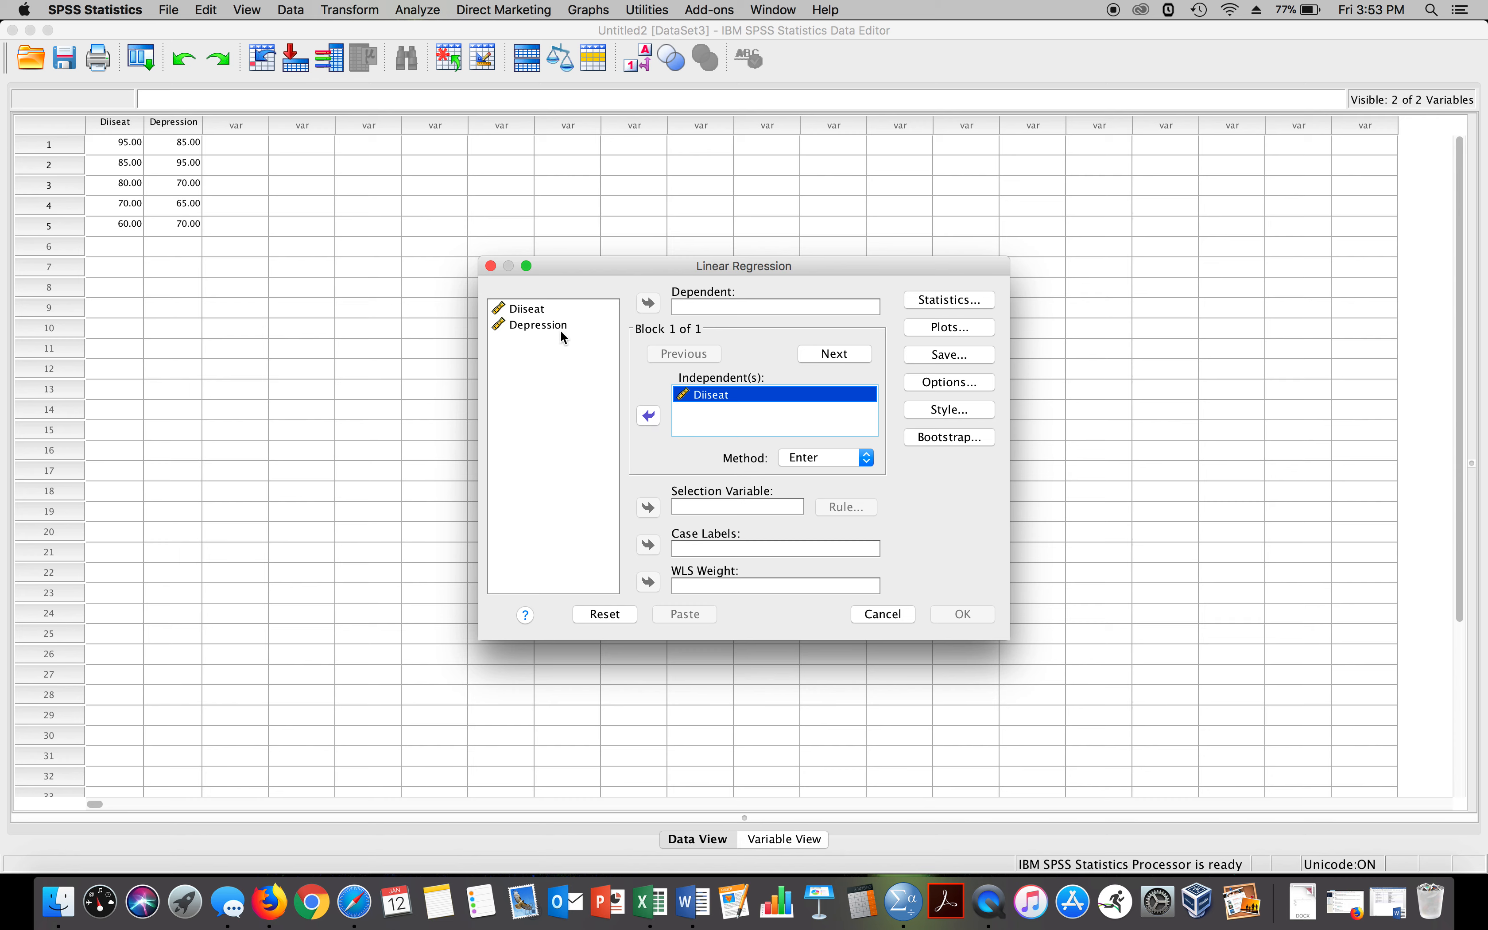
left_click(647, 302)
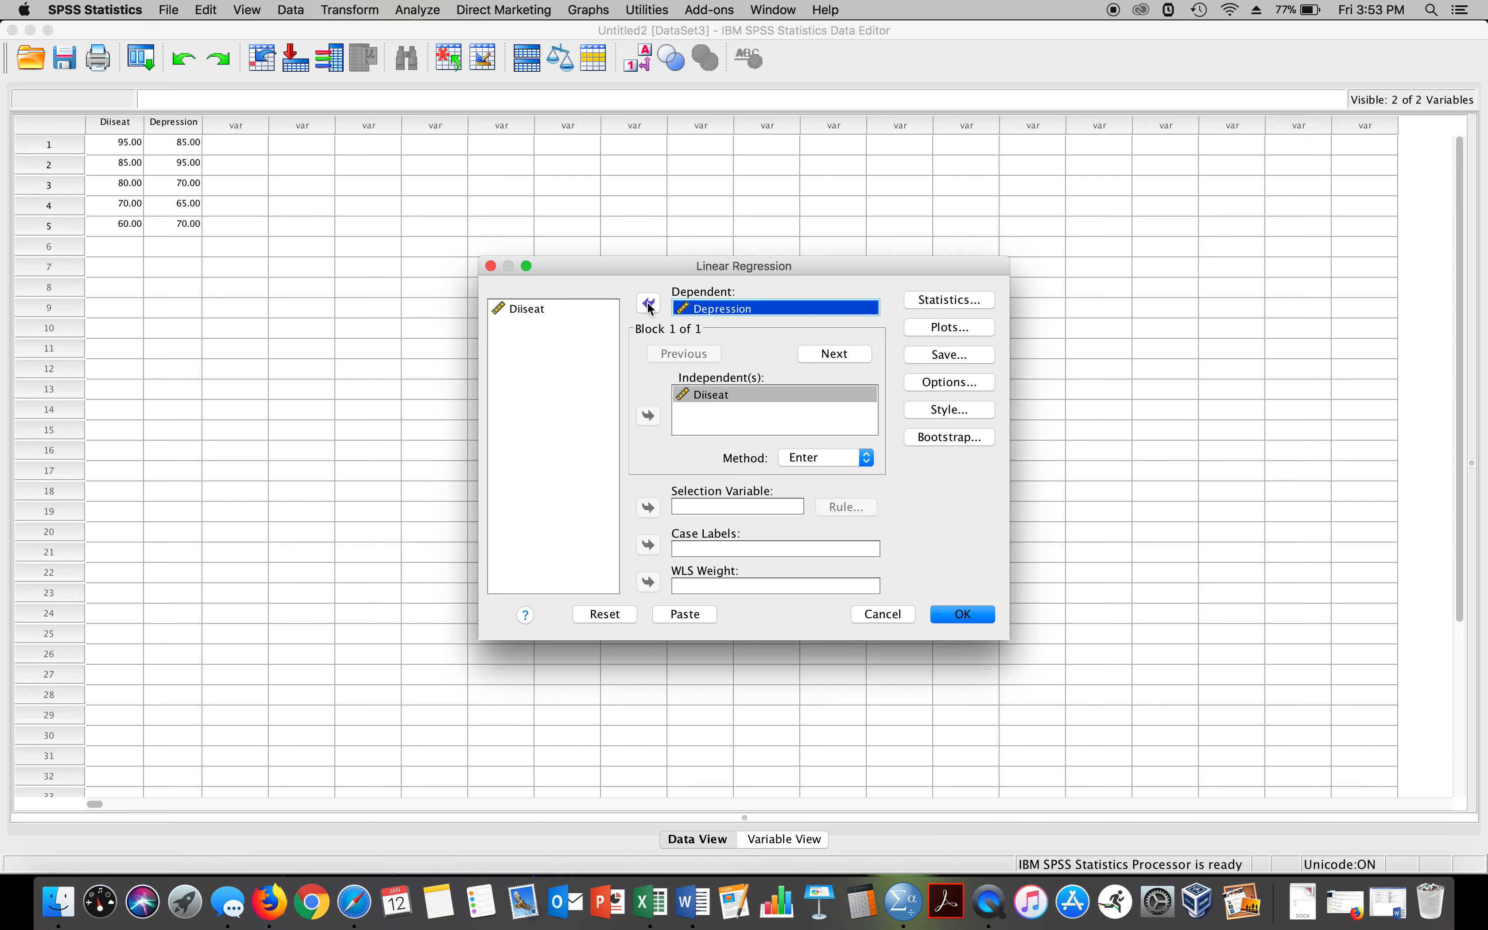
mouse_move(945, 314)
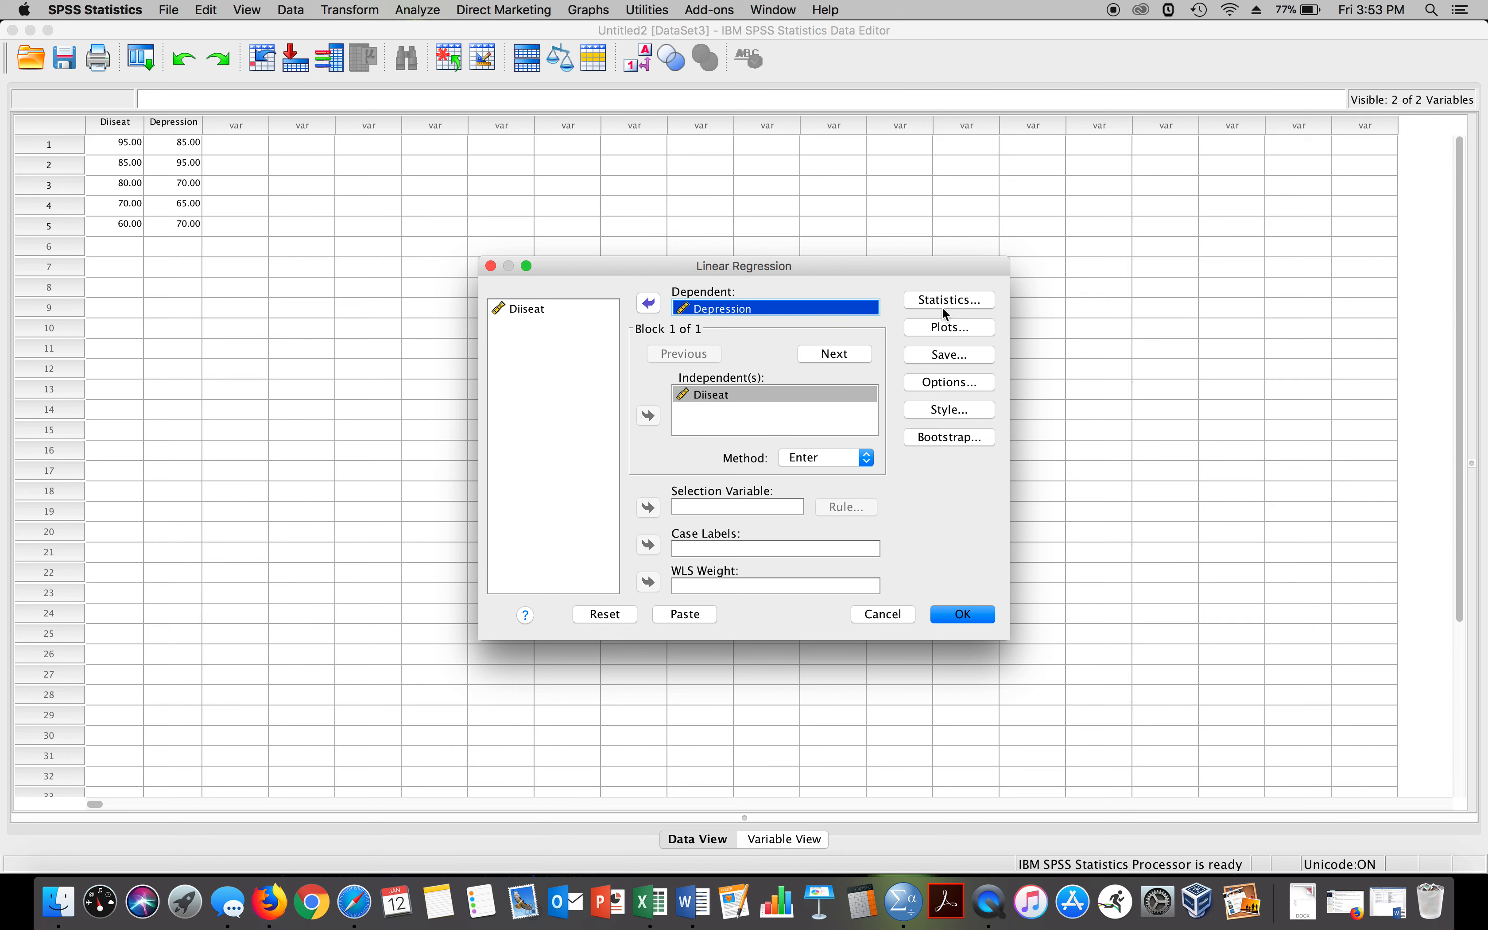
Step: Add Descriptives to the regression statistics and confirm
left_click(948, 299)
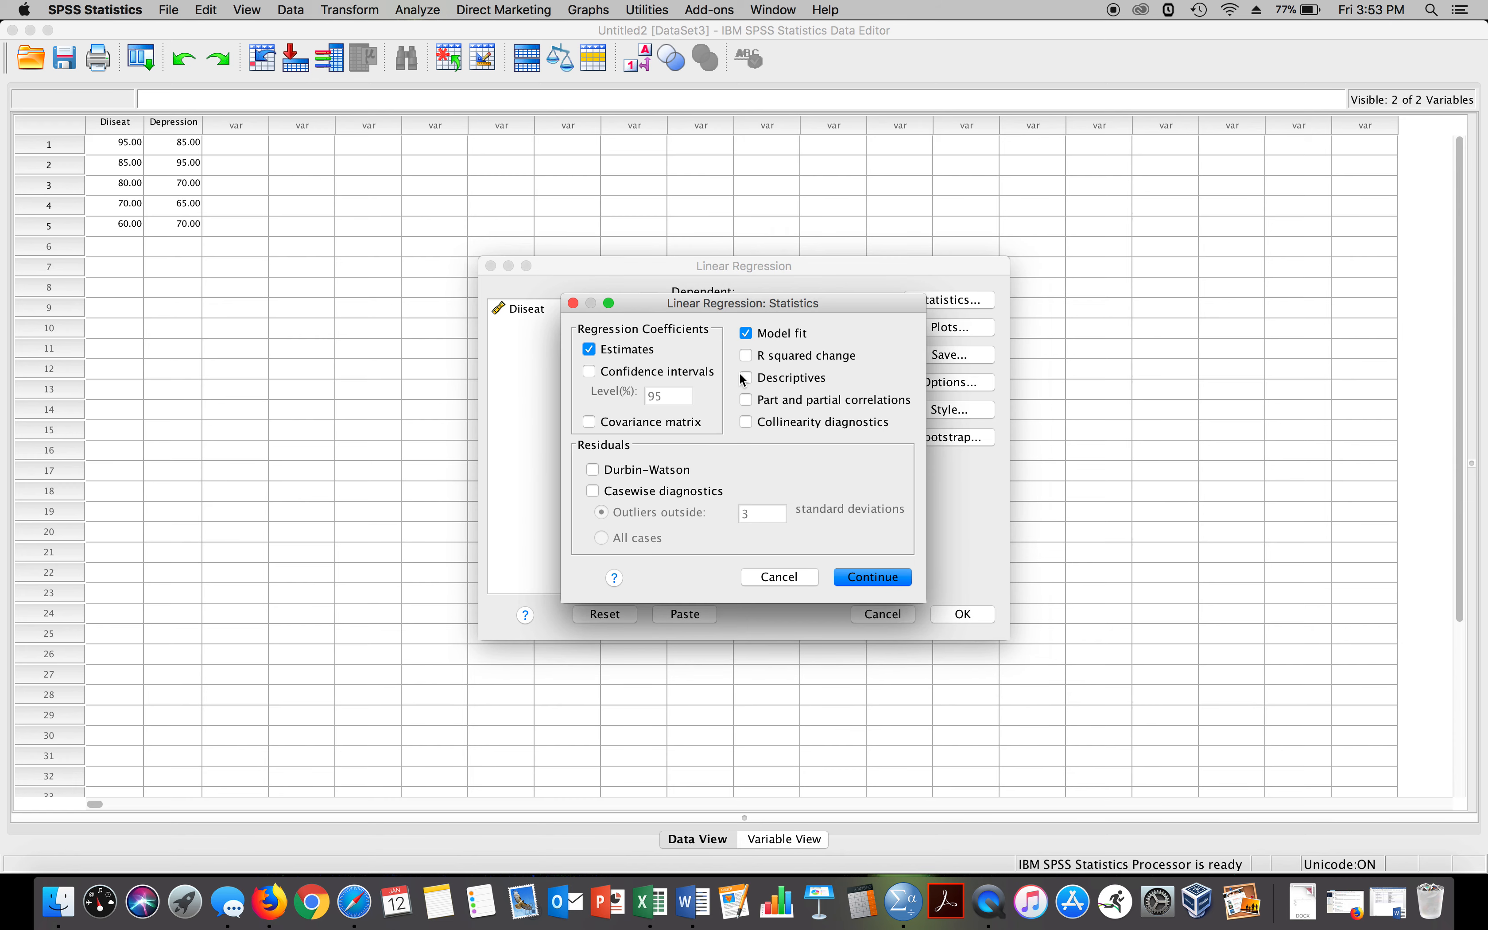
left_click(746, 377)
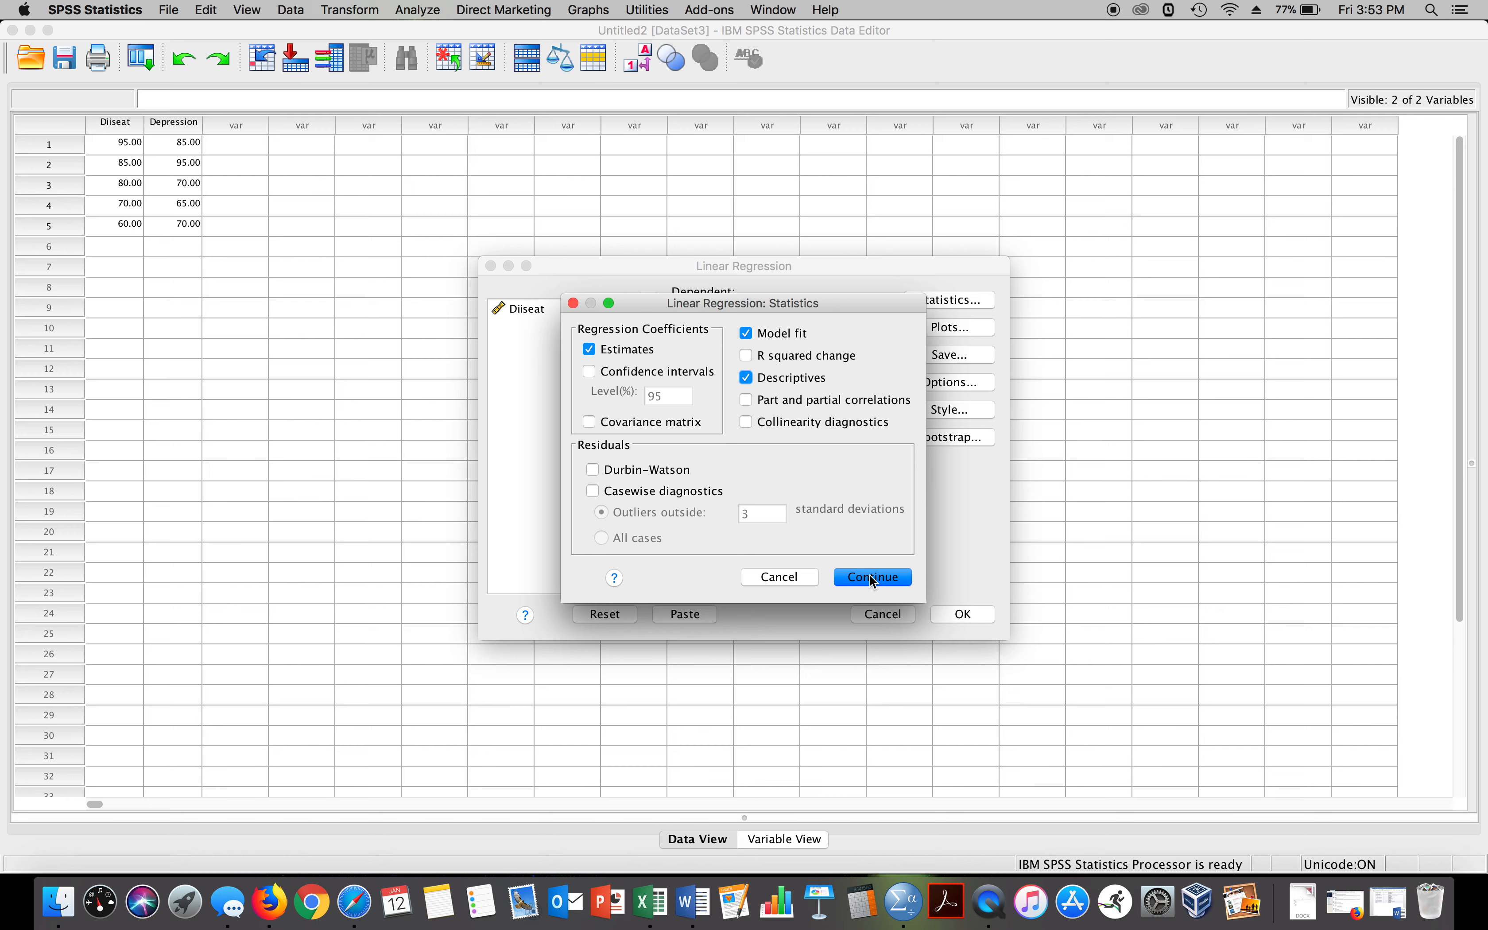
left_click(870, 577)
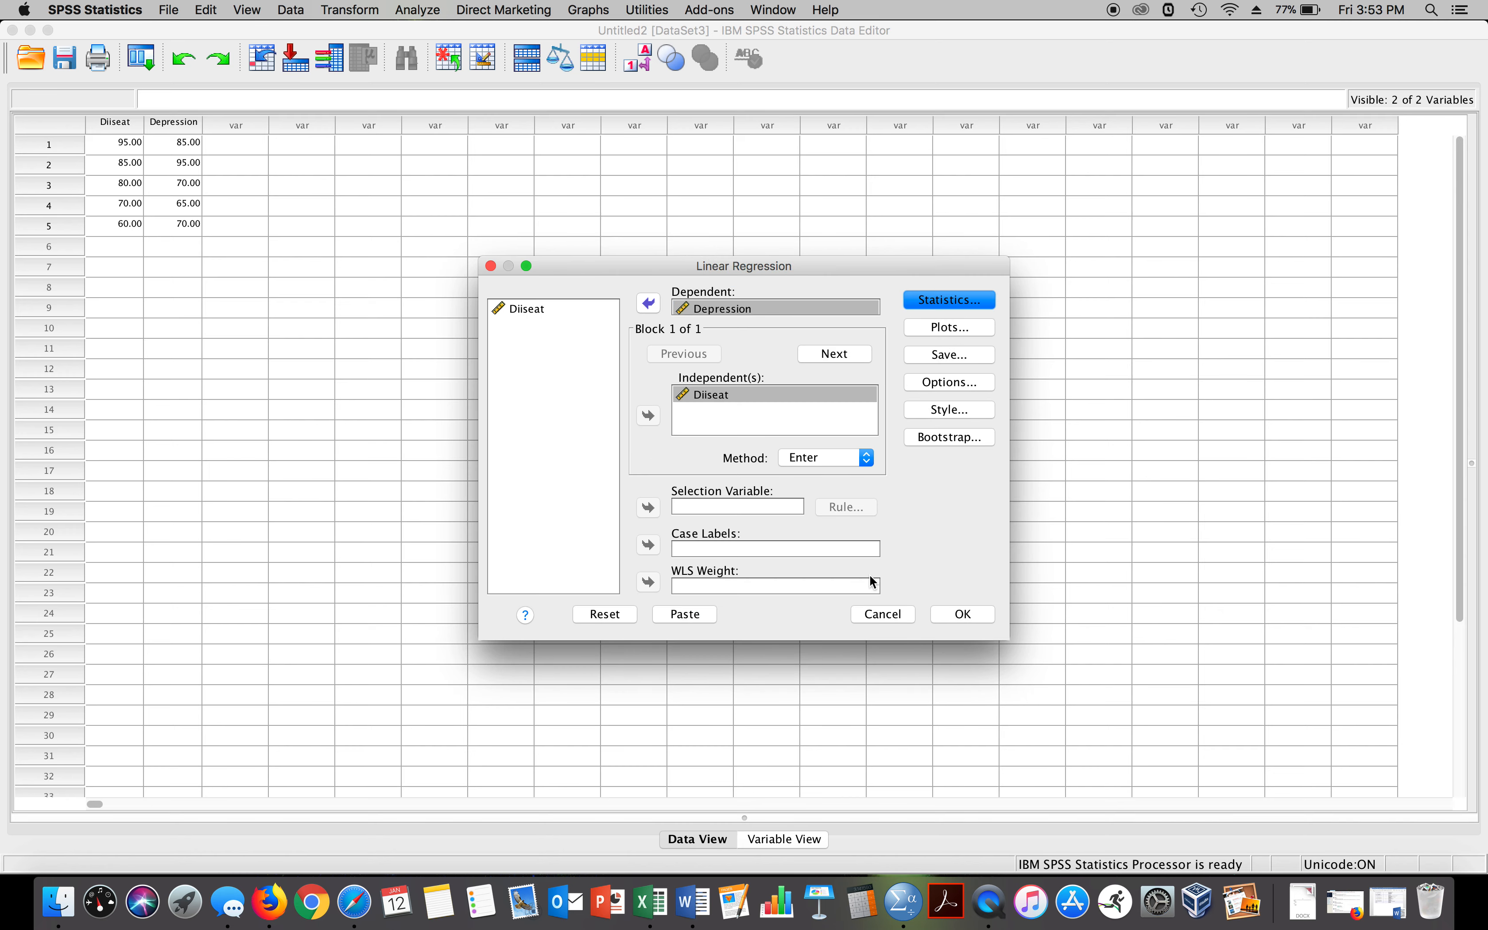
Step: Request a residual histogram, normal probability plot and a scatterplot of *ZRESID against *ZPRED
left_click(947, 327)
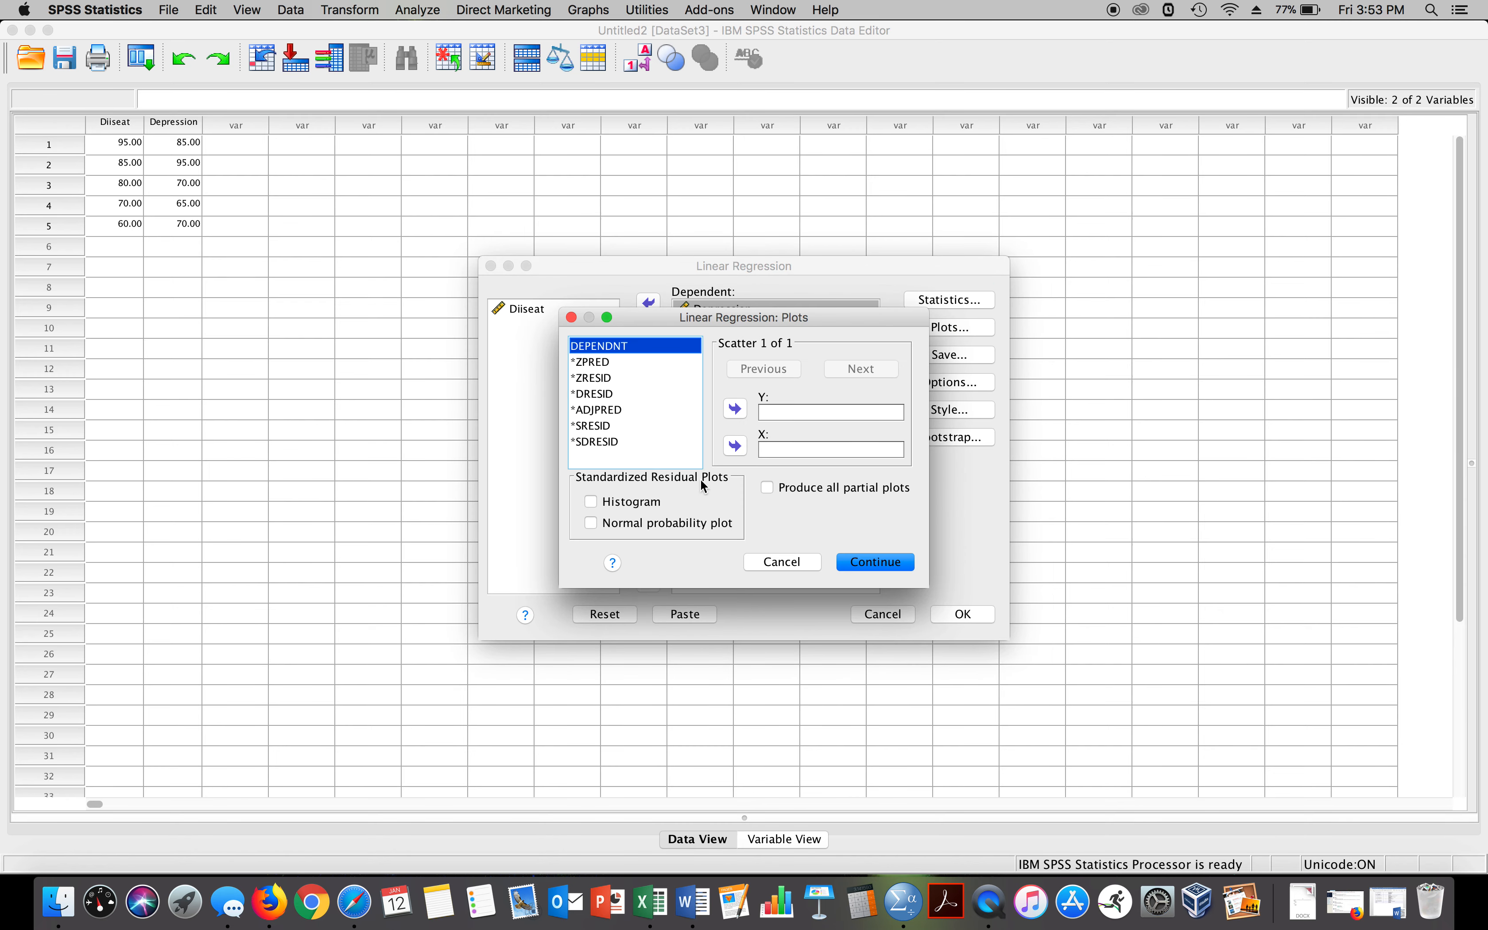
left_click(589, 502)
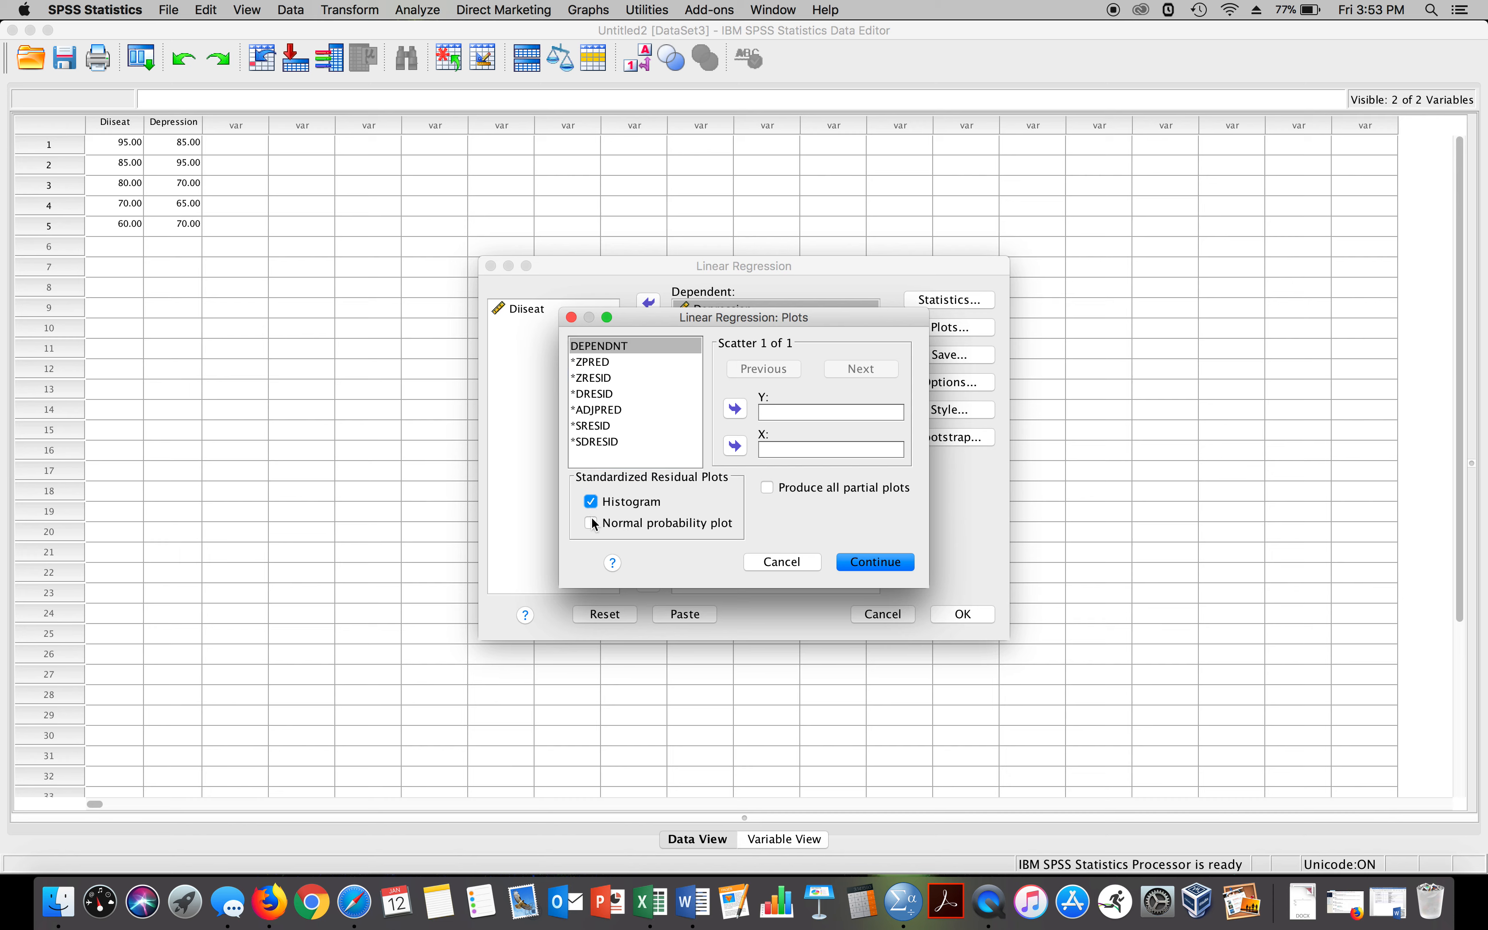
left_click(592, 523)
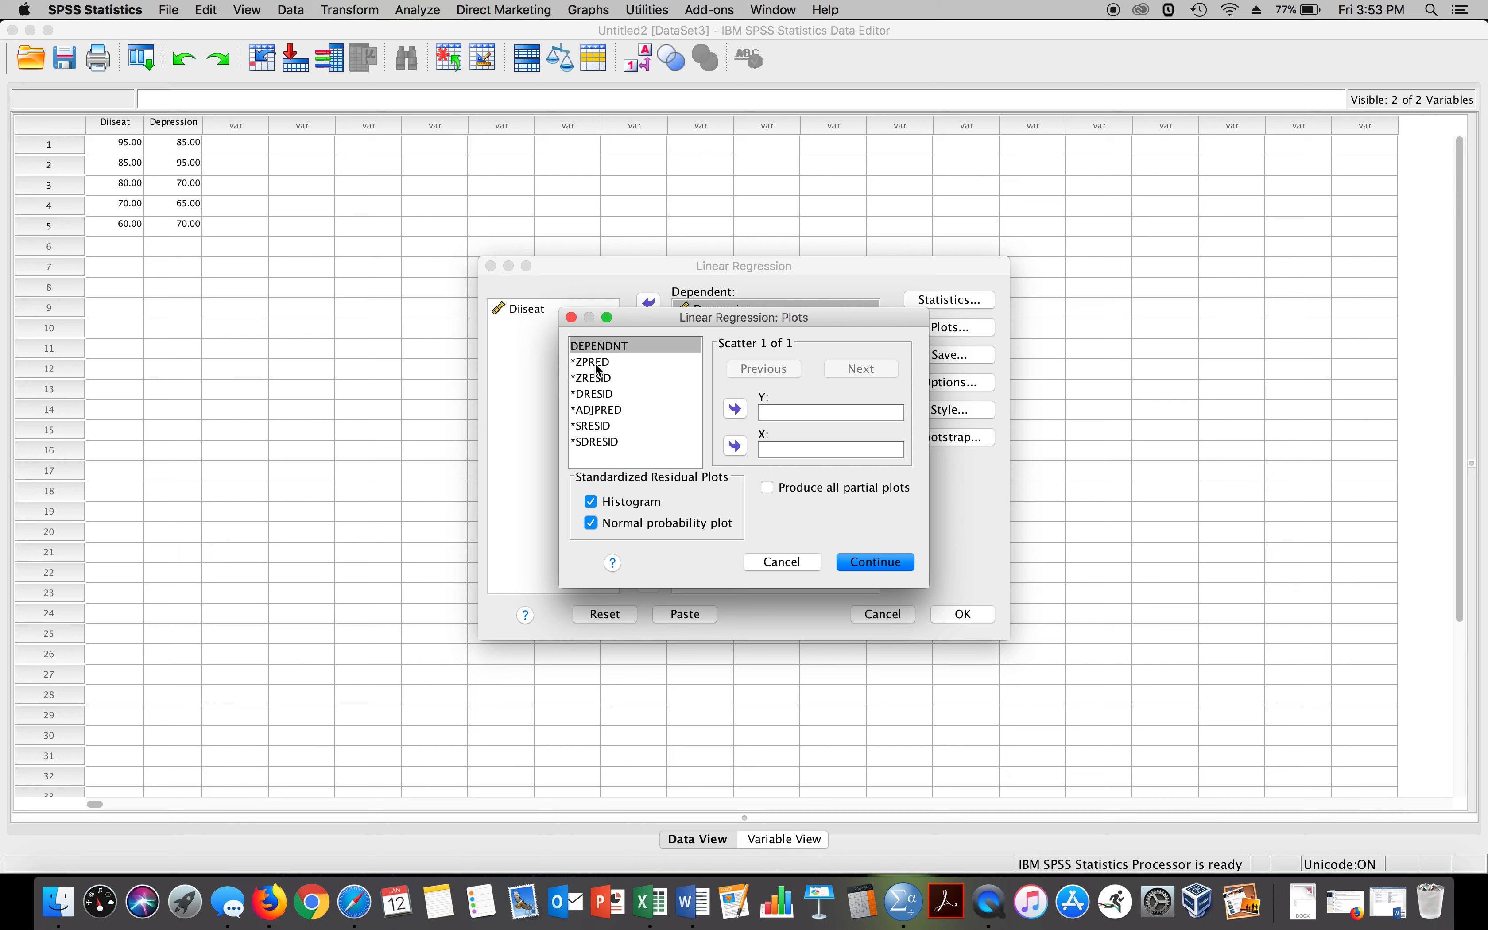
left_click(593, 362)
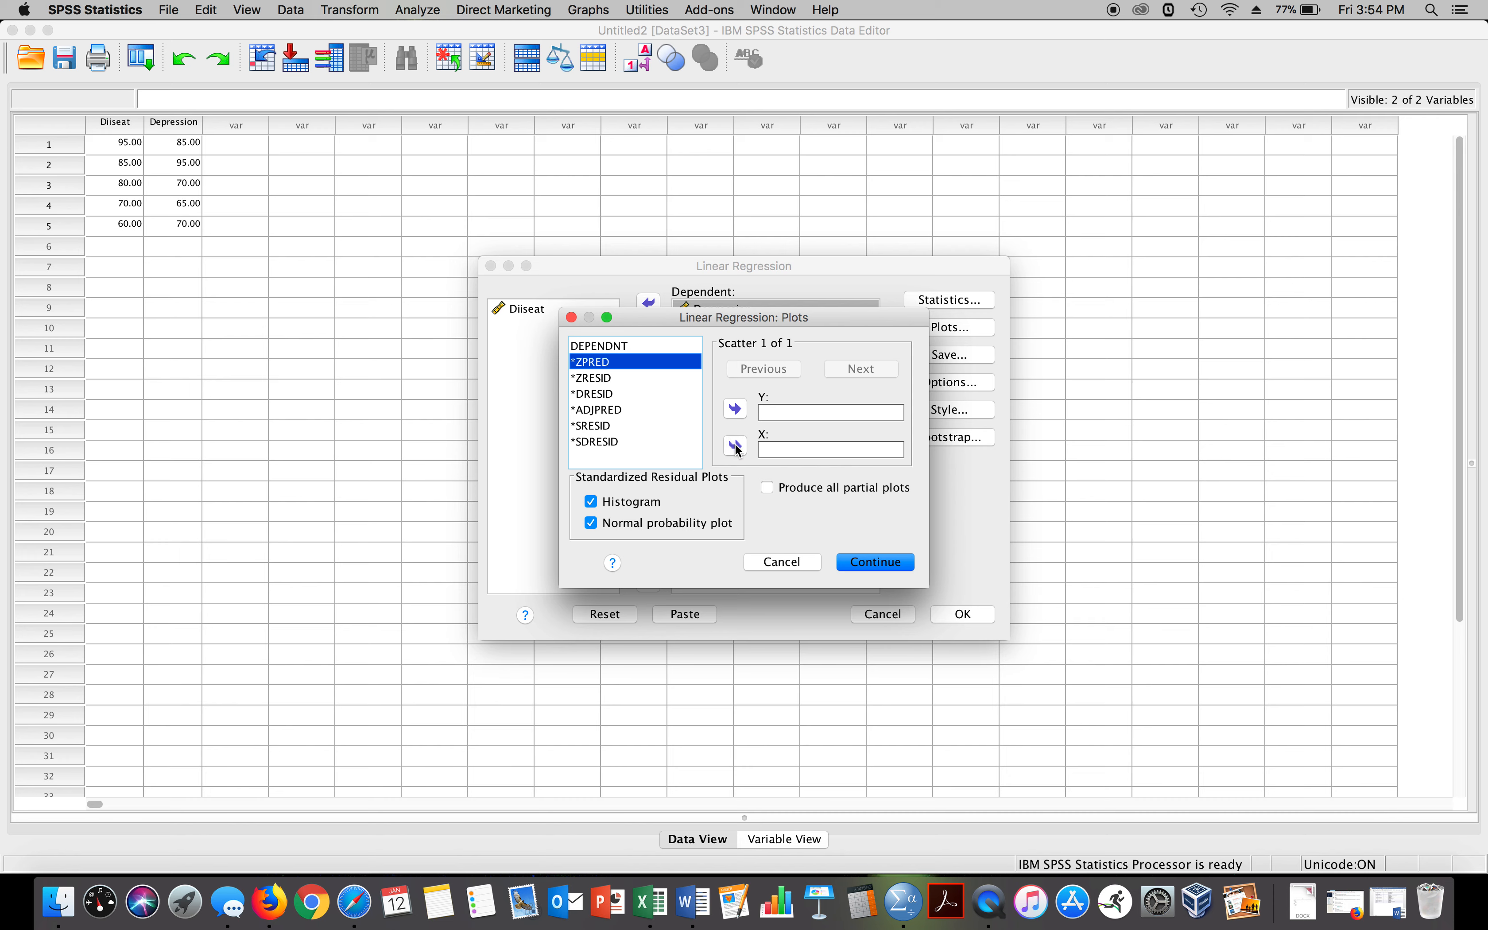
left_click(735, 447)
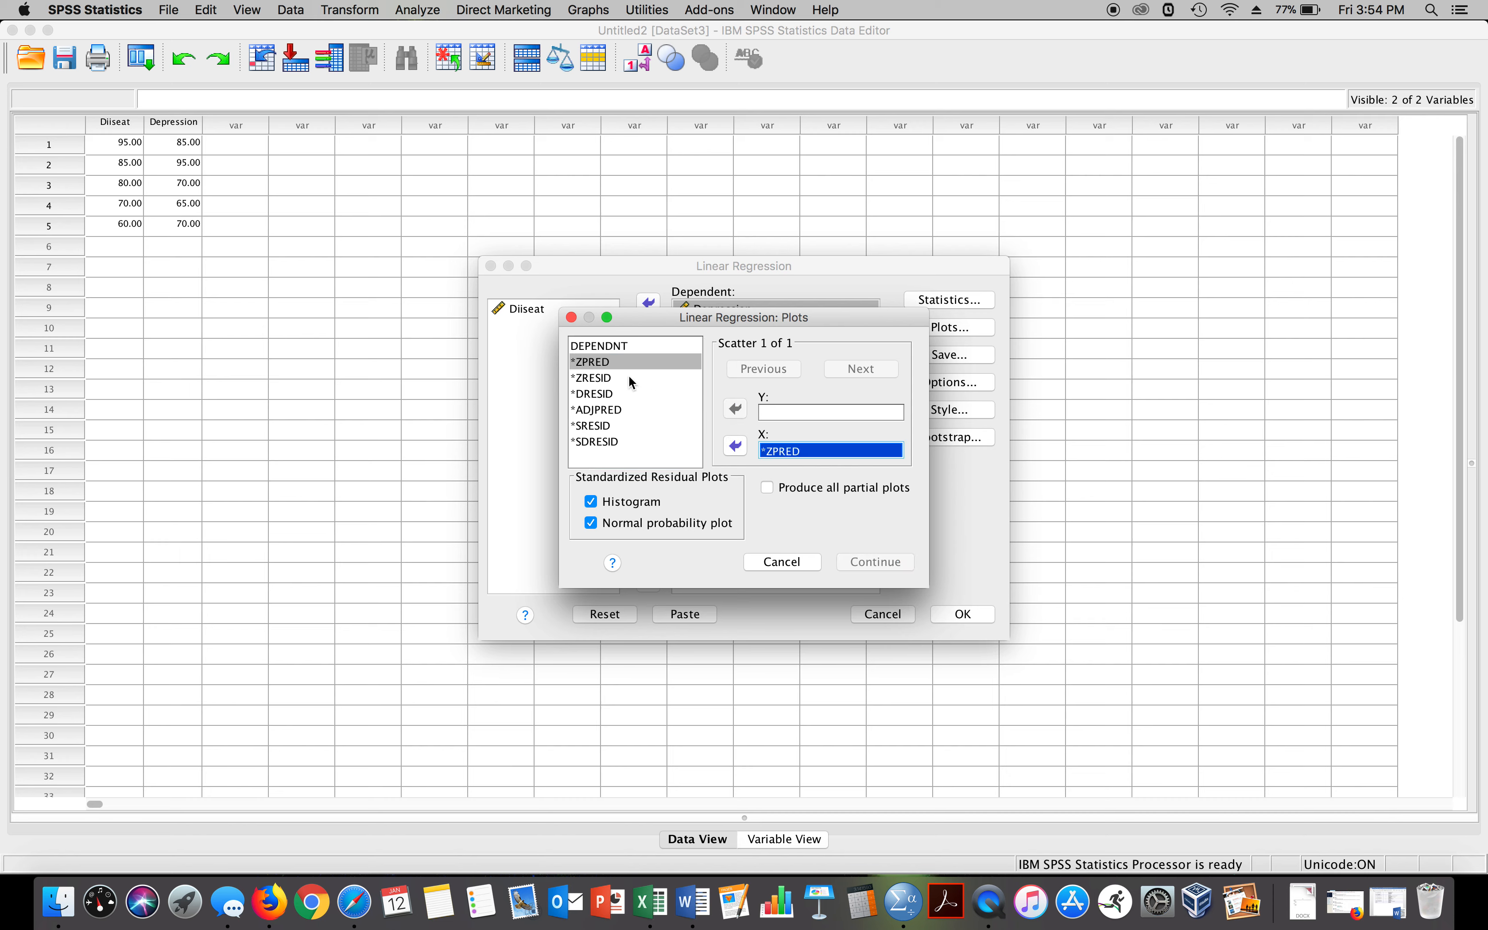
left_click(735, 409)
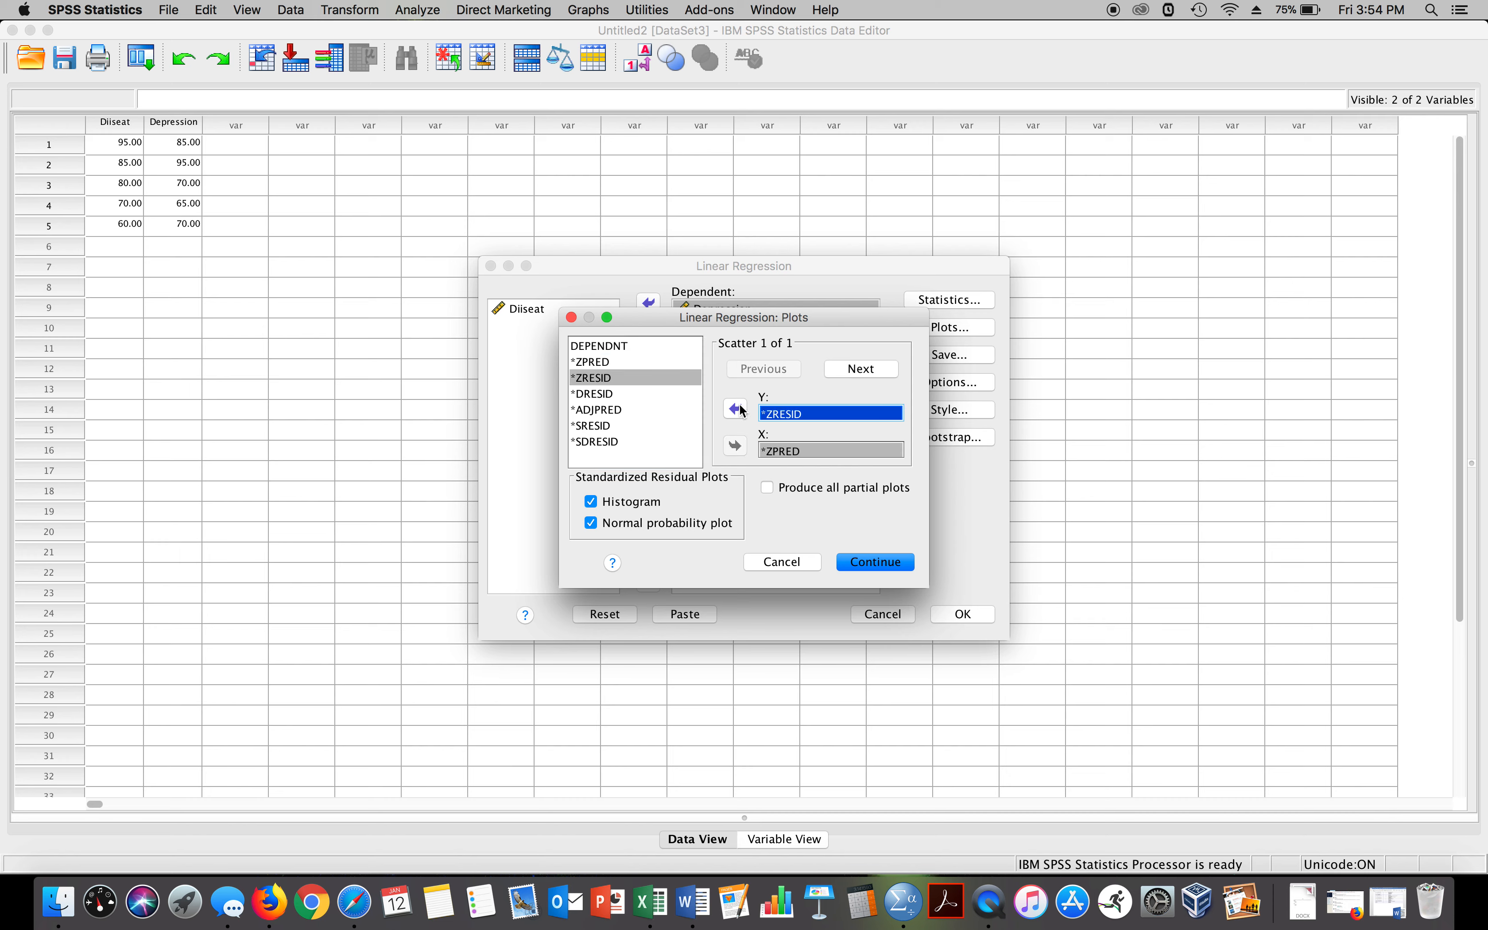
mouse_move(880, 509)
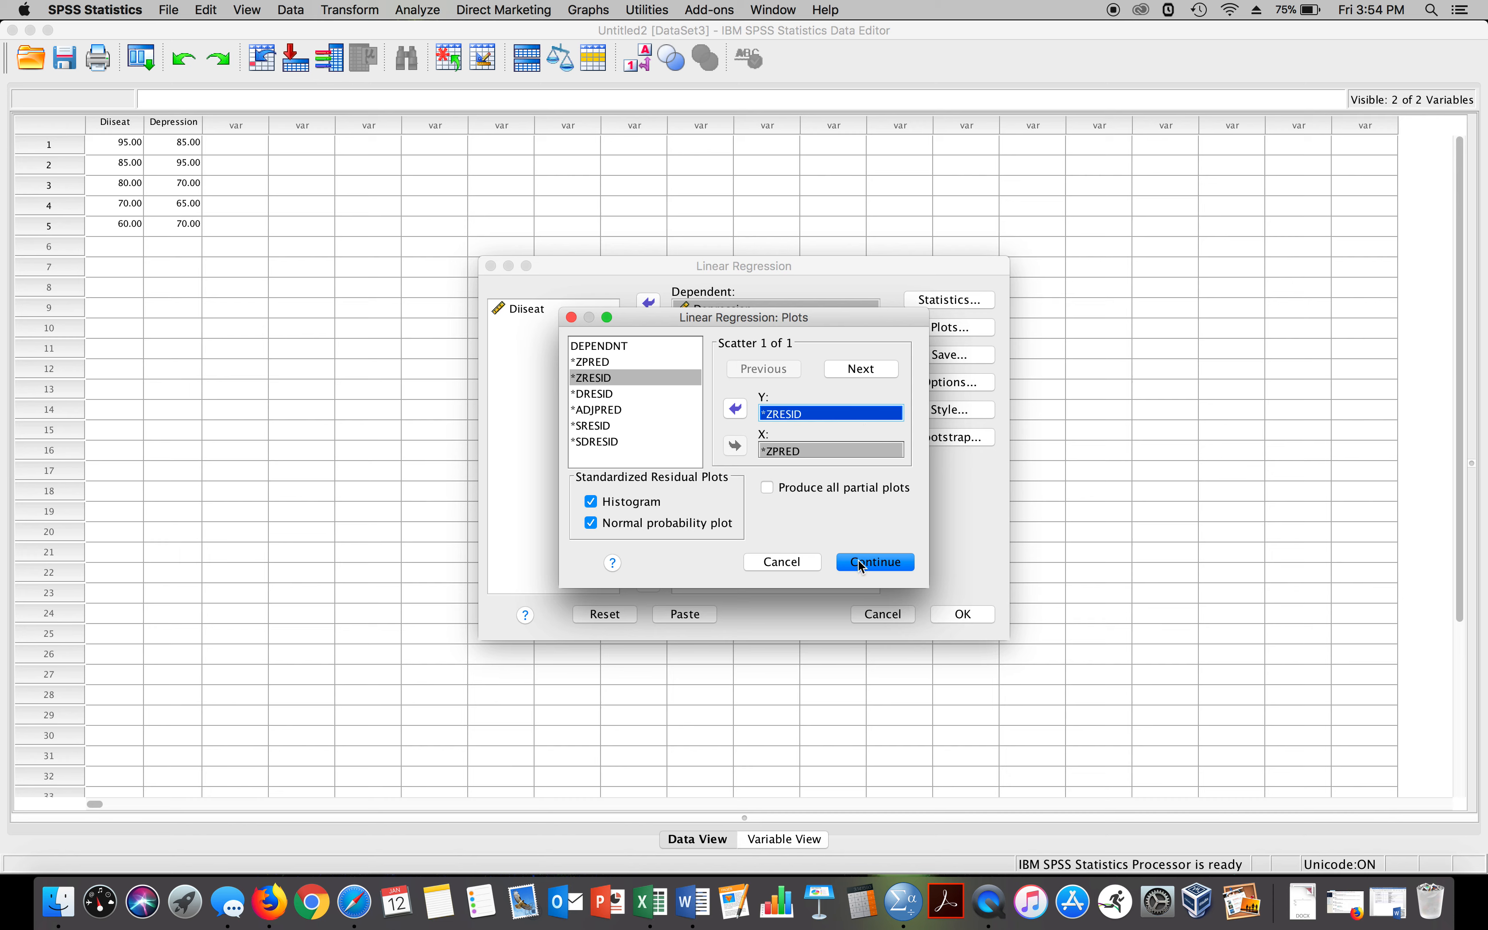
Step: Confirm the plot choices and run the Depression-on-Diiseat regression
left_click(873, 562)
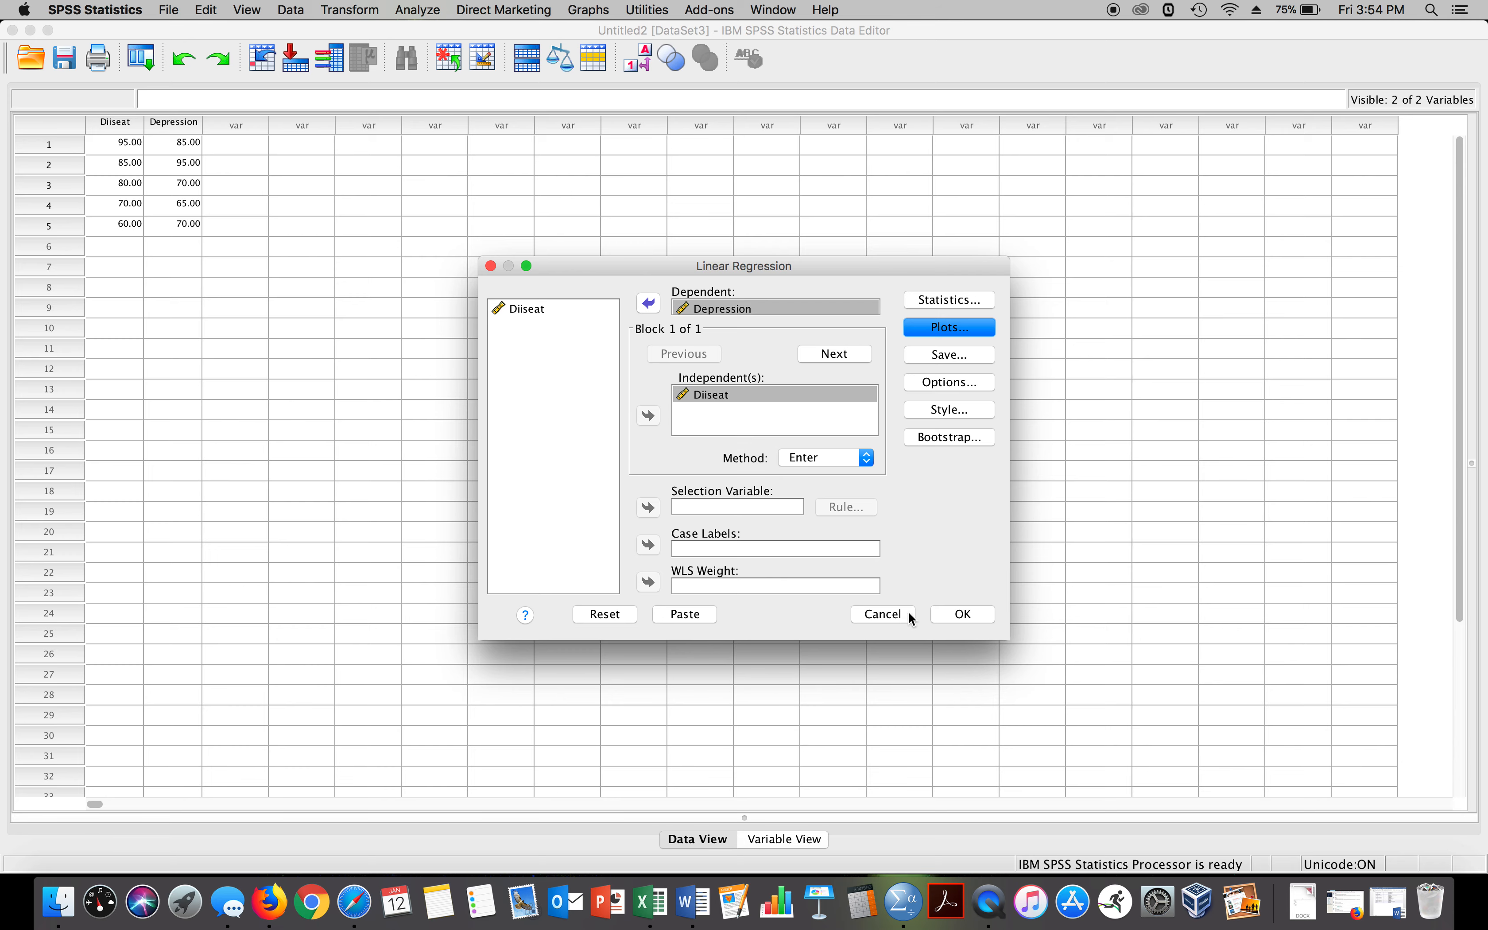
left_click(960, 614)
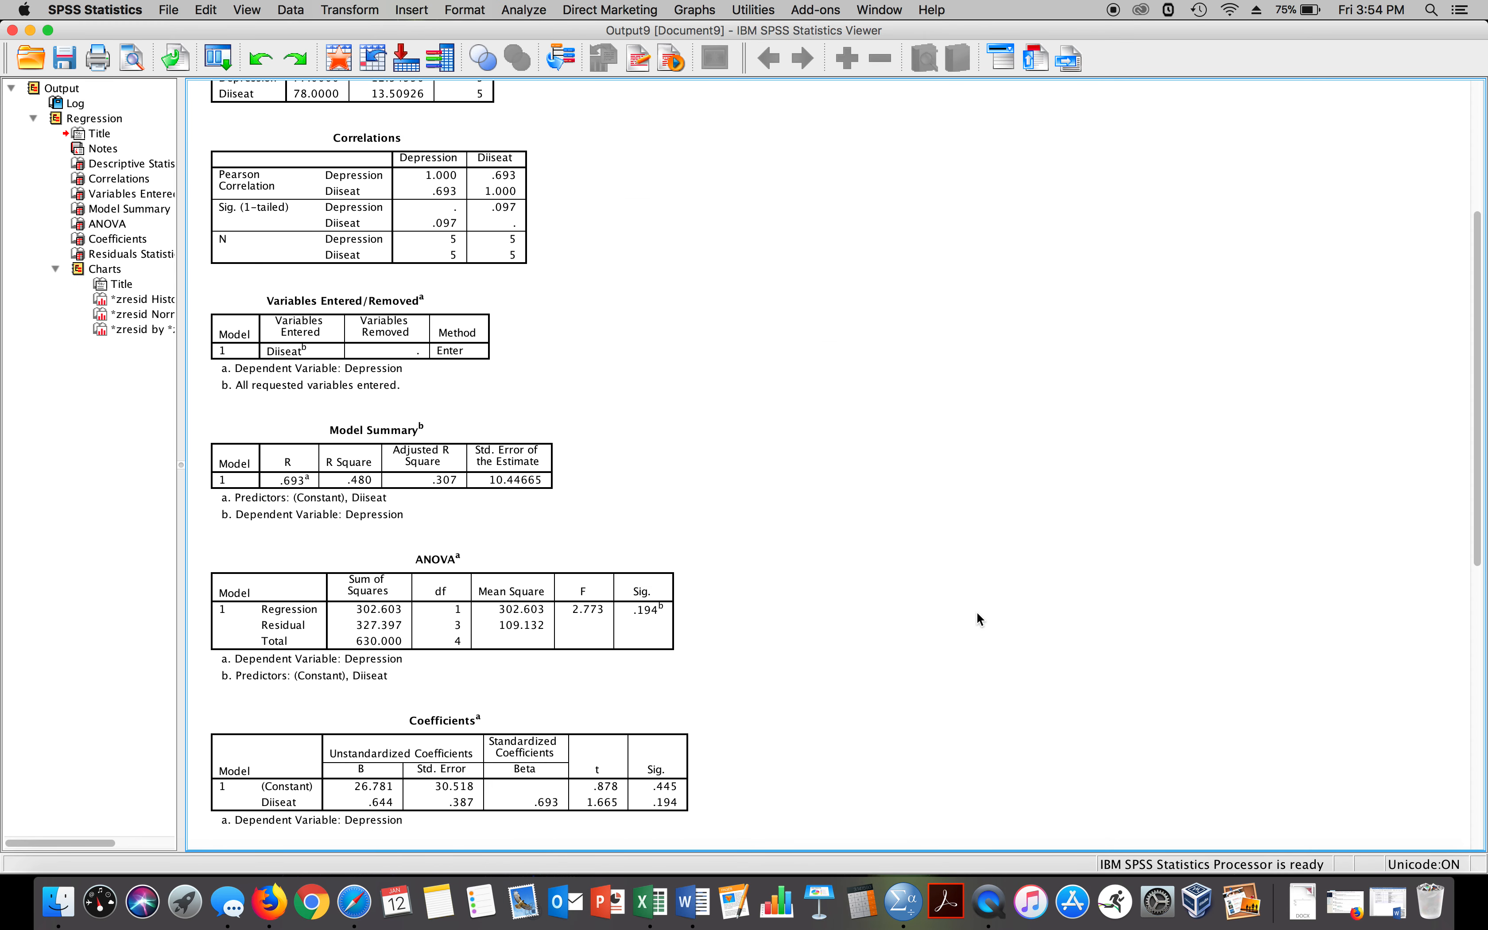
scroll("up", 3)
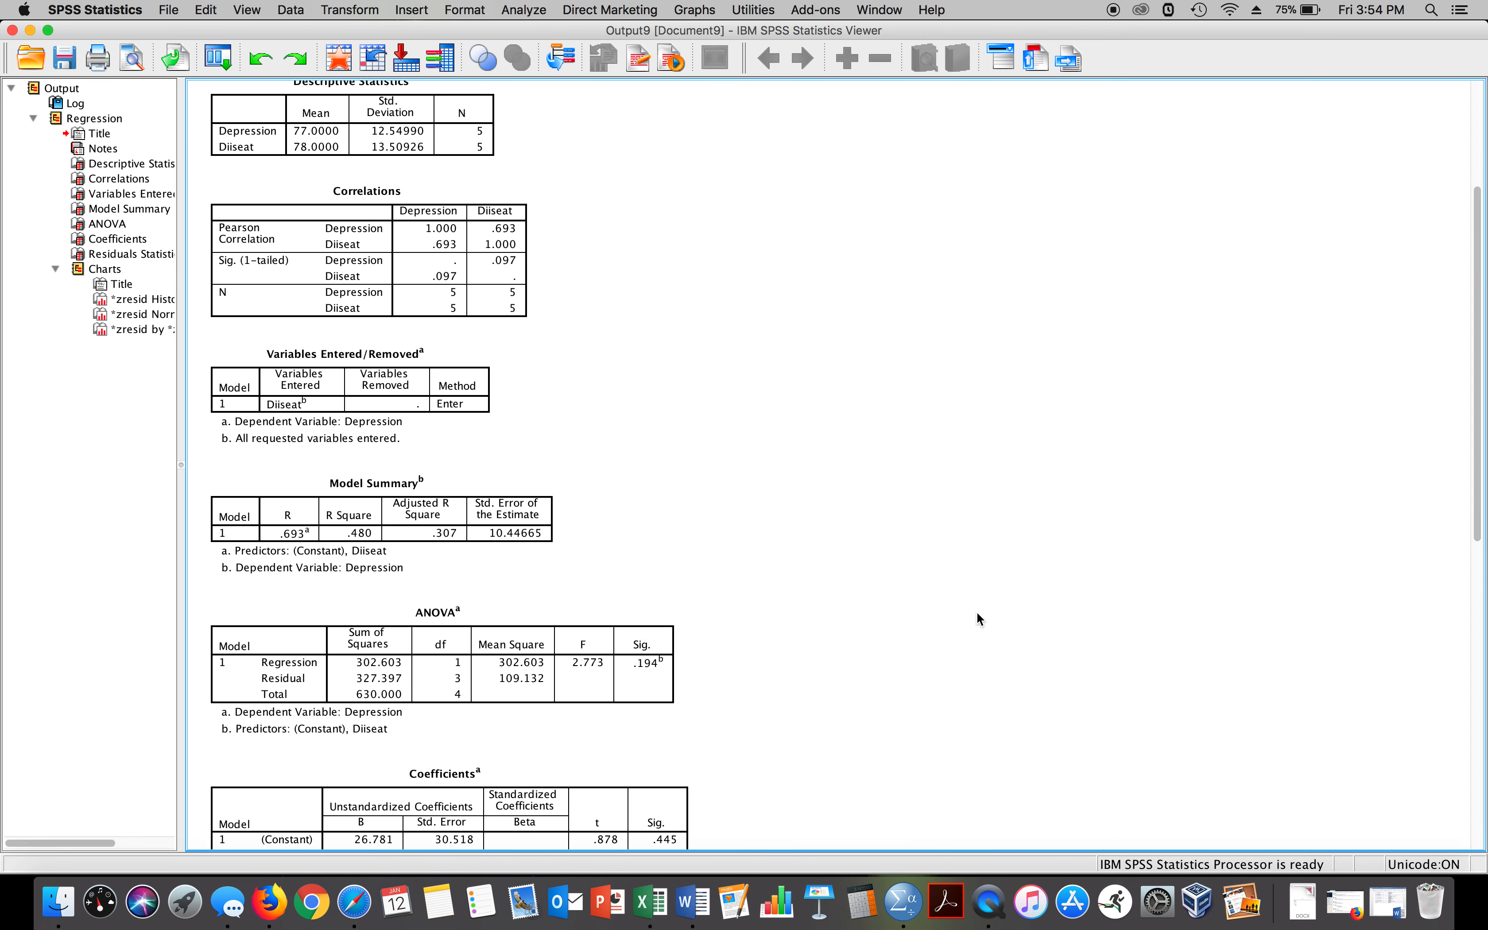
left_click(459, 824)
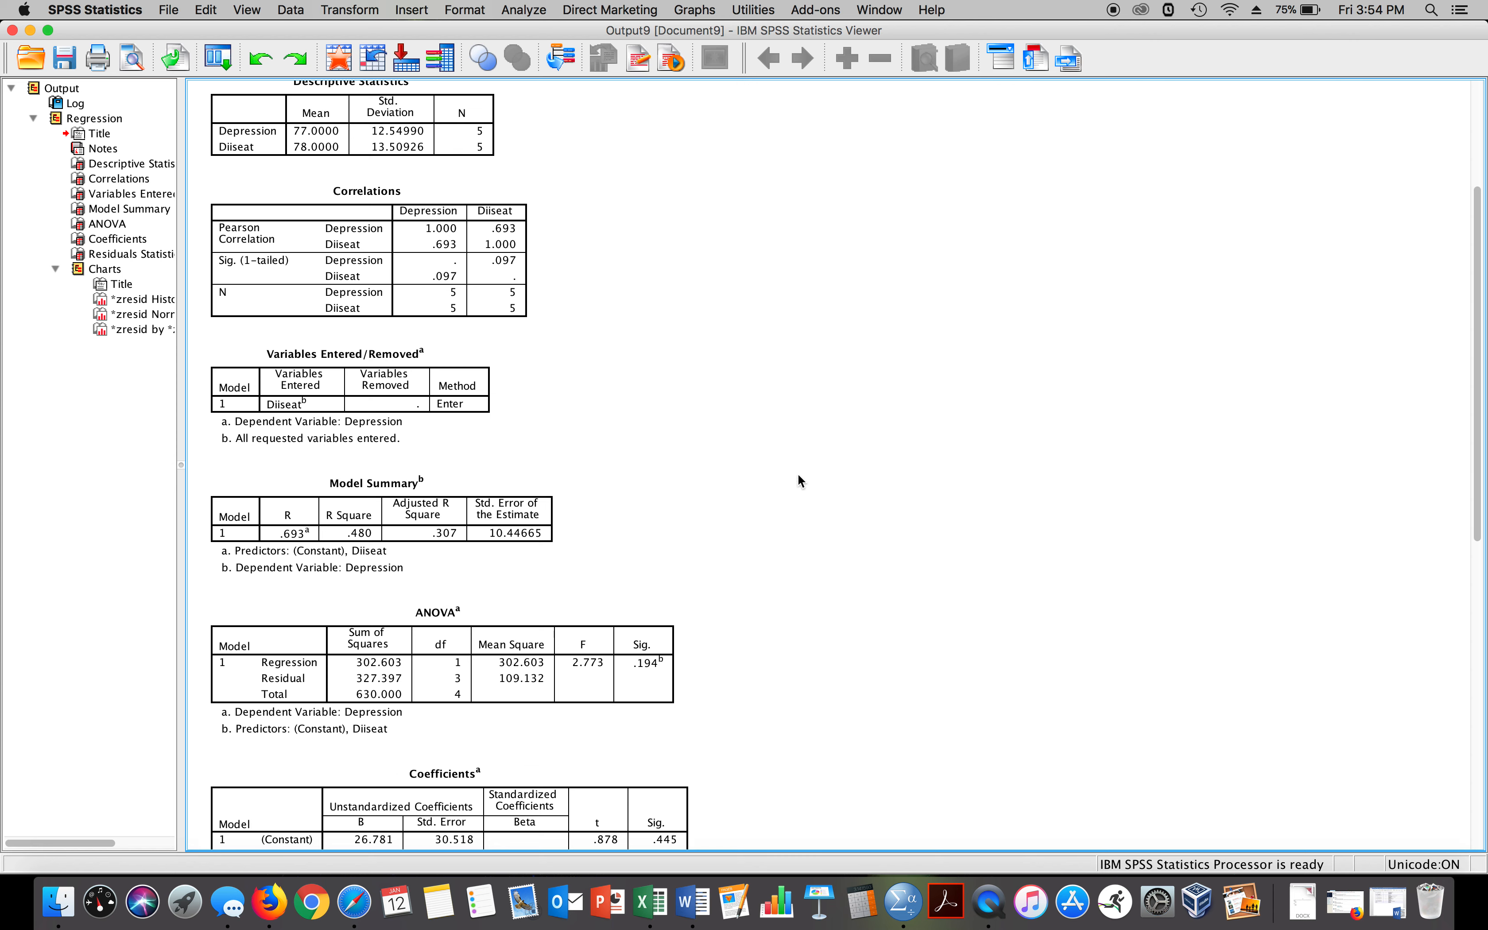
left_click(317, 146)
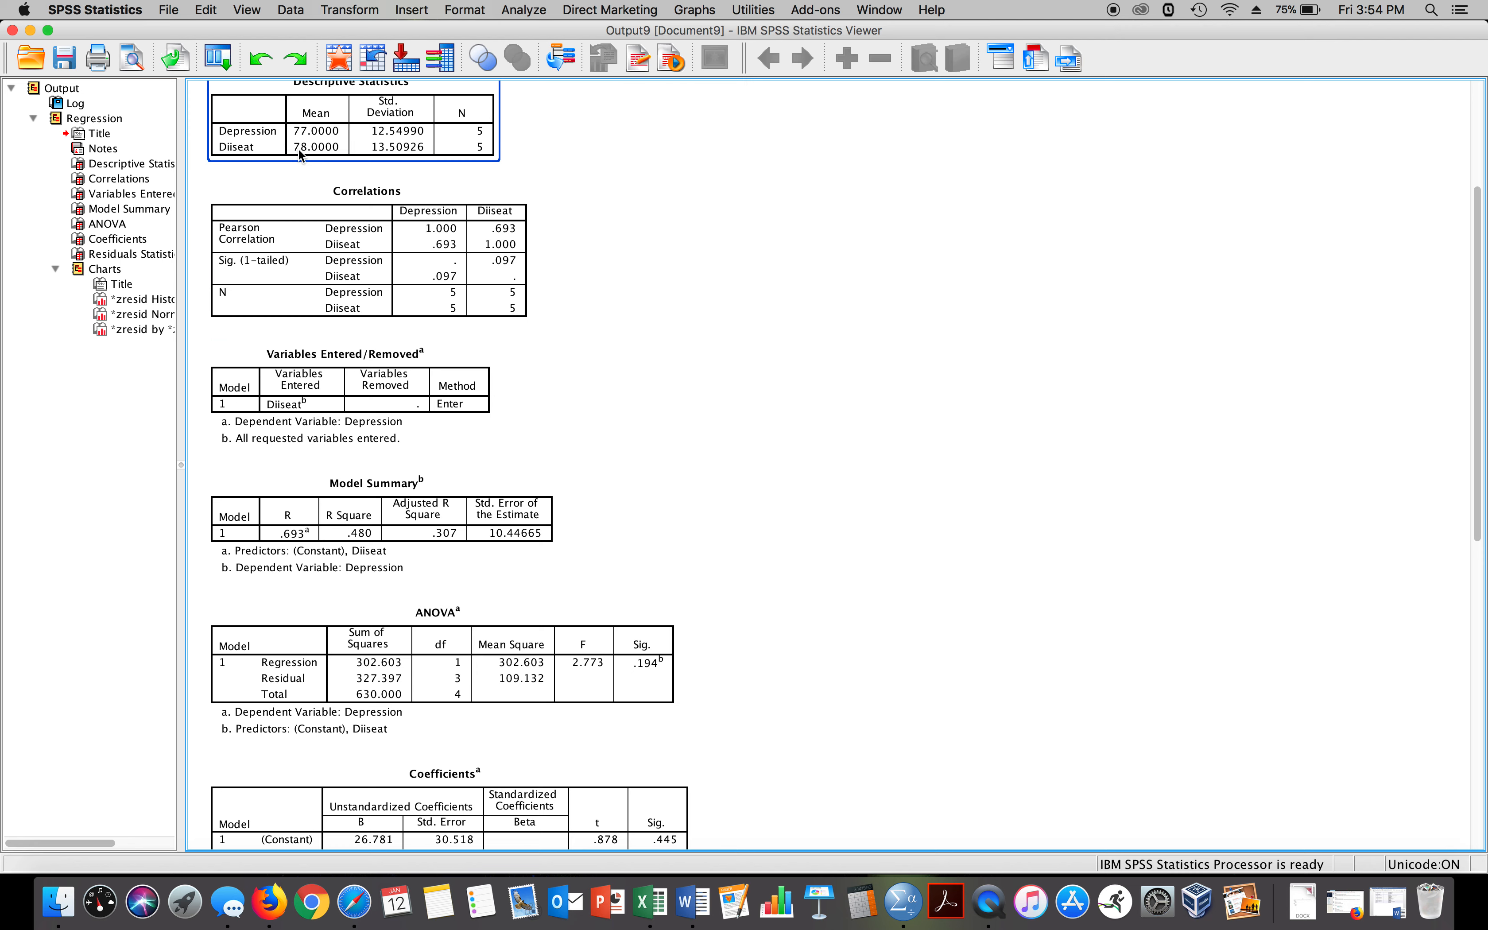
mouse_move(376, 157)
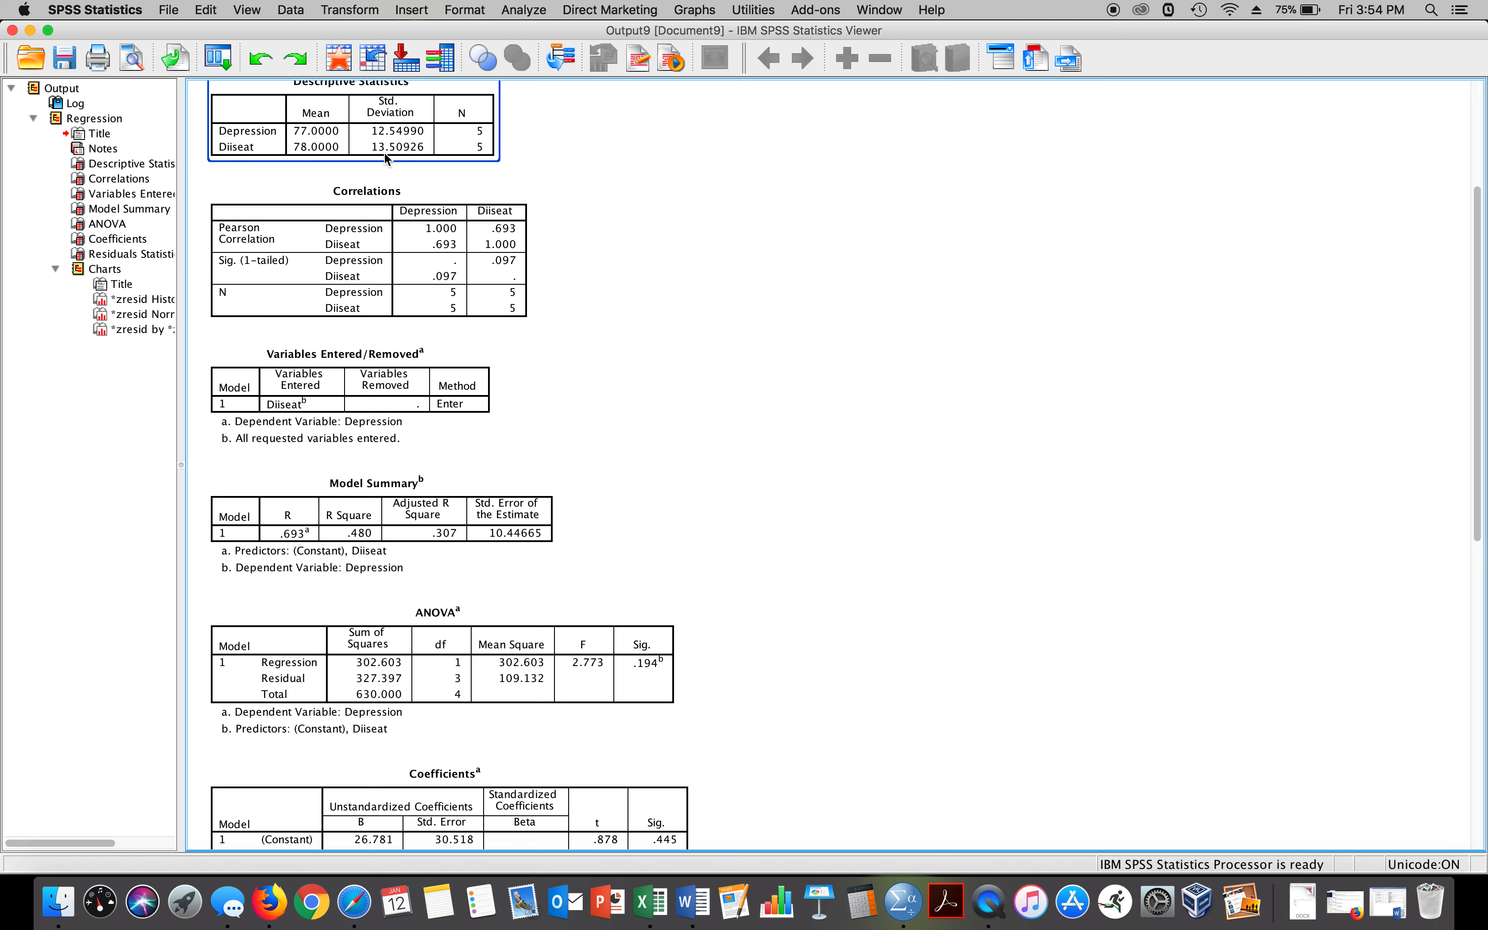
mouse_move(402, 155)
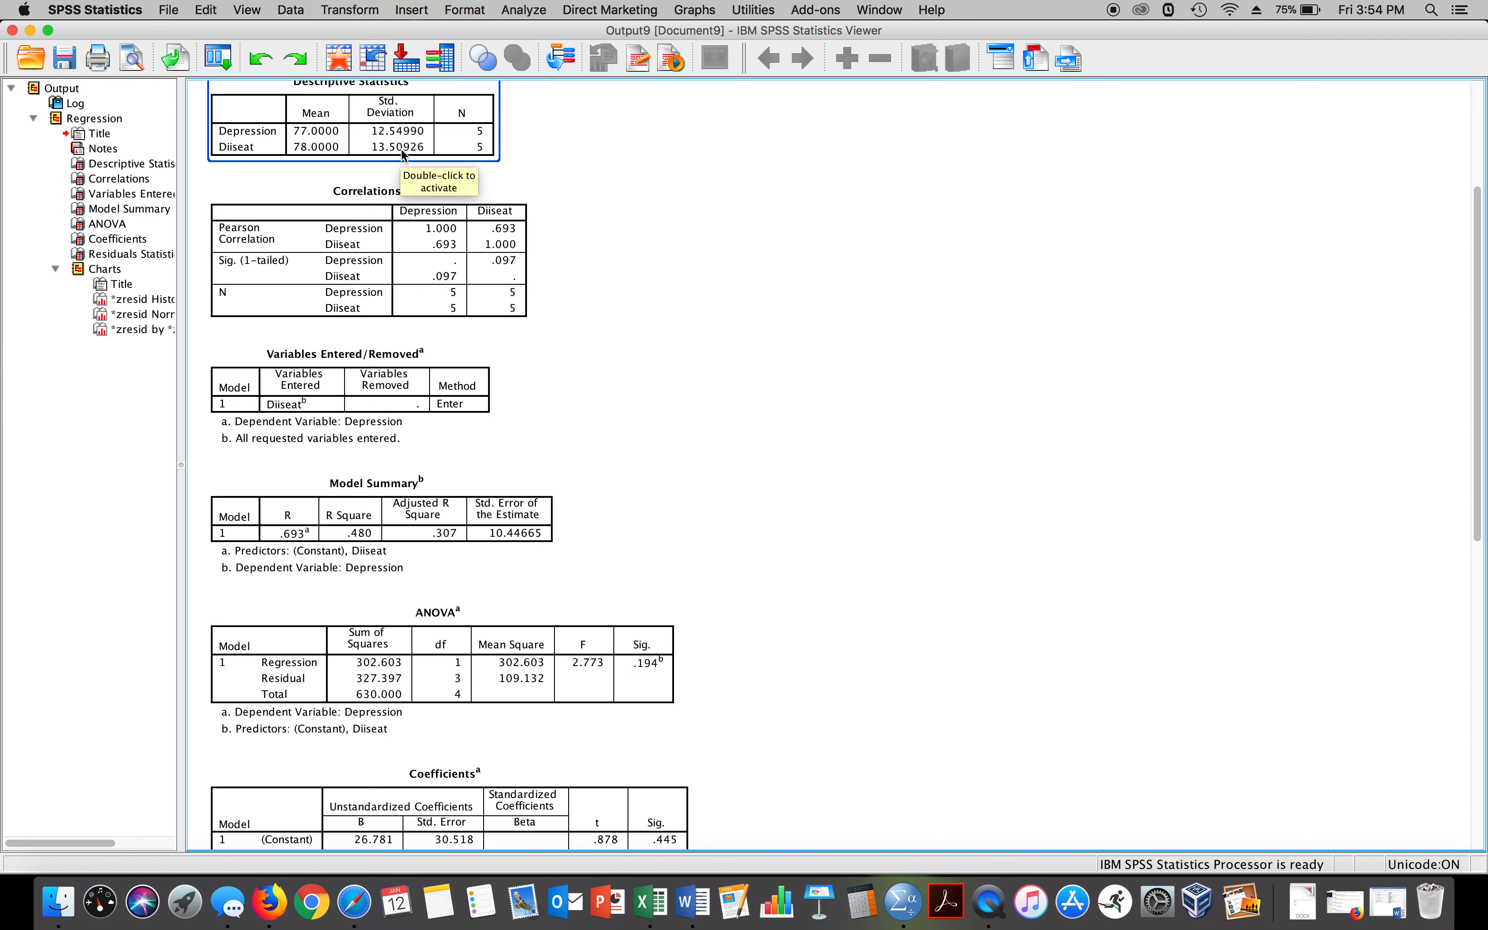
mouse_move(399, 135)
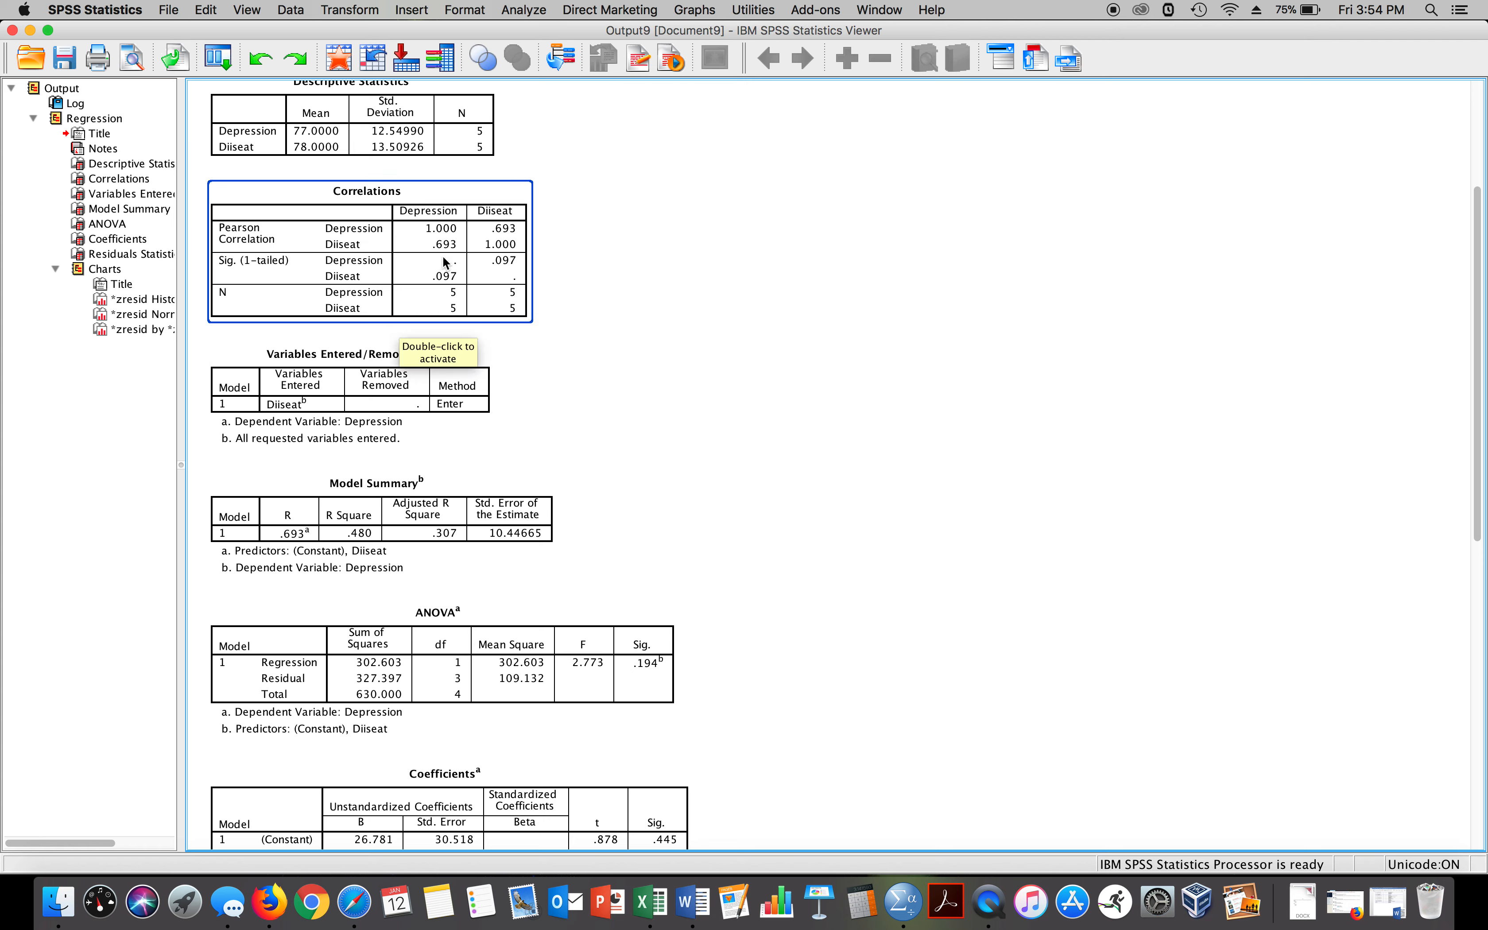
mouse_move(453, 253)
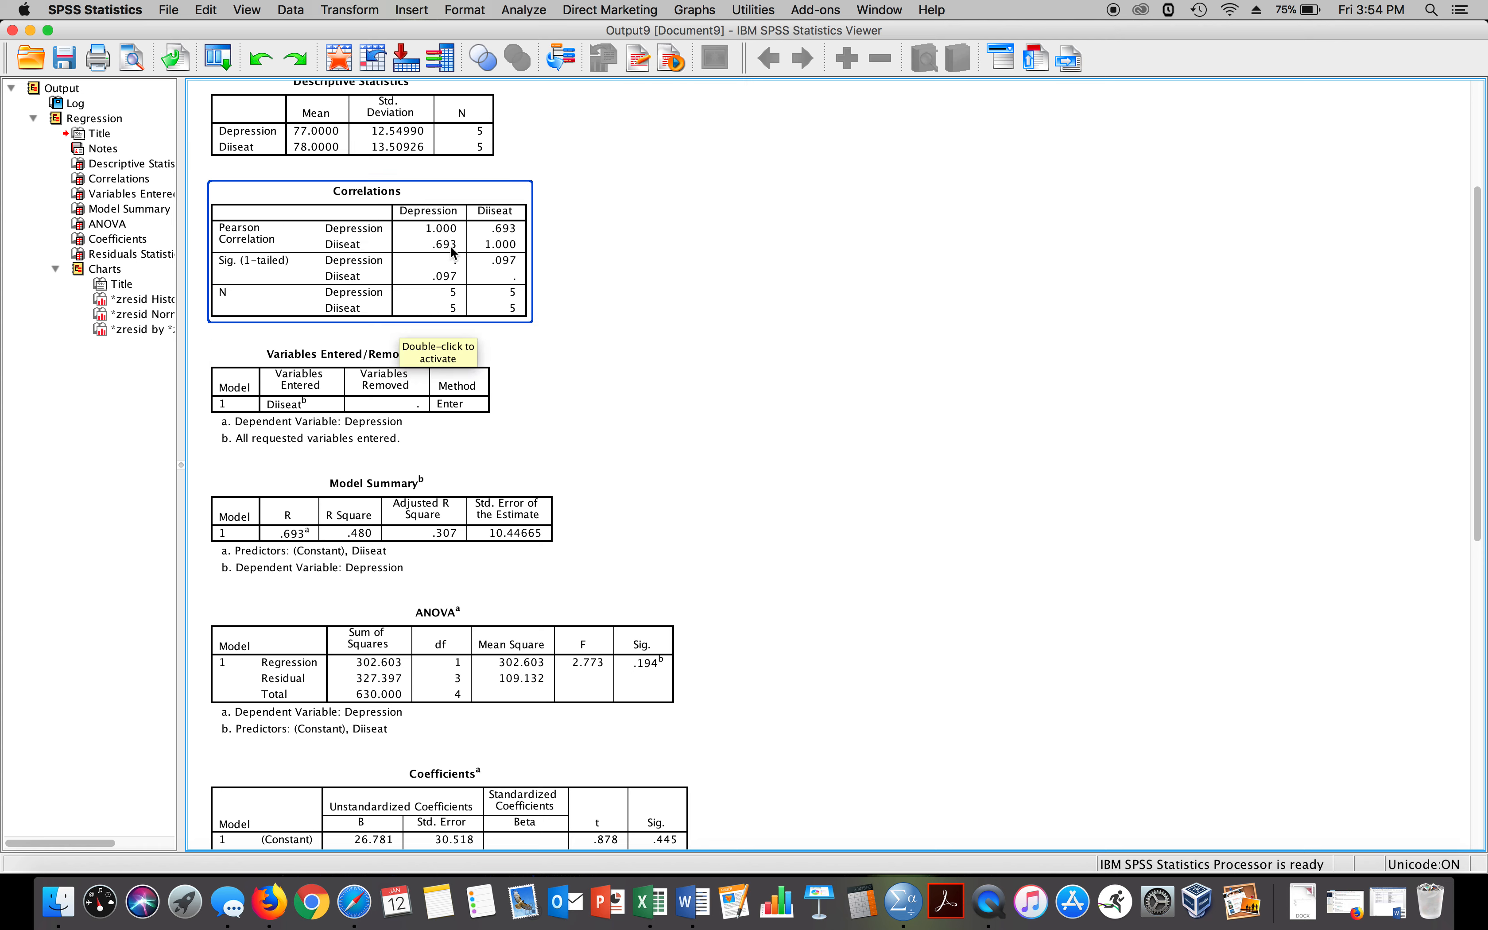
mouse_move(580, 412)
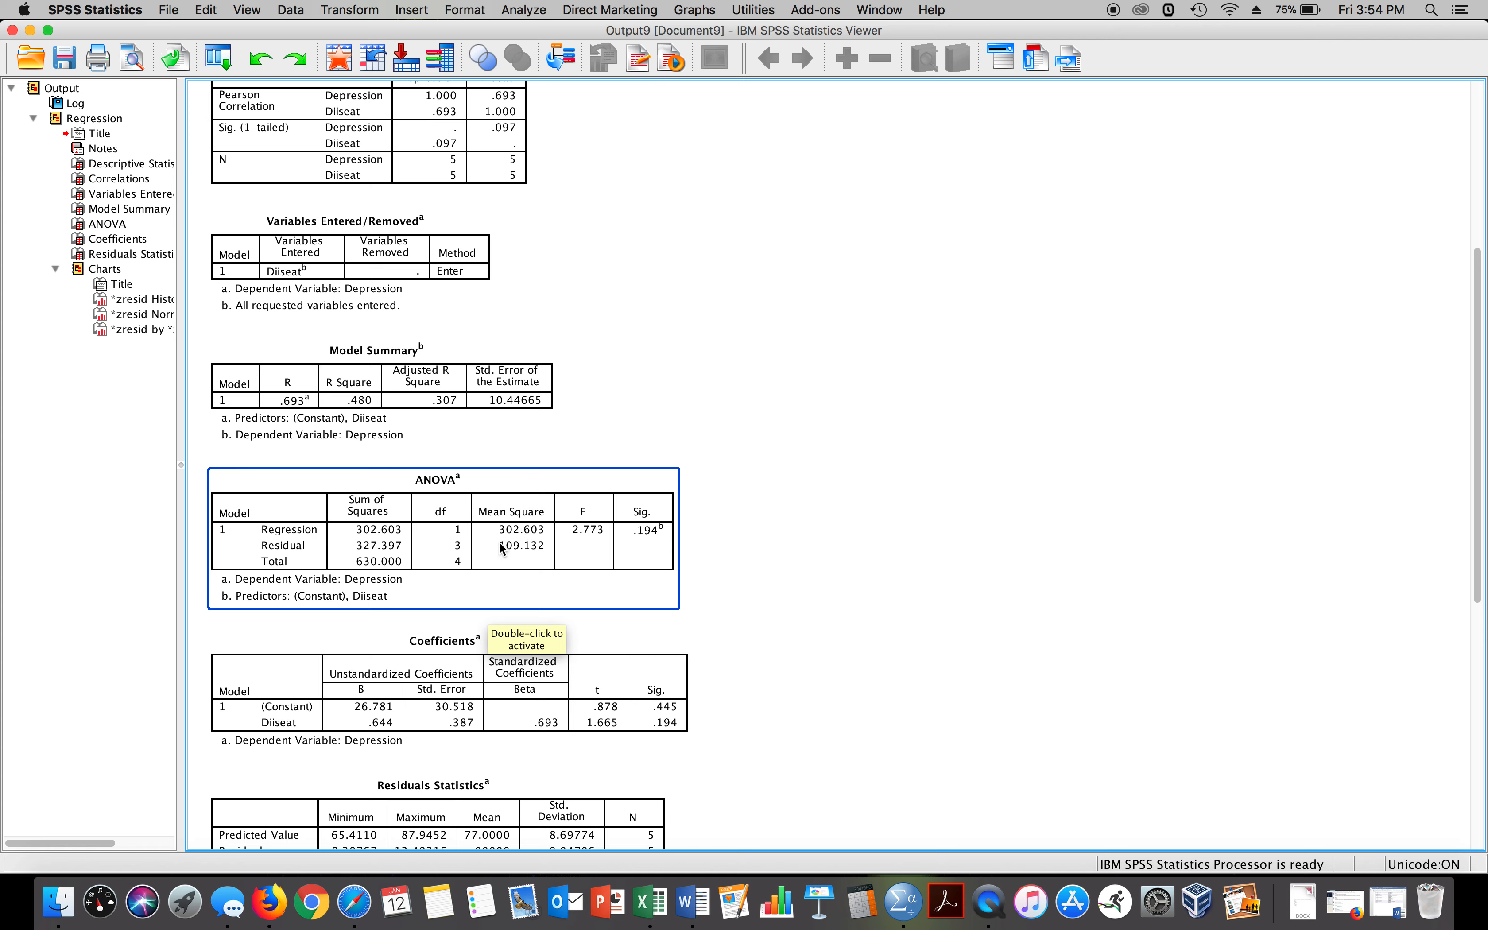
mouse_move(370, 558)
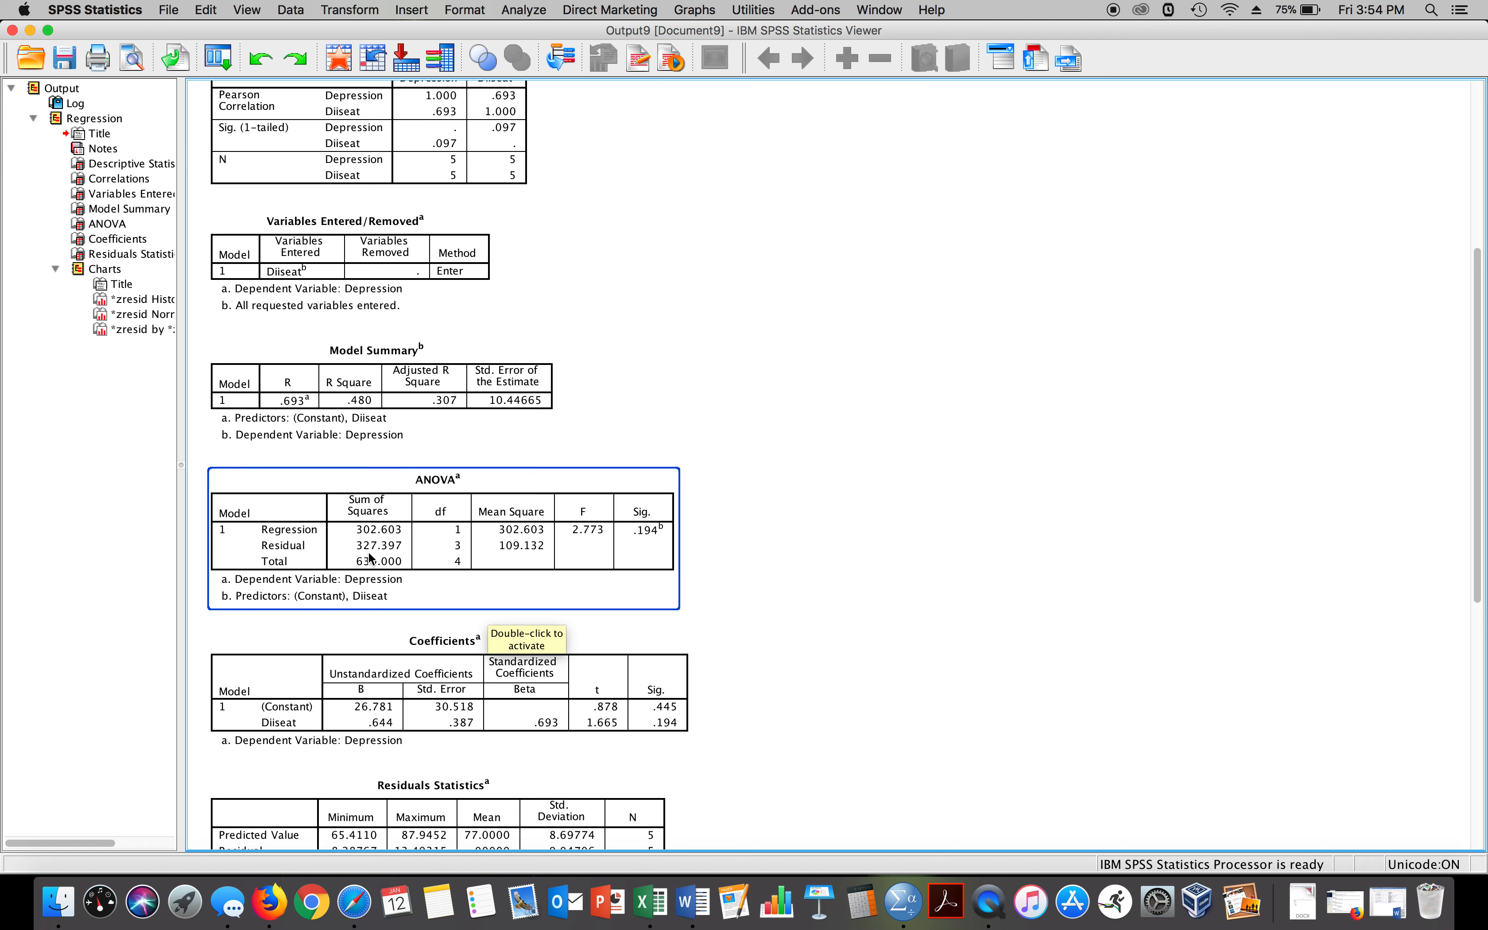
mouse_move(379, 560)
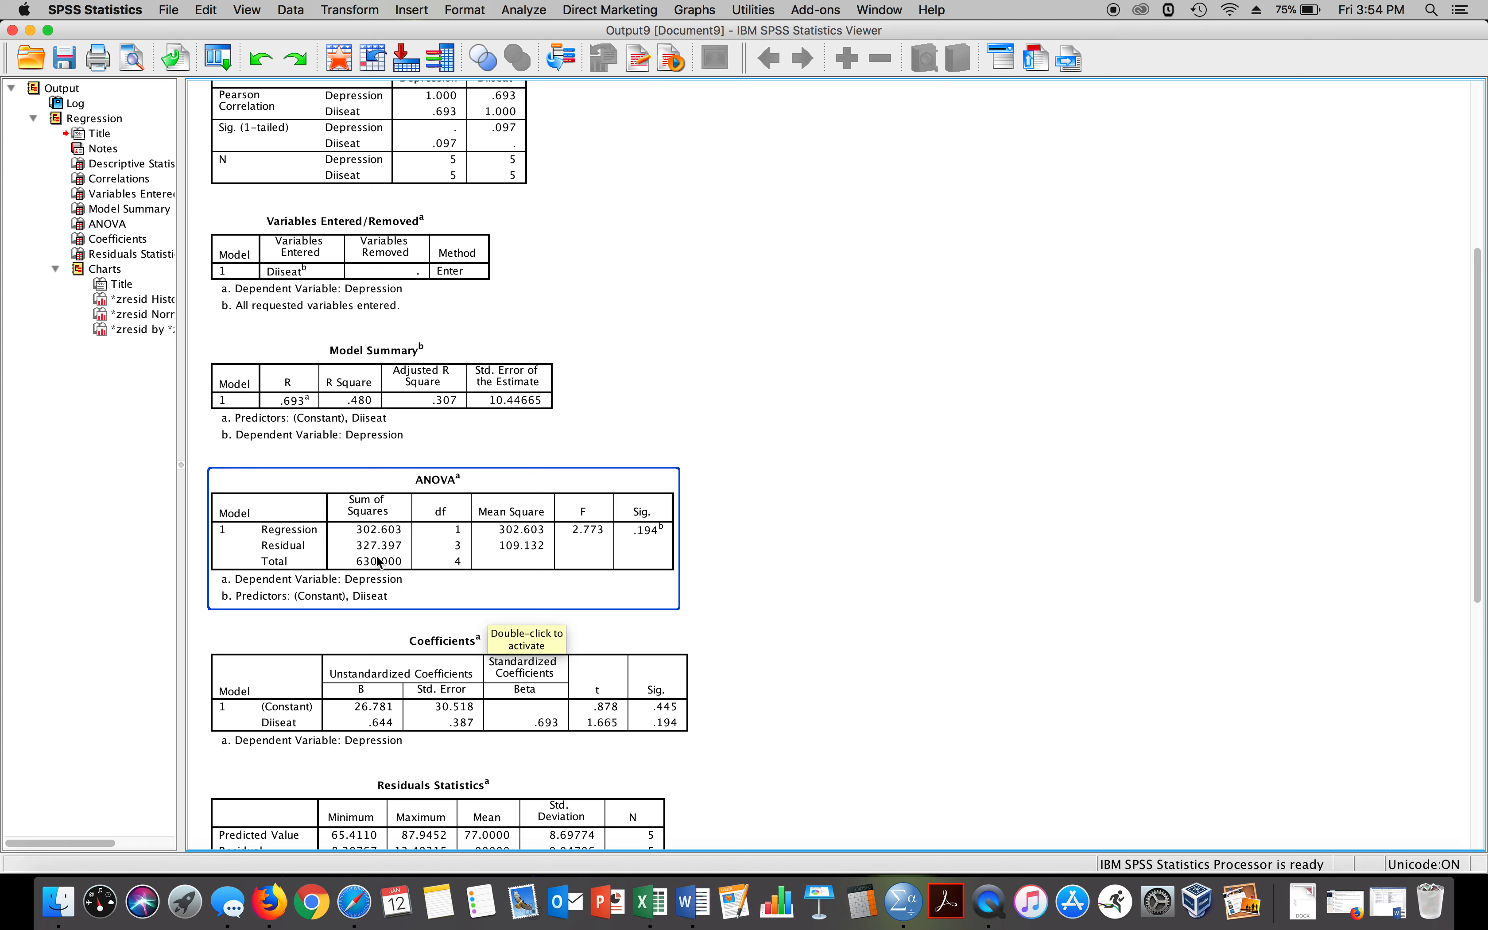
mouse_move(504, 557)
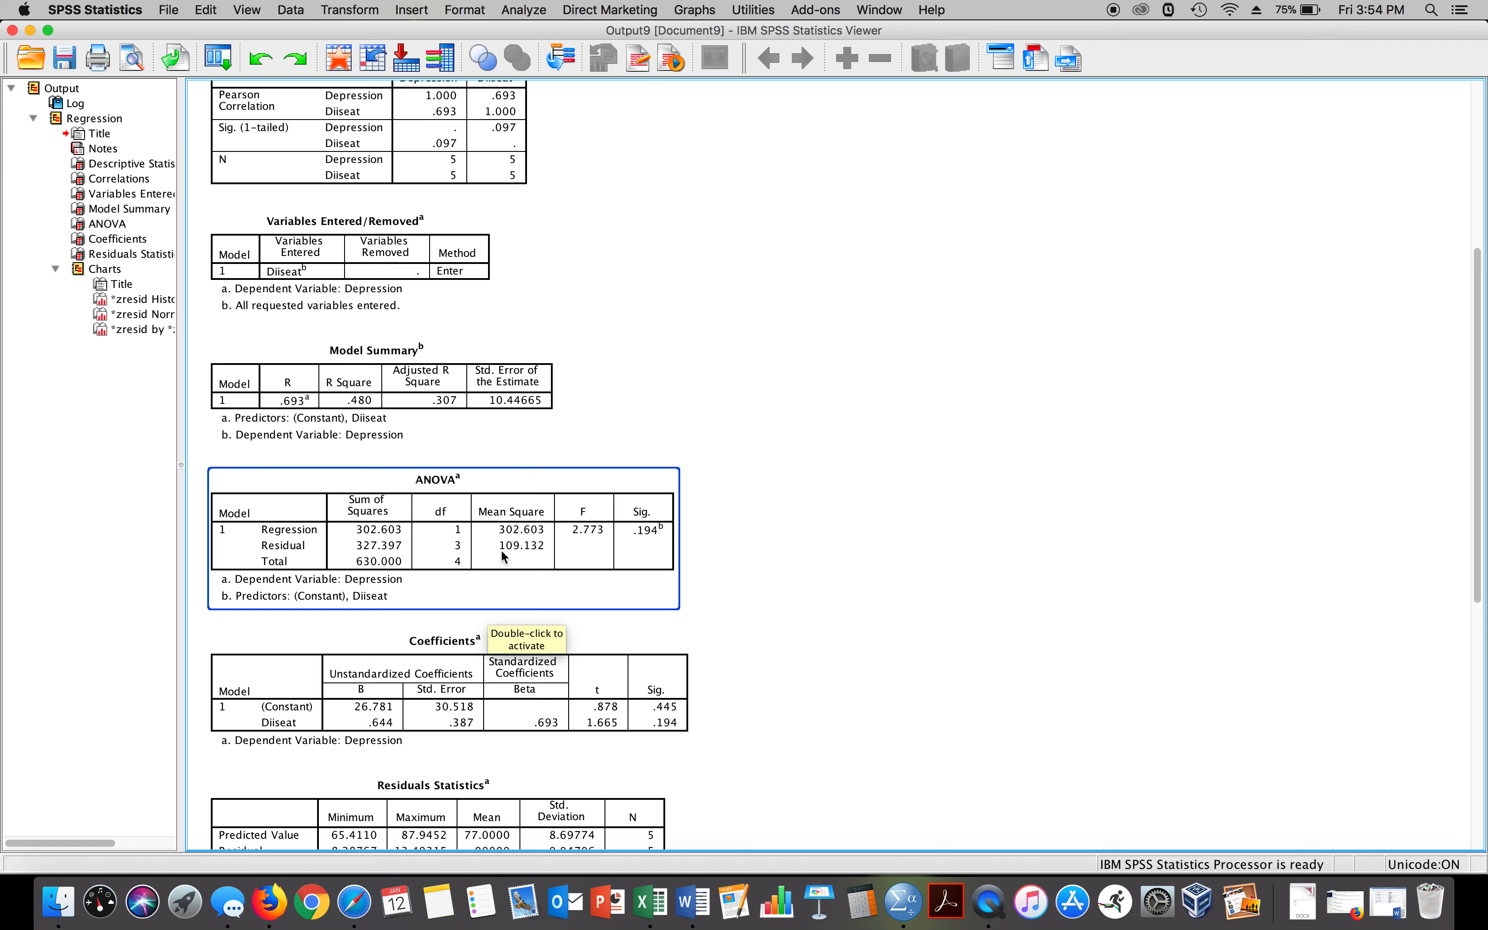
mouse_move(539, 556)
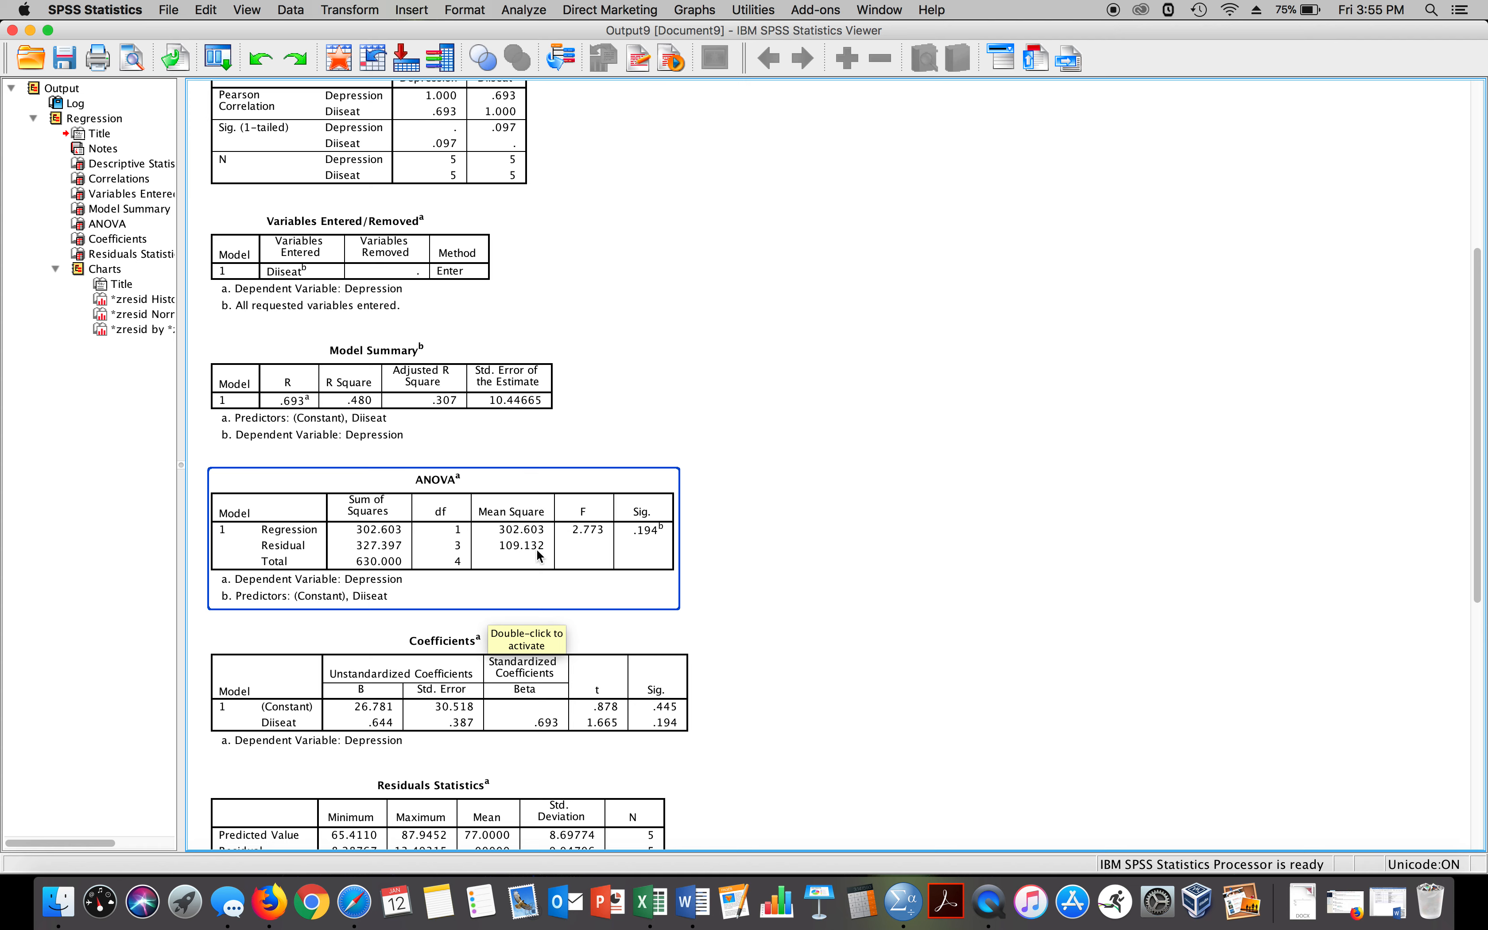
mouse_move(599, 534)
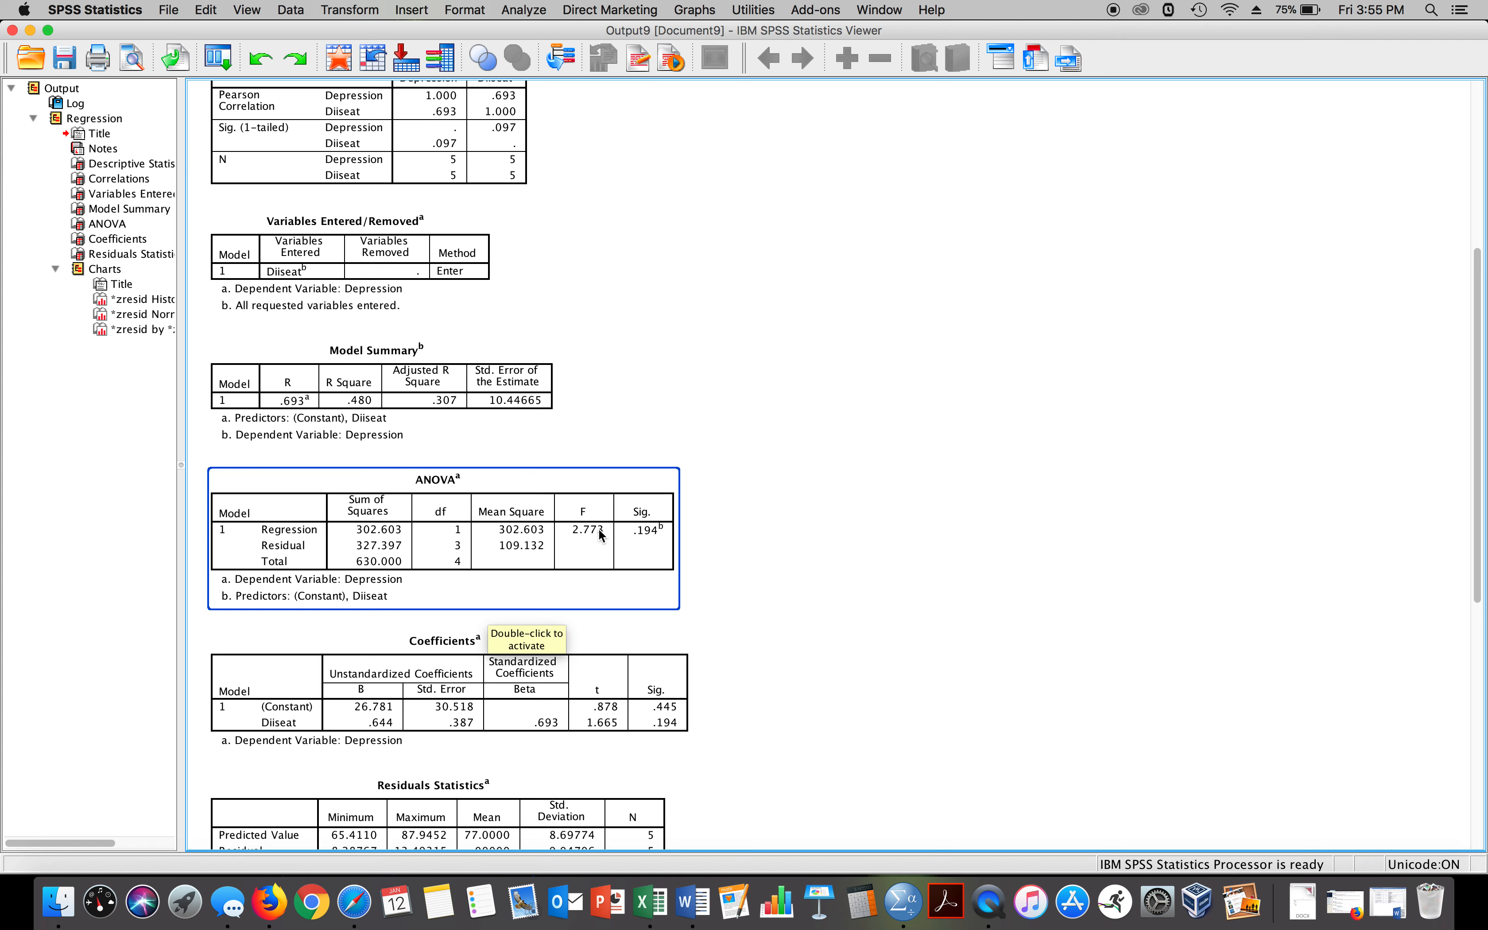
mouse_move(595, 542)
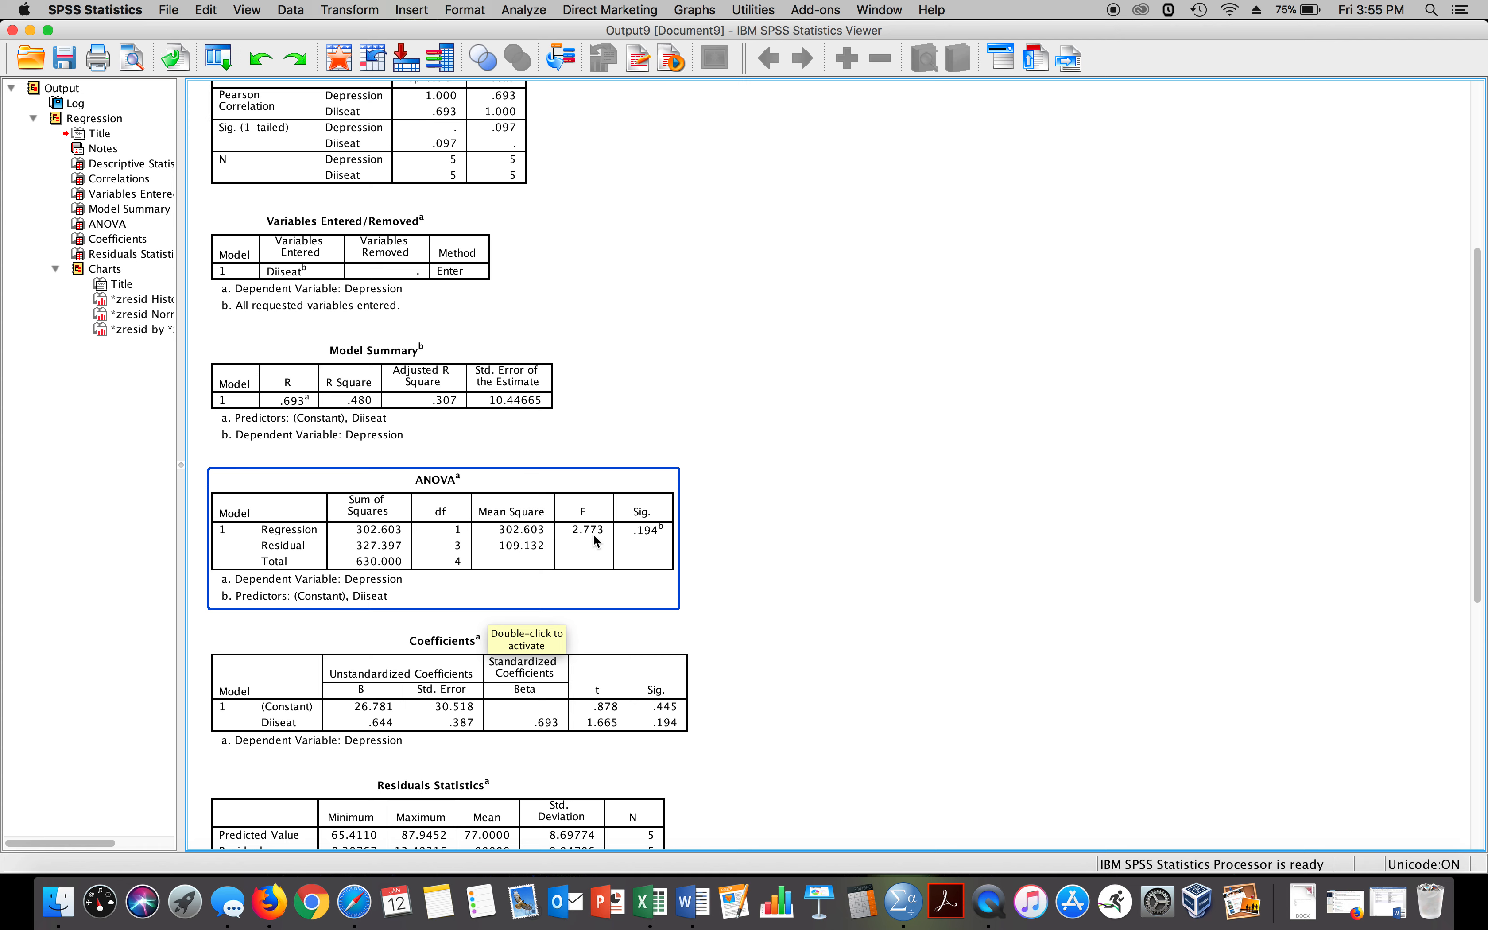
mouse_move(652, 538)
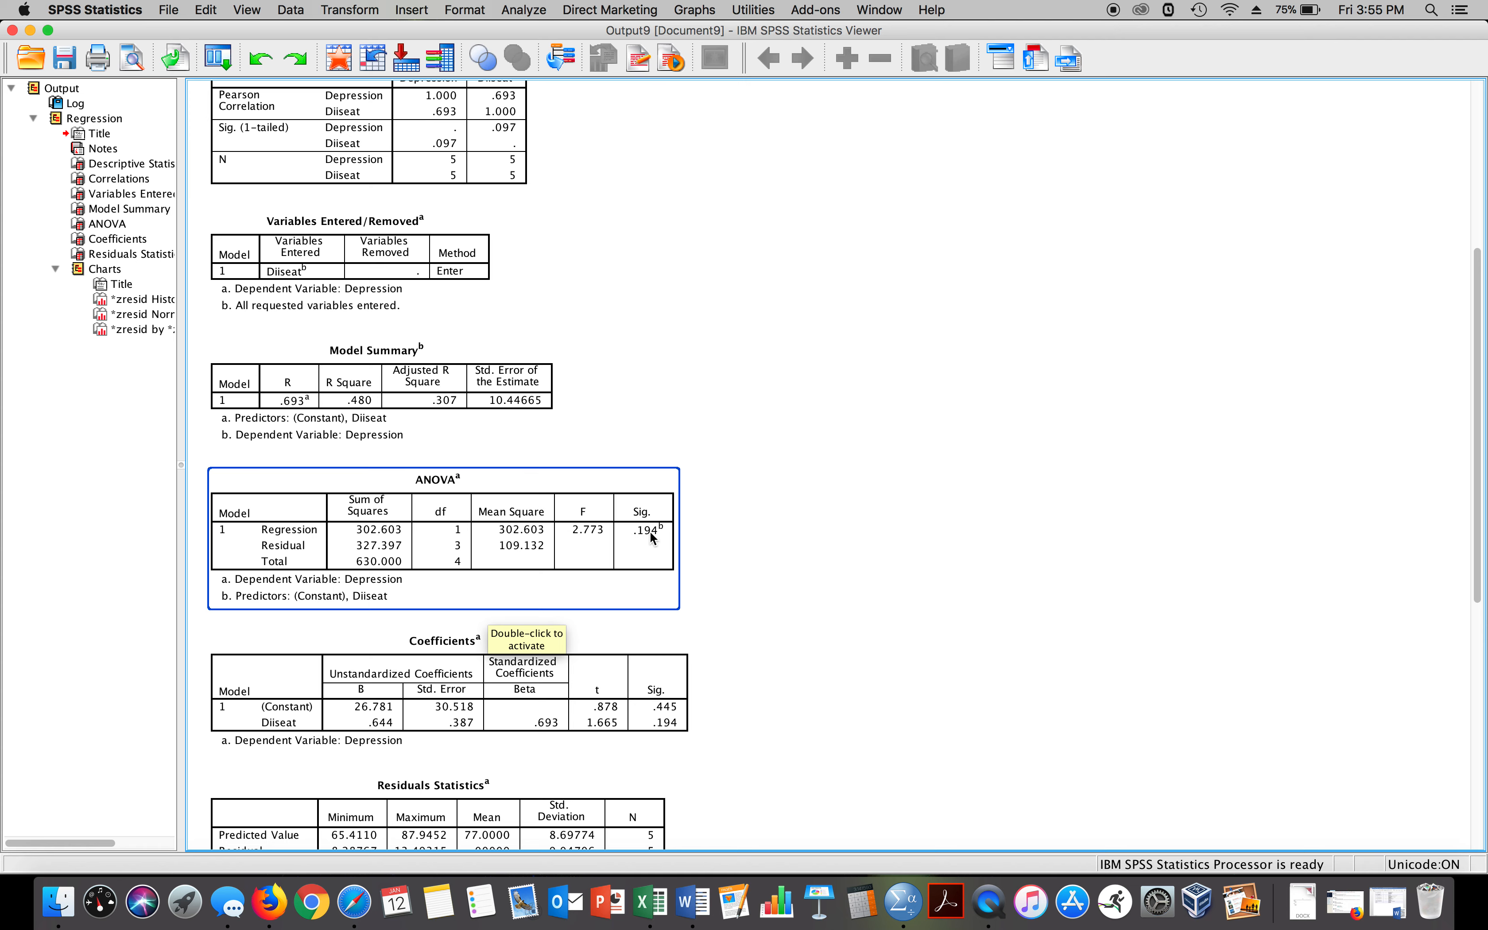
mouse_move(667, 544)
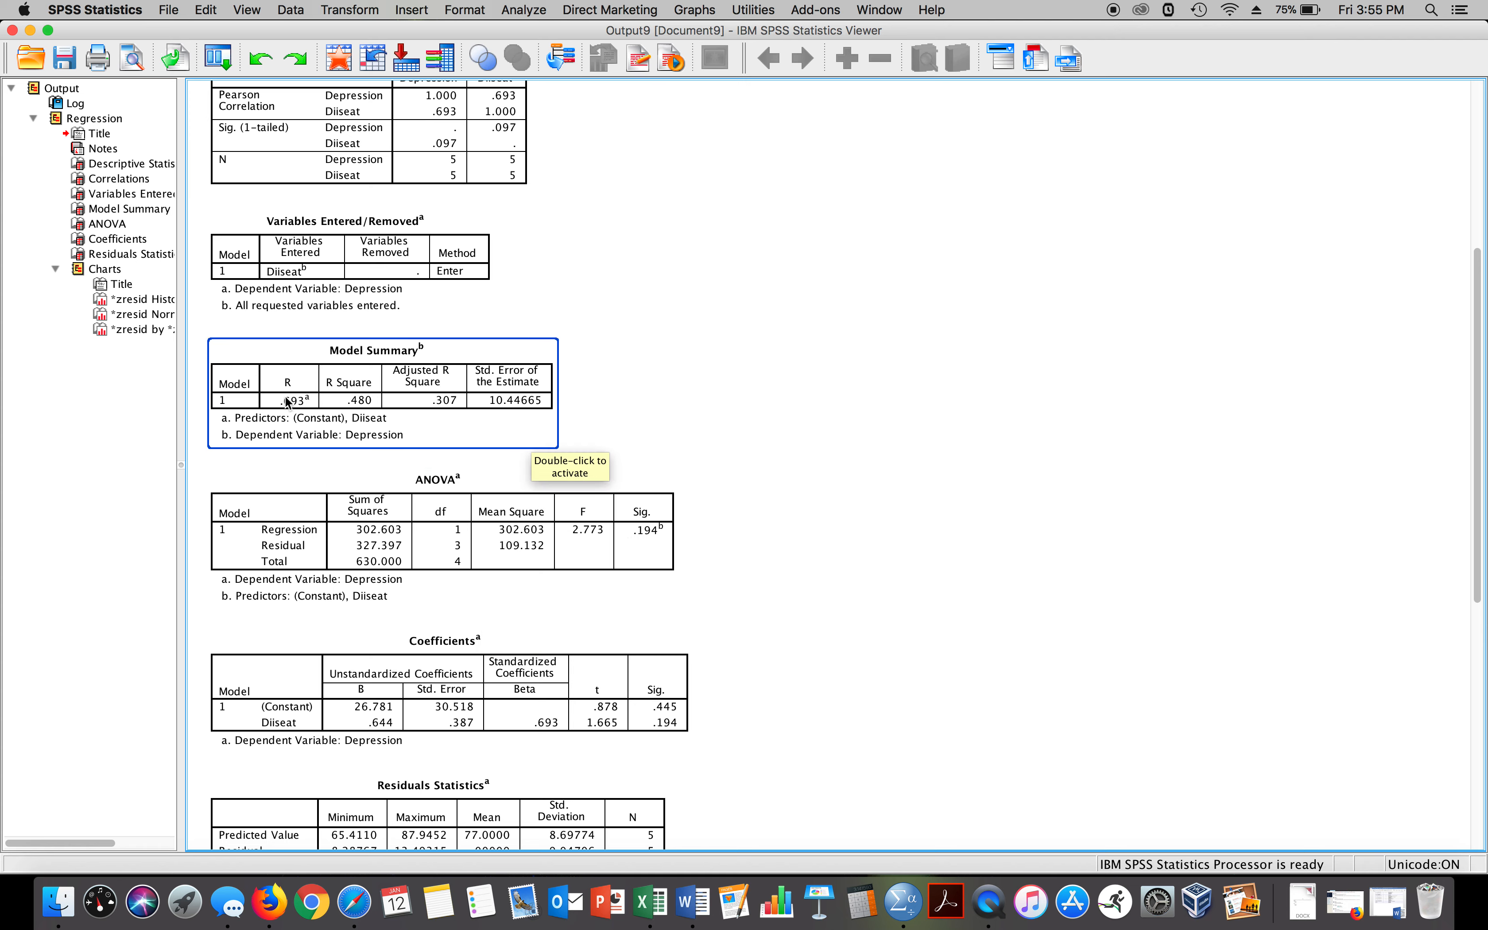
mouse_move(373, 390)
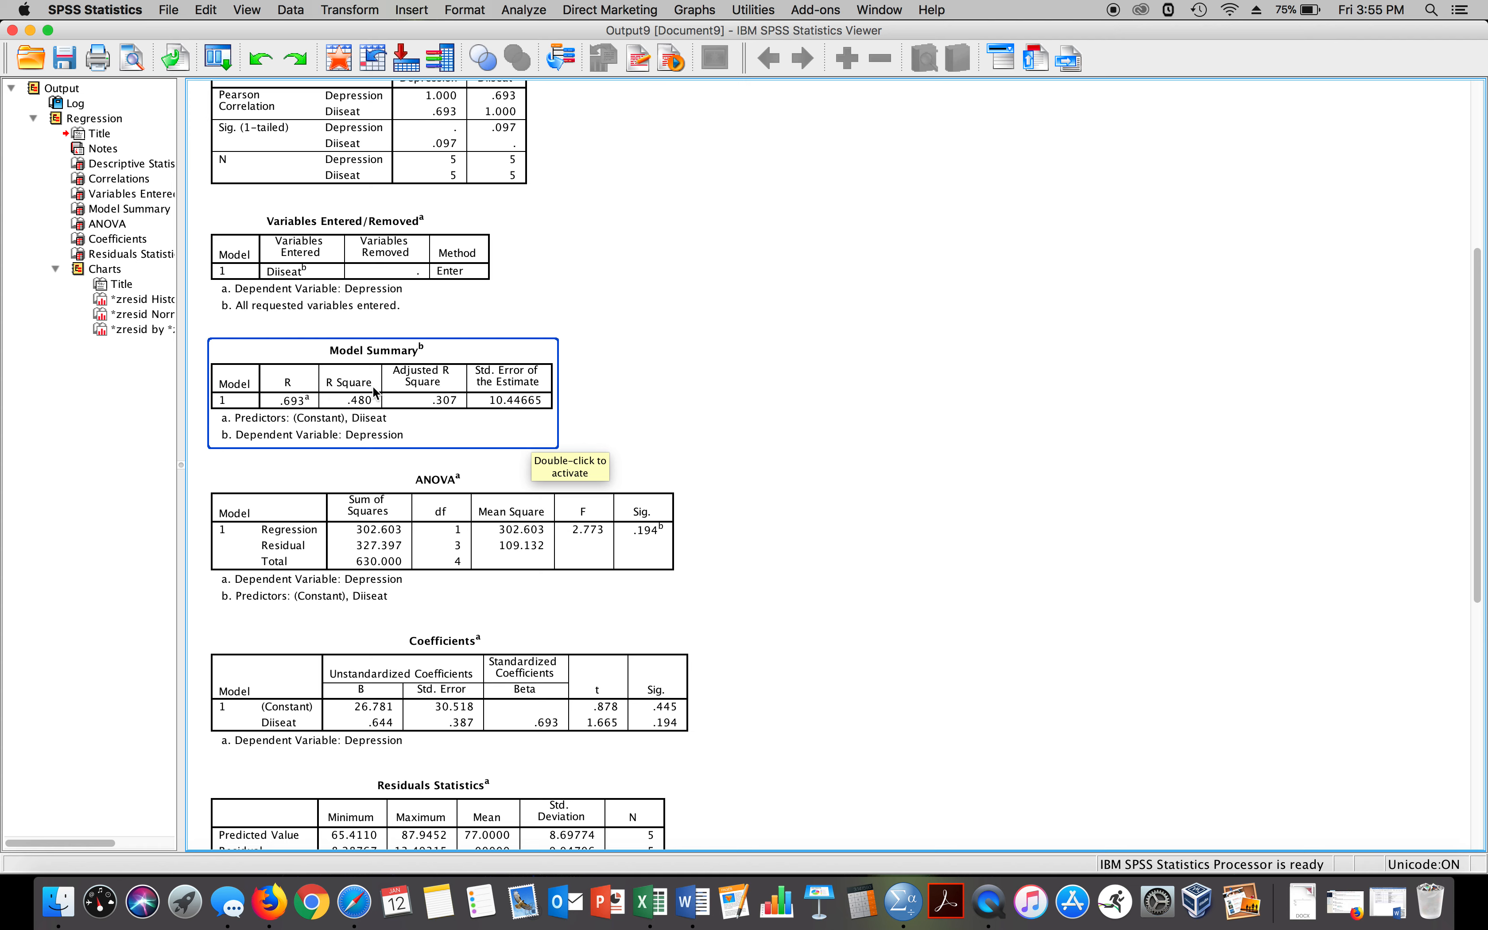
mouse_move(334, 421)
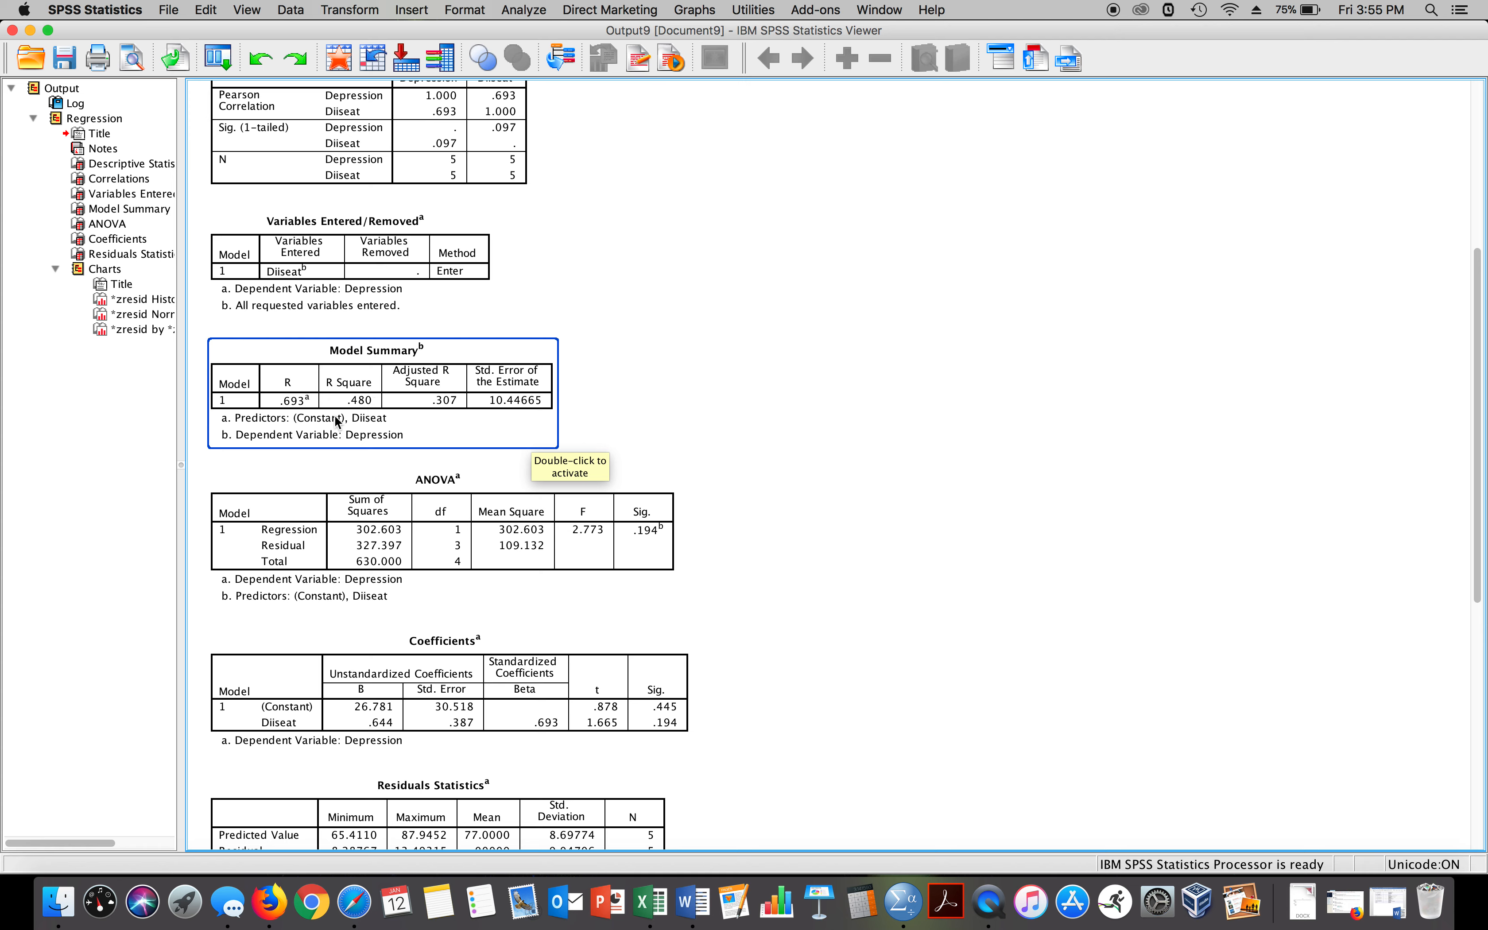
mouse_move(390, 411)
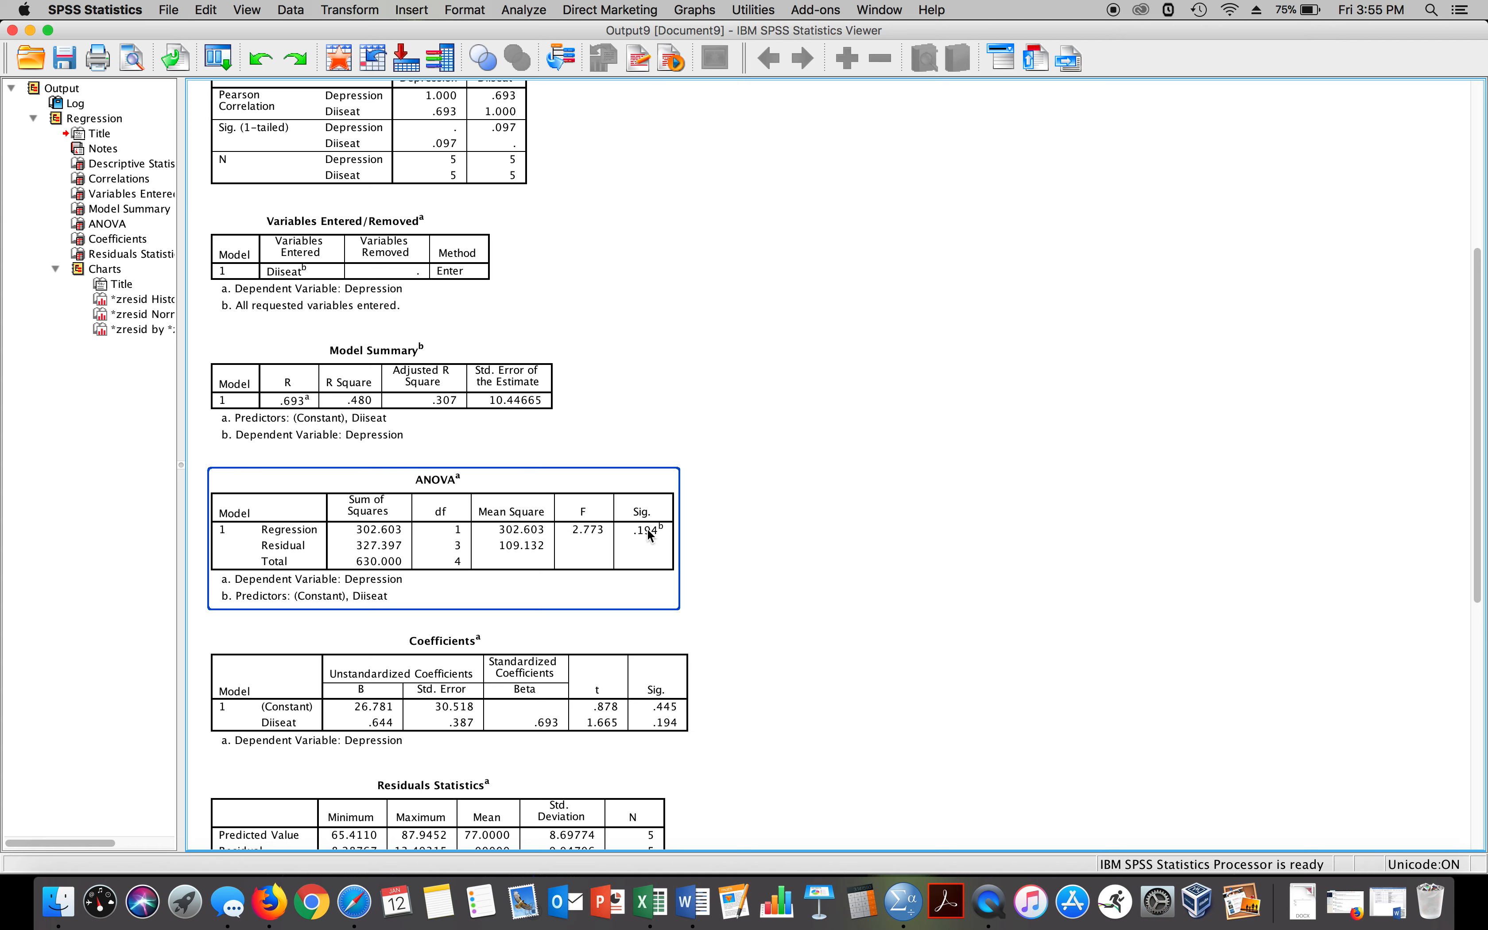
left_click(386, 398)
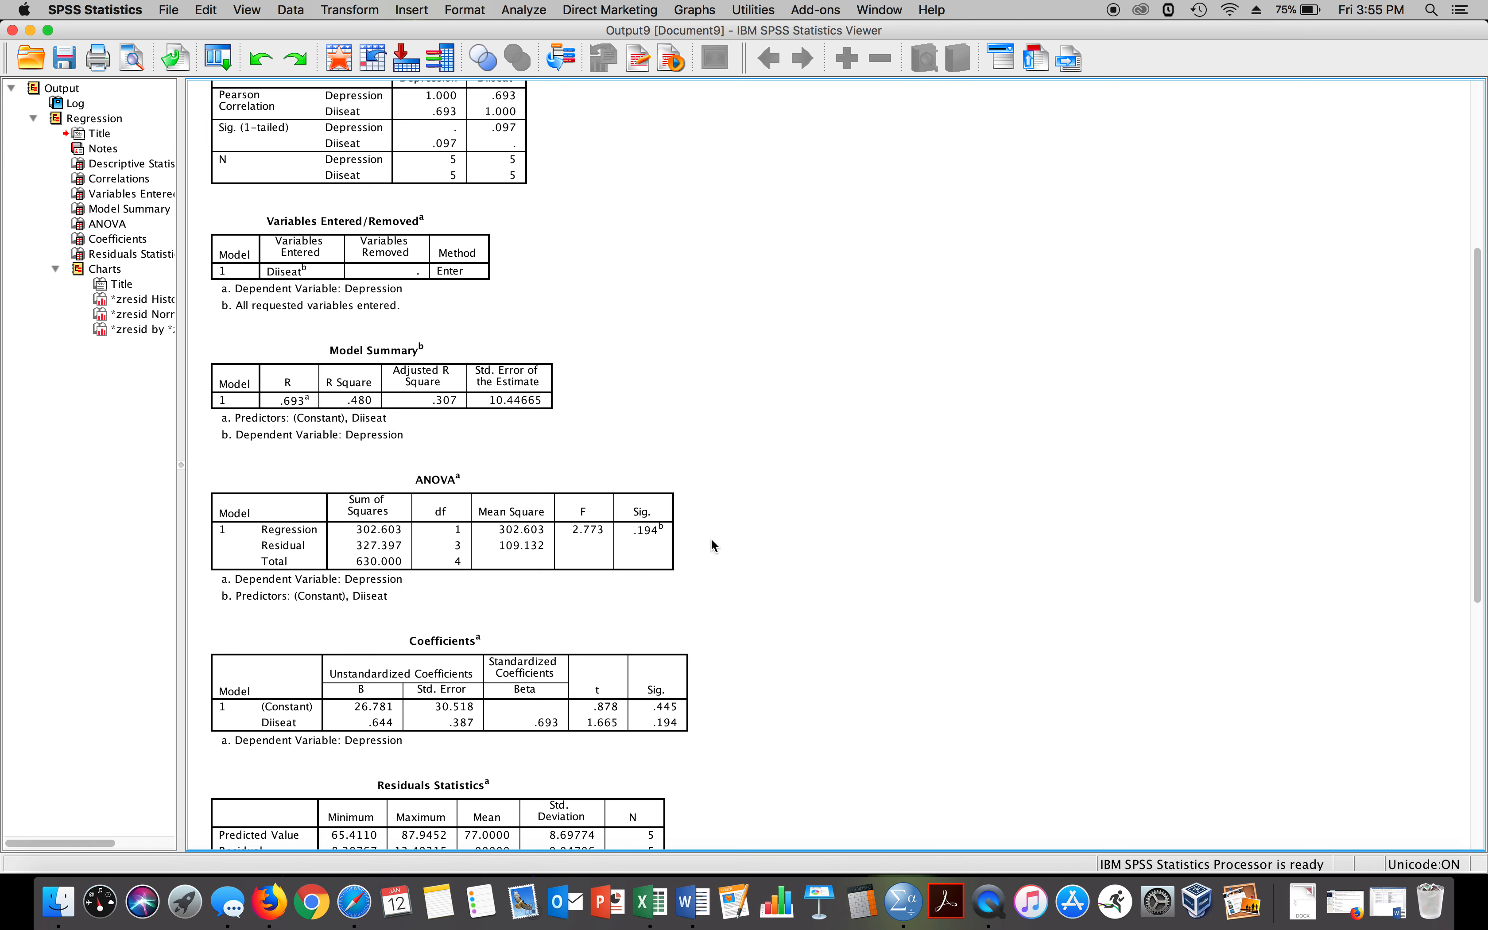
scroll("down", 3)
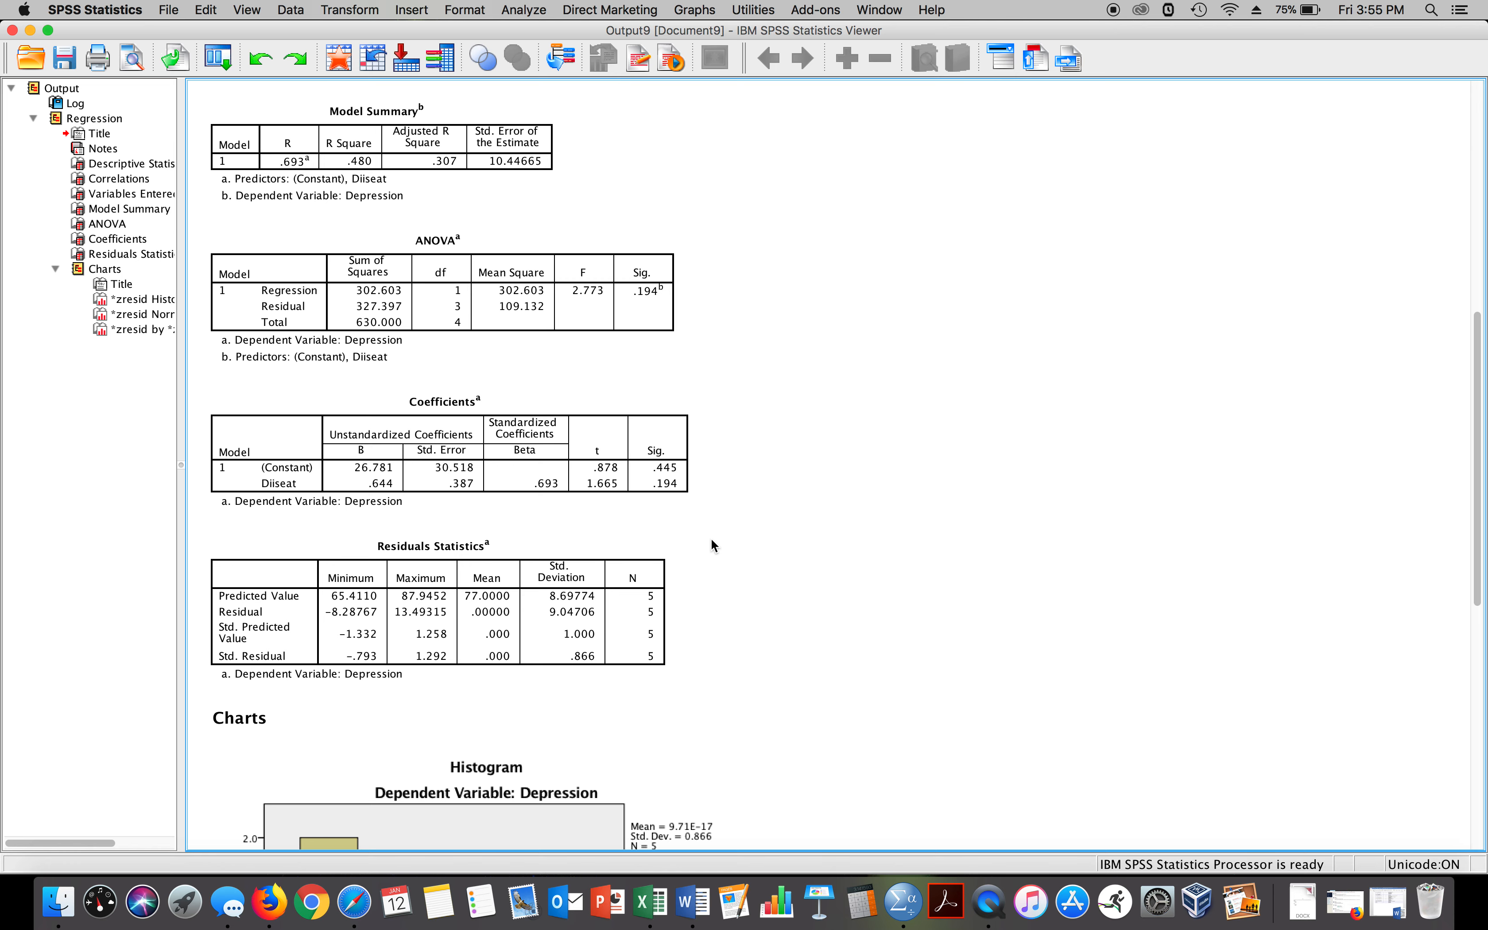
scroll("down", 3)
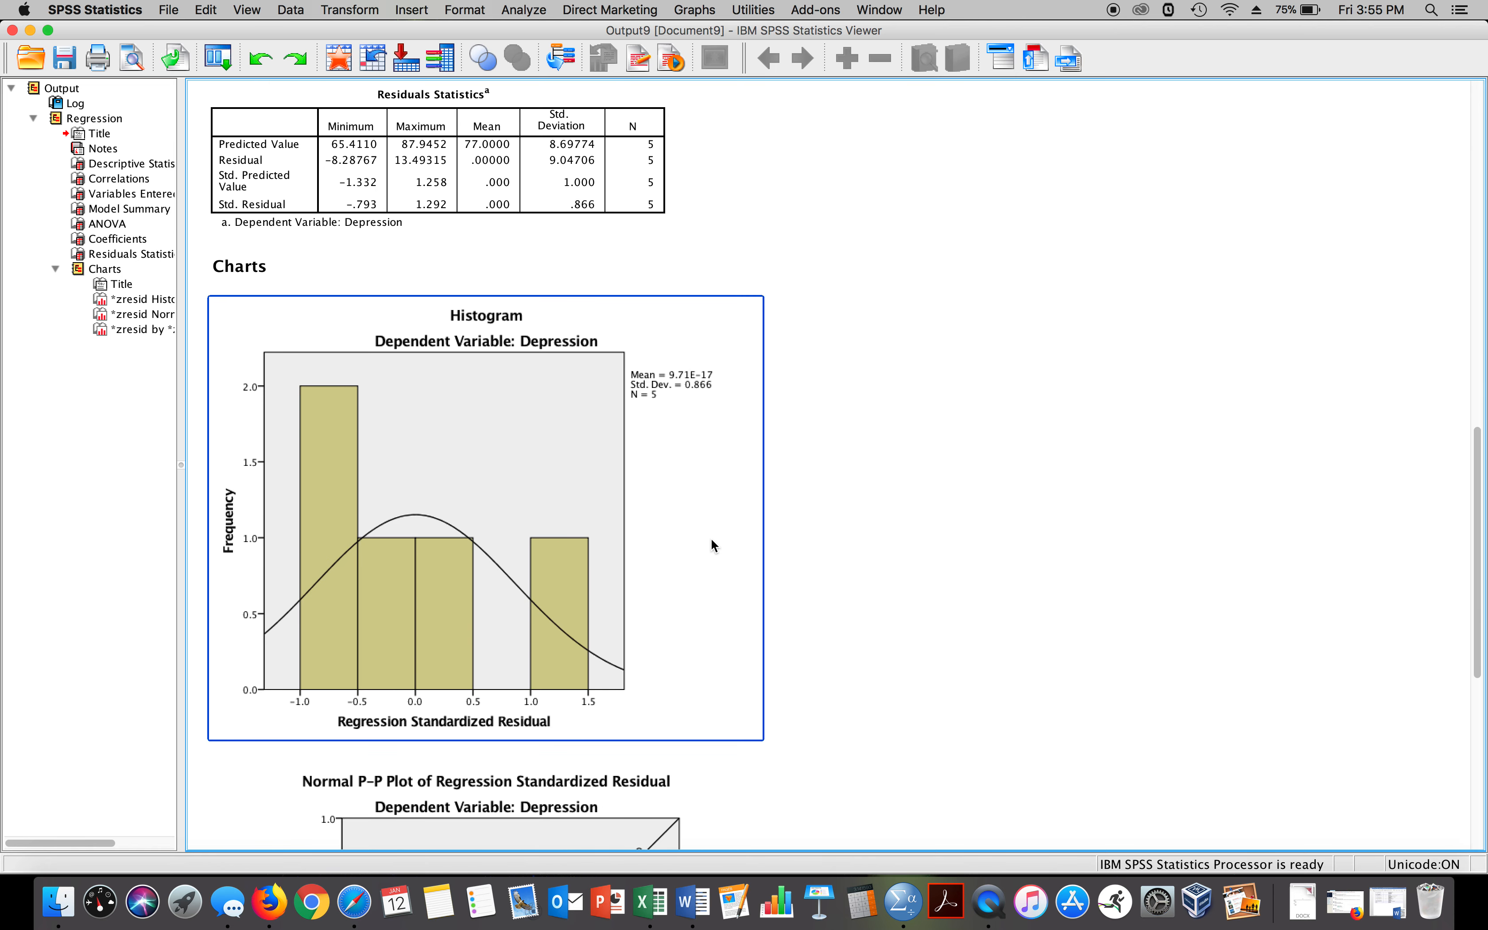
scroll("down", 3)
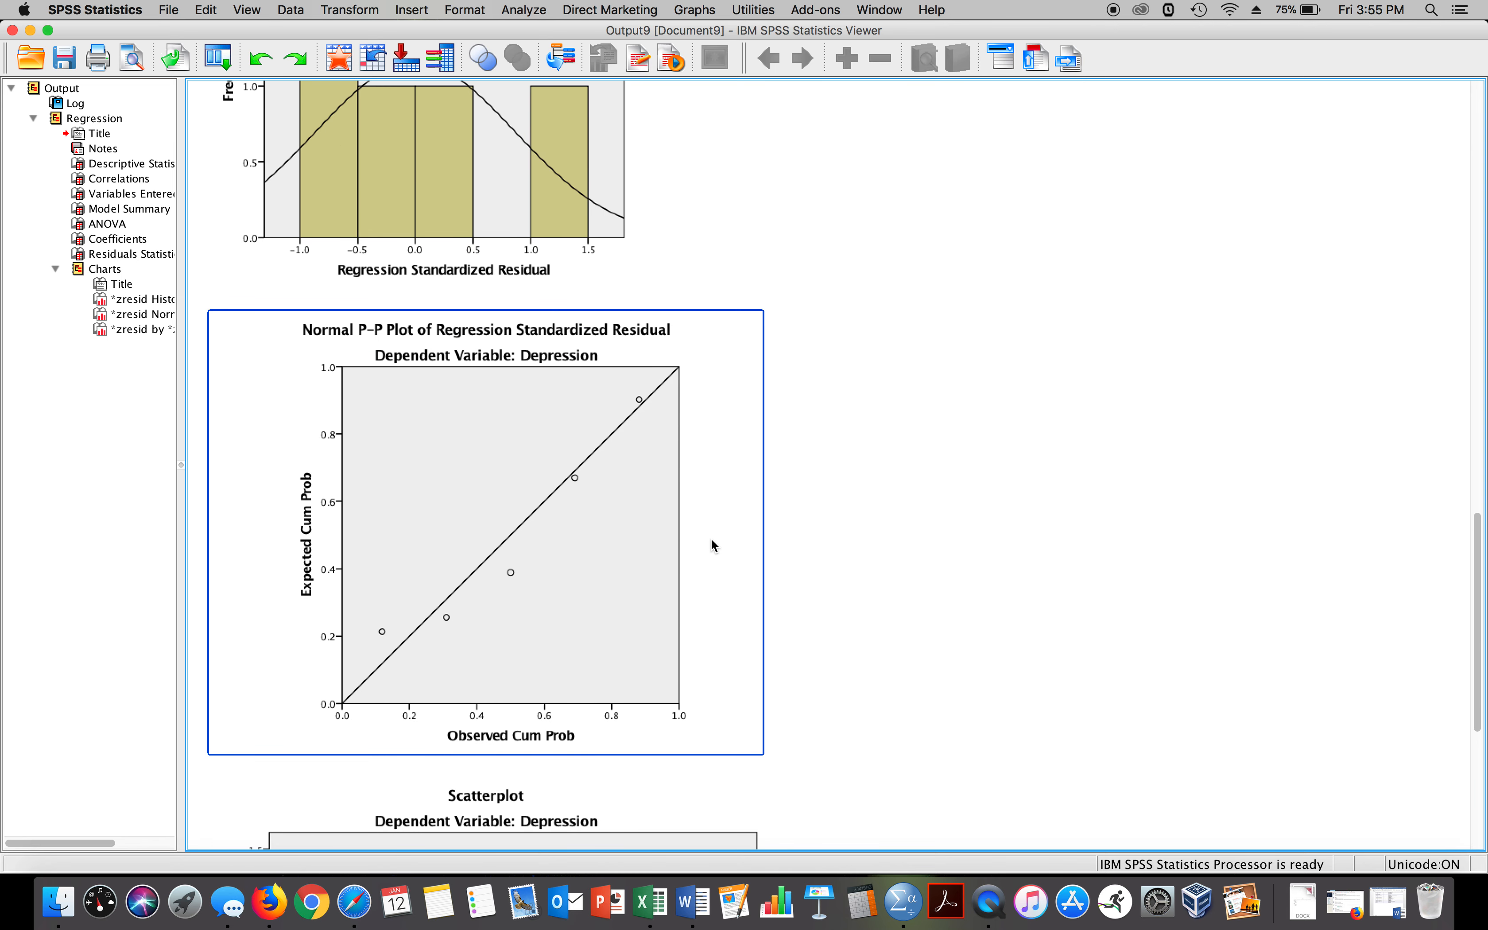
mouse_move(585, 475)
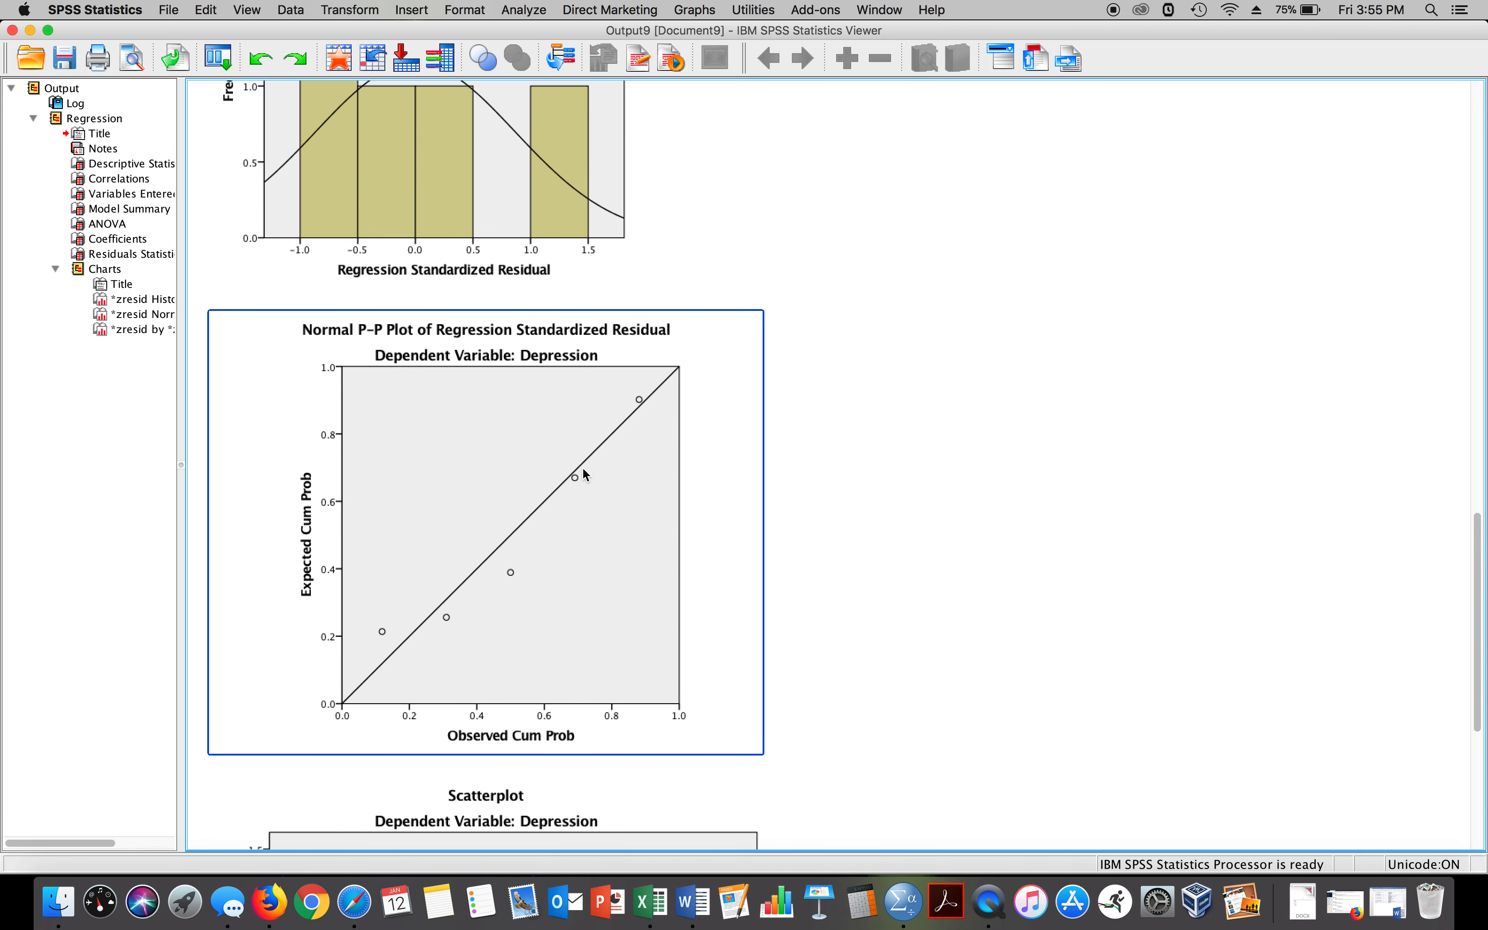
mouse_move(562, 536)
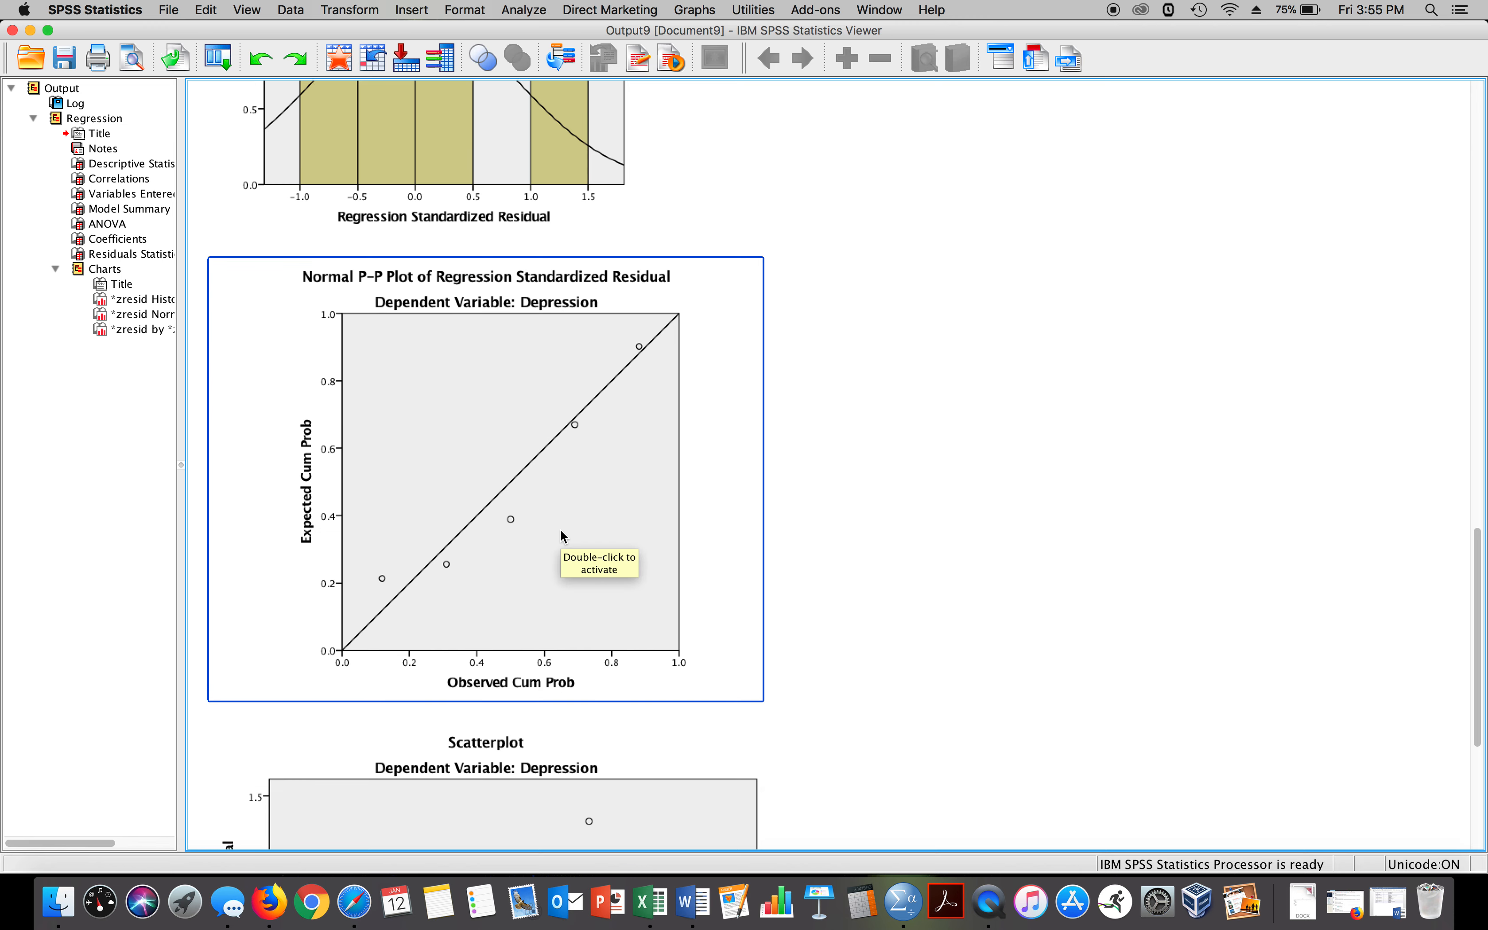
scroll("down", 3)
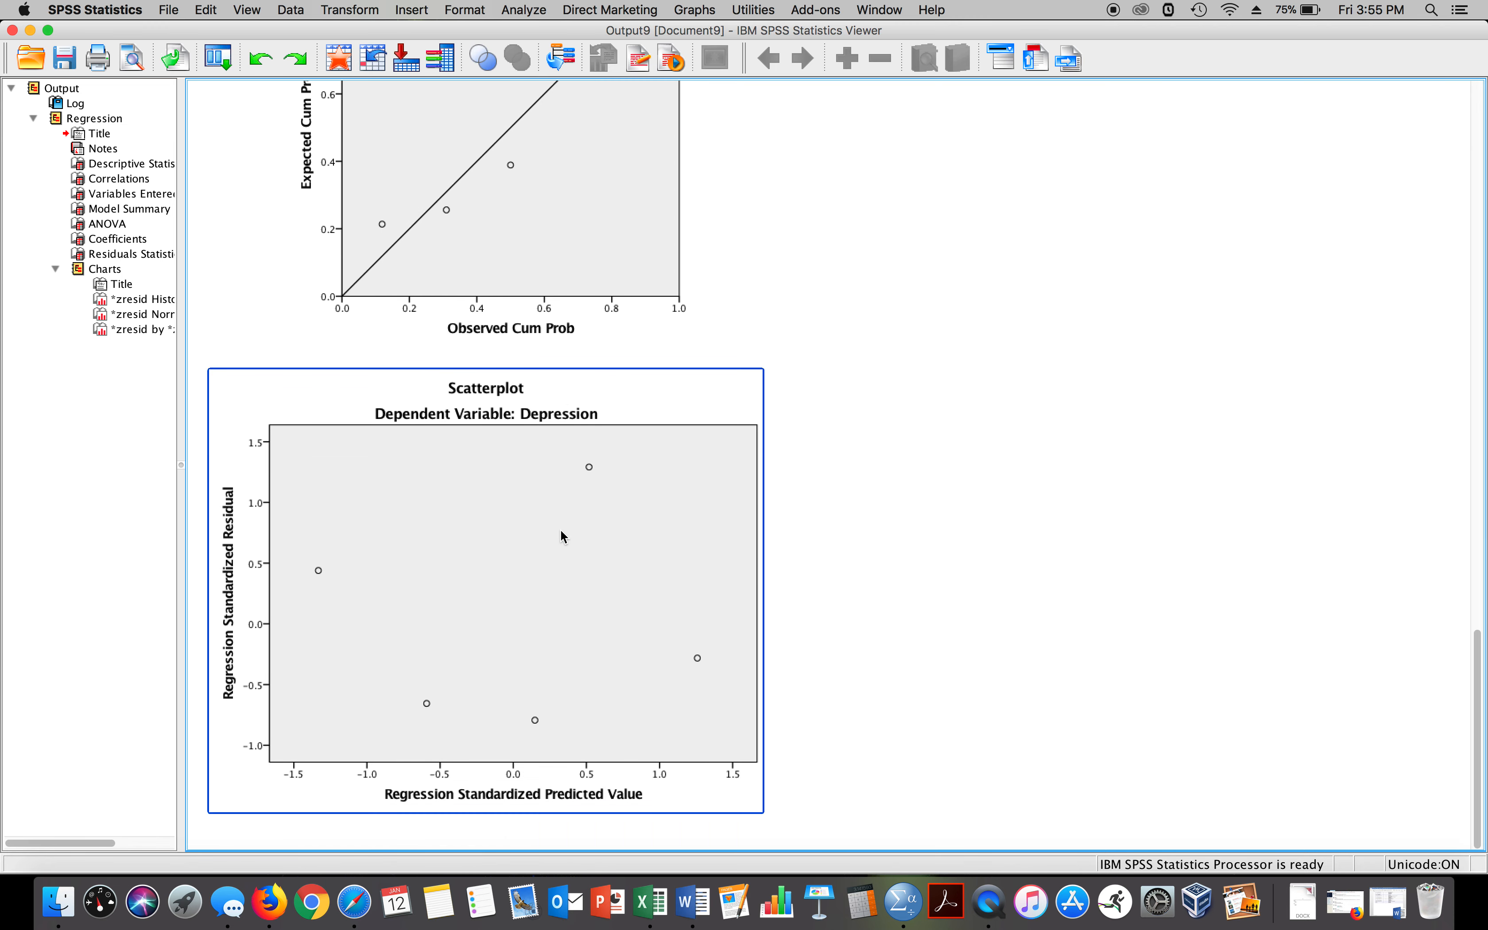
scroll("up", 3)
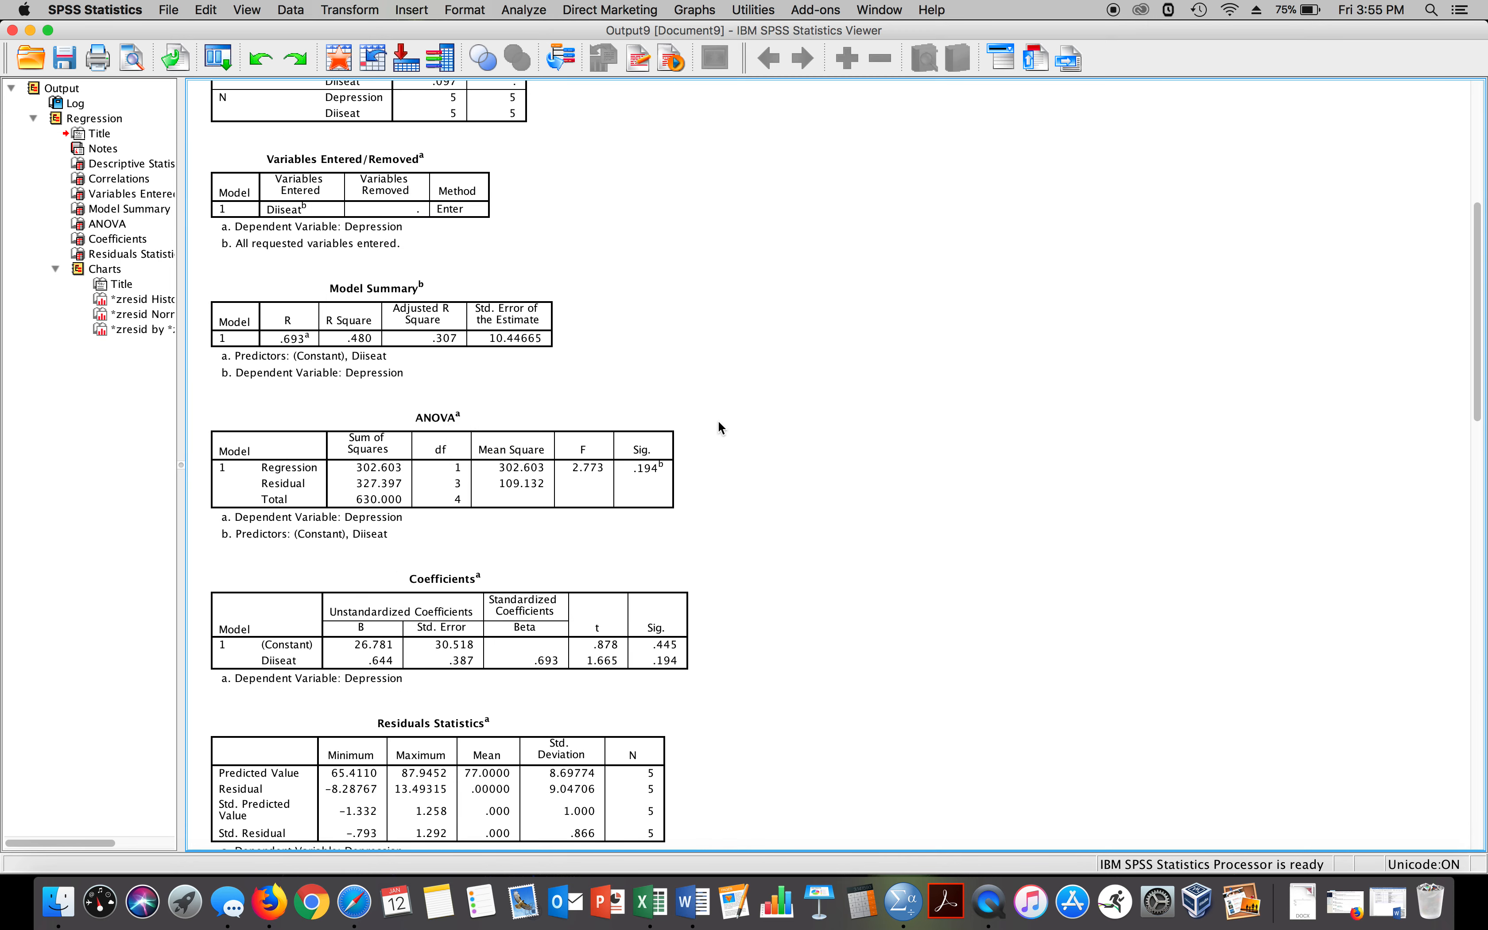
mouse_move(742, 394)
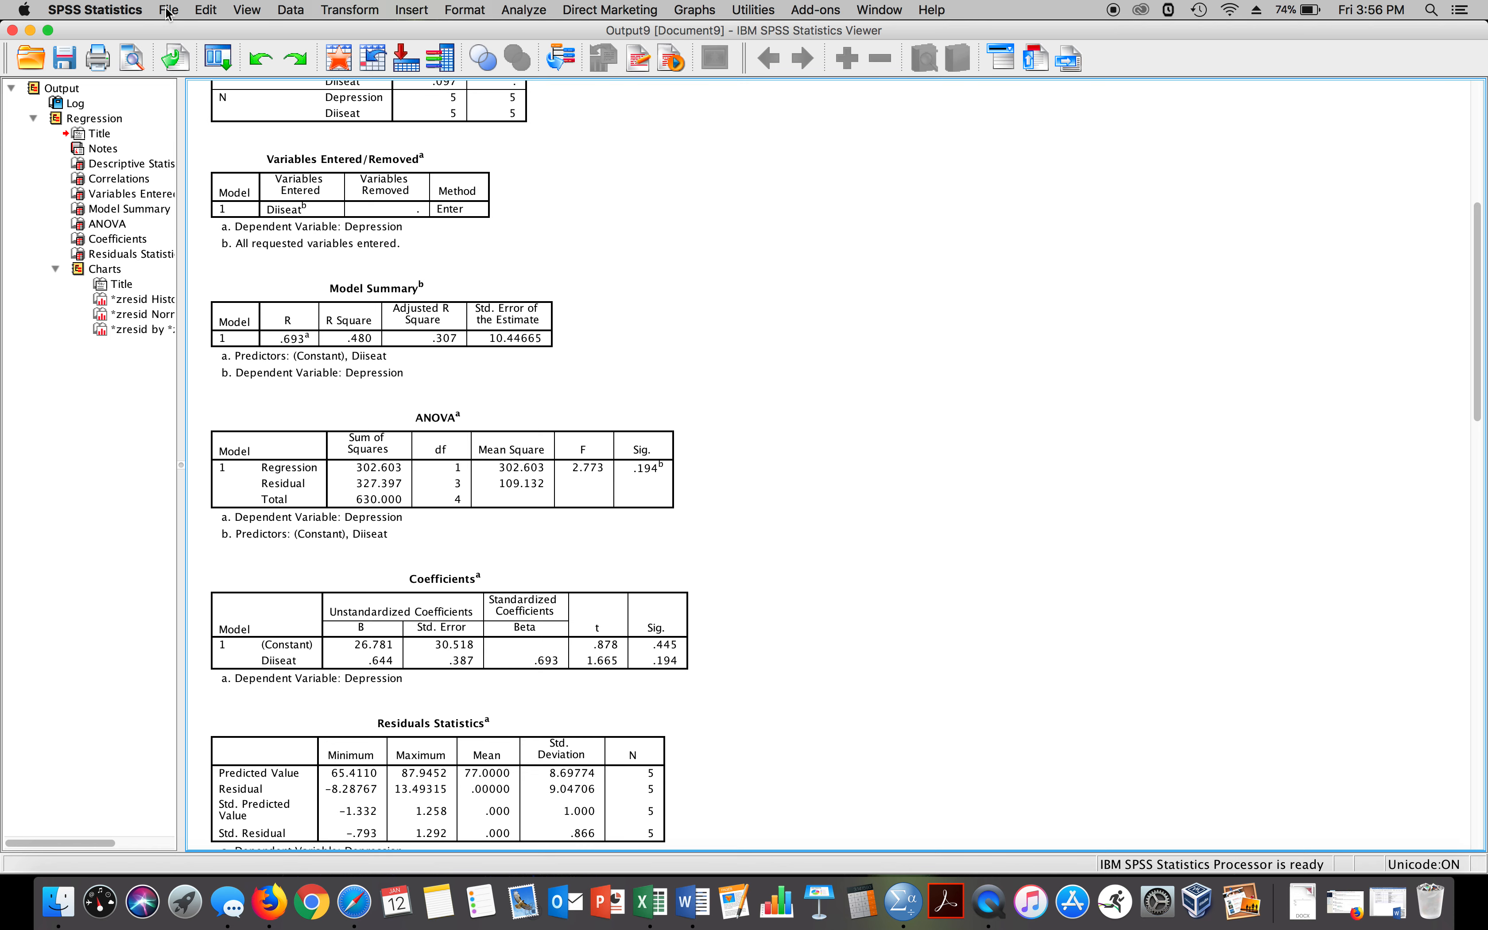
Step: Load EXERCISE.SAV from the File menu, accepting the Unicode encoding prompt
left_click(170, 10)
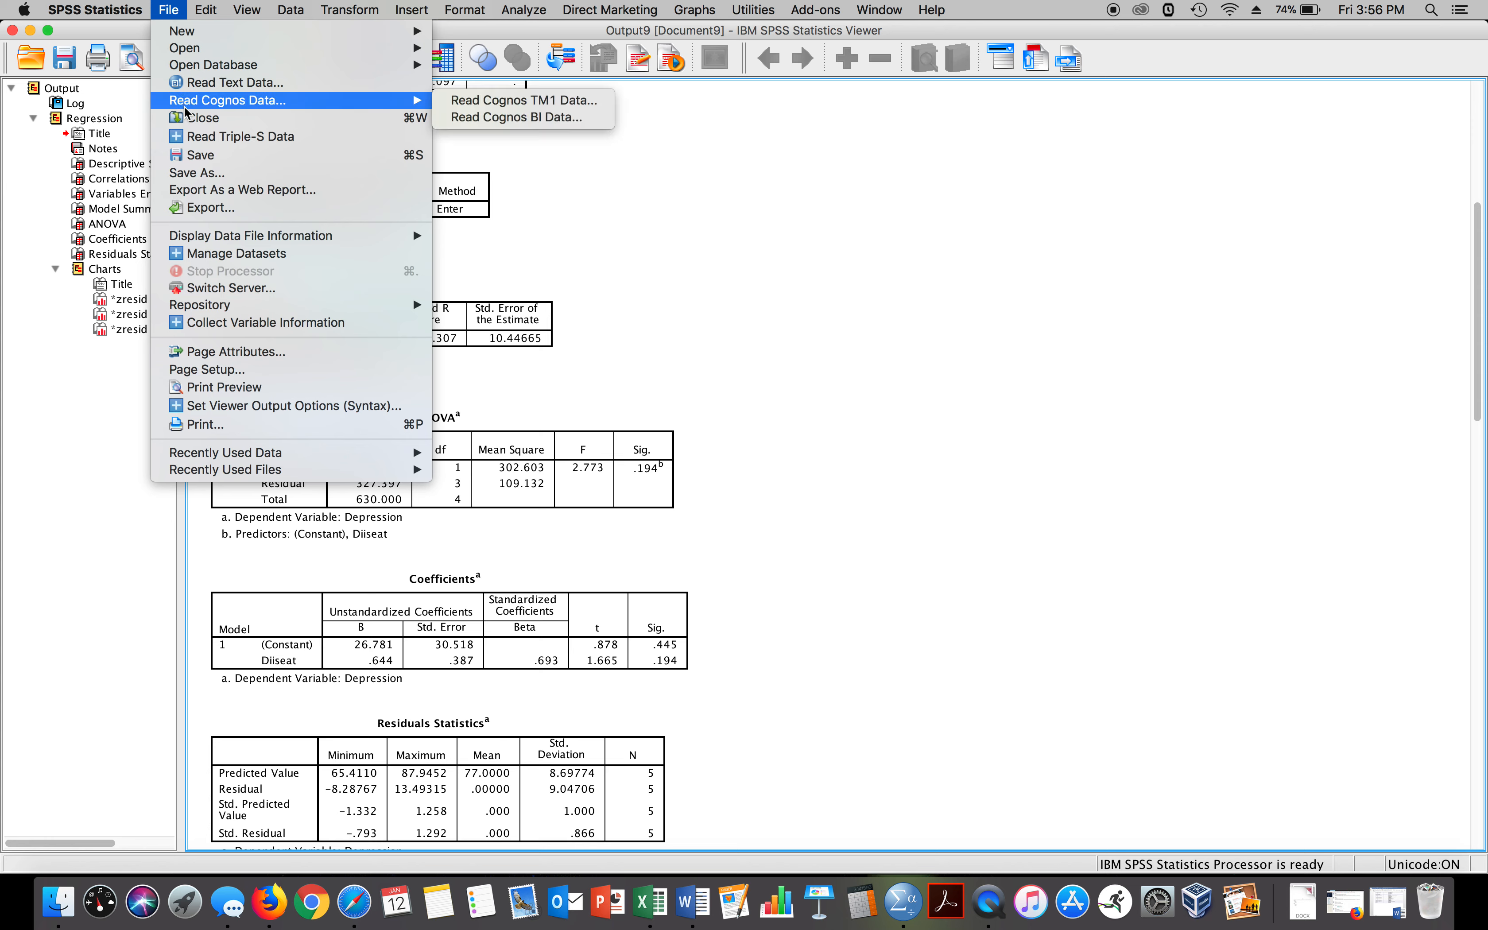
mouse_move(184, 48)
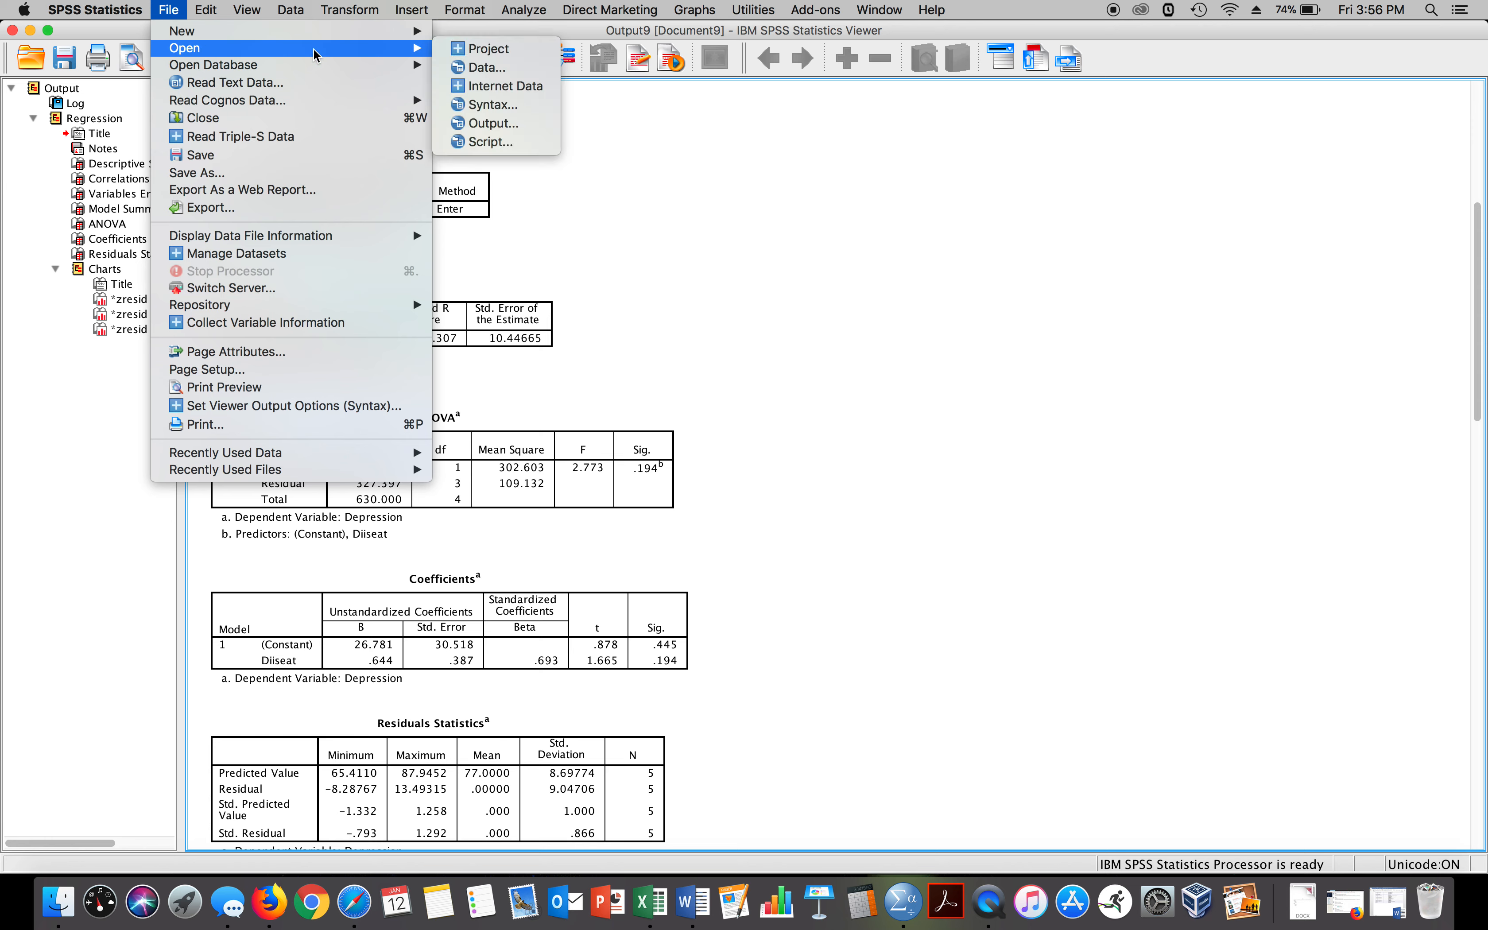
mouse_move(226, 453)
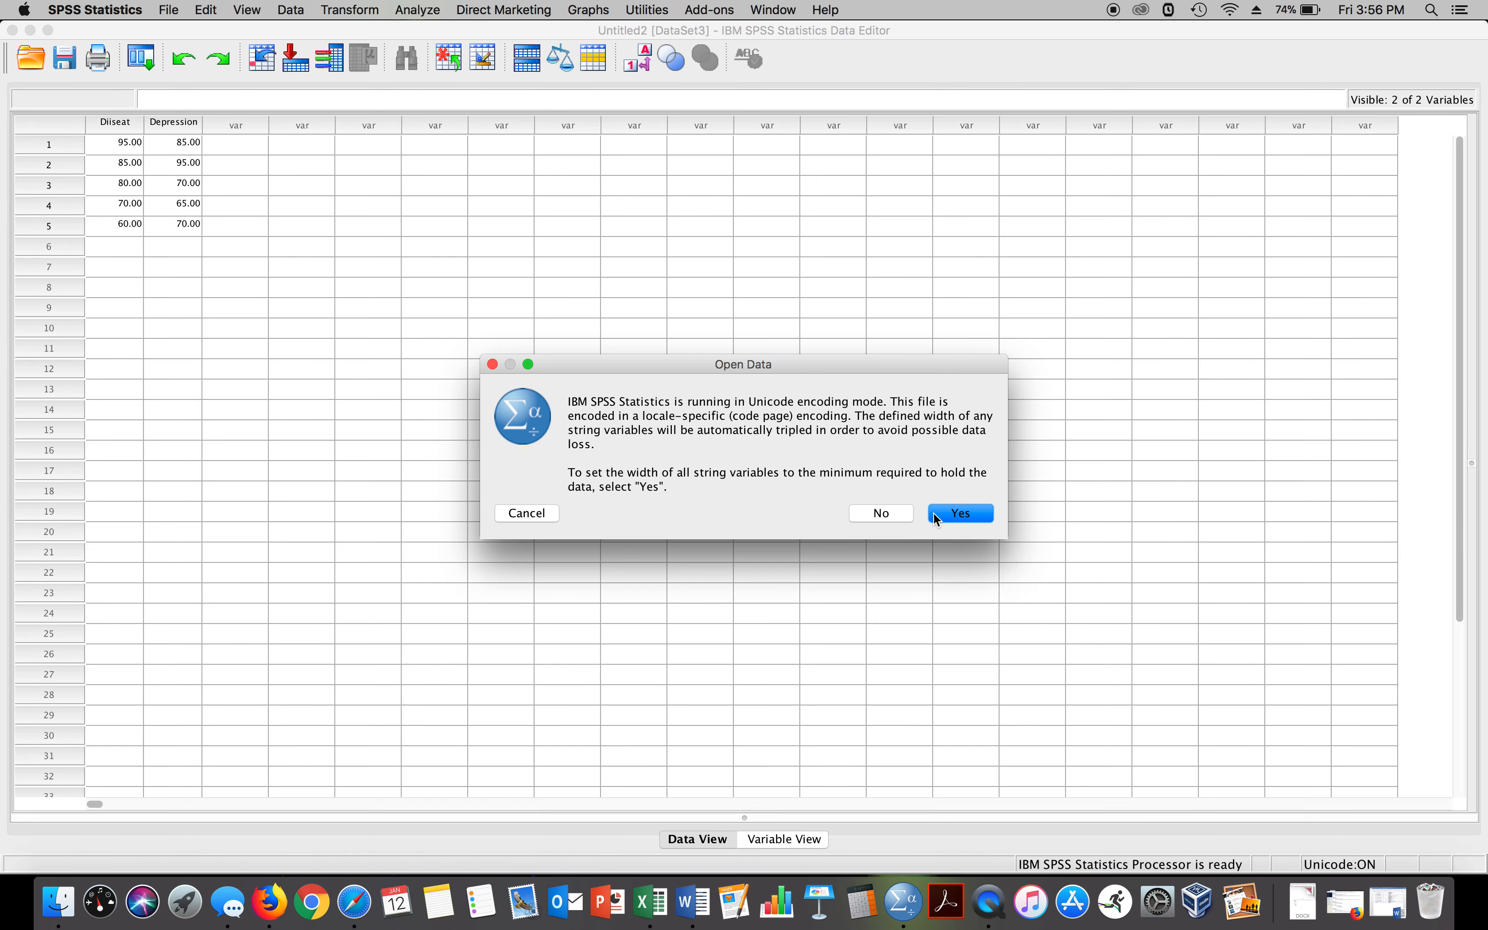
left_click(959, 514)
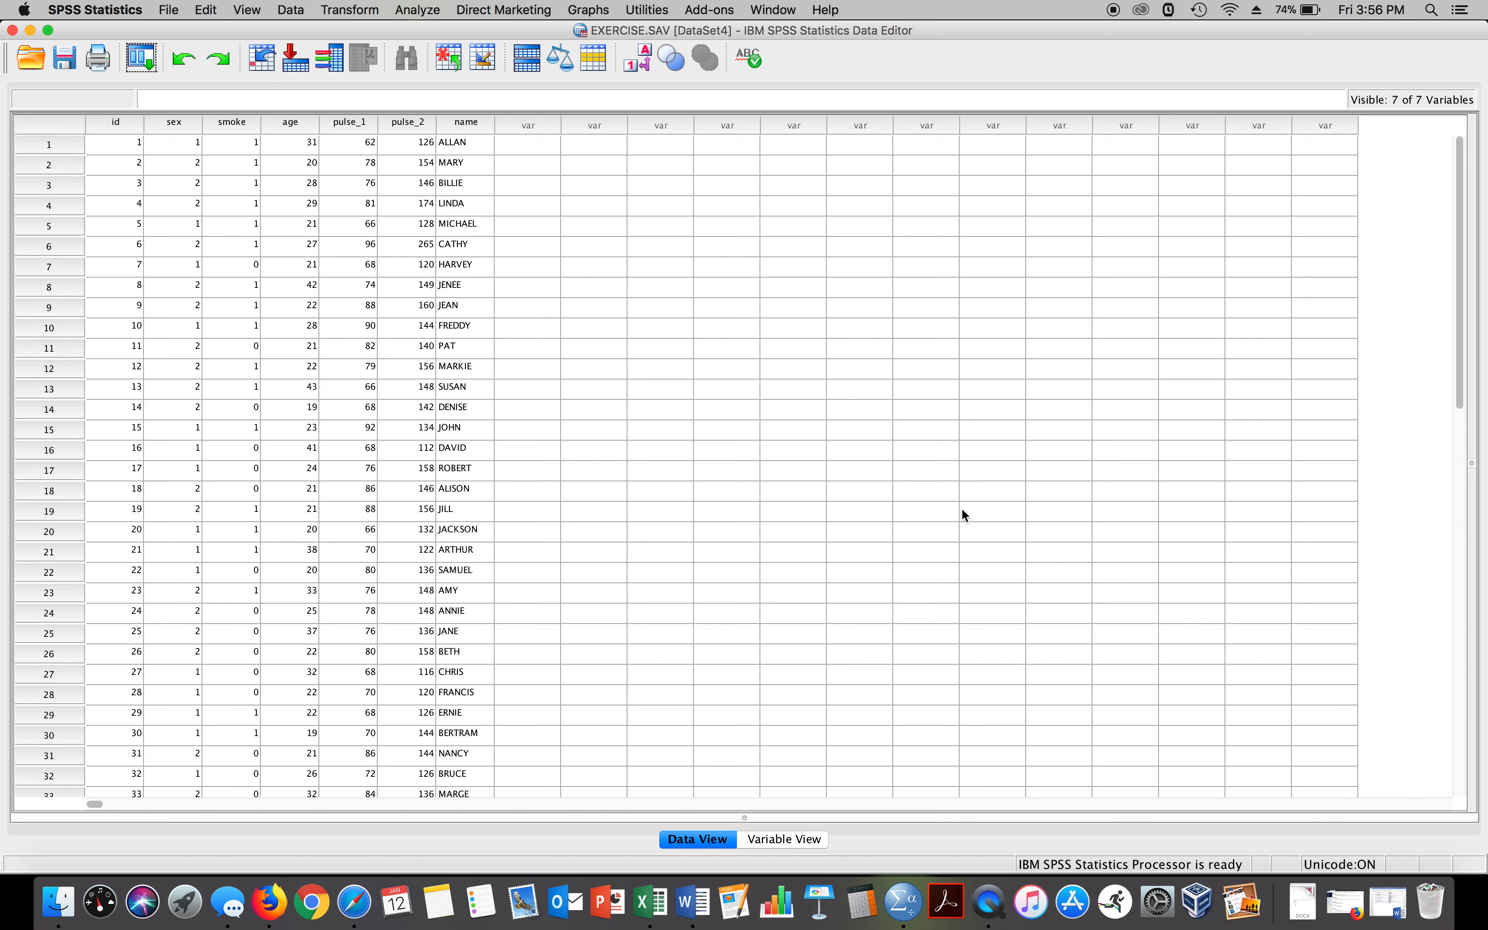
mouse_move(227, 312)
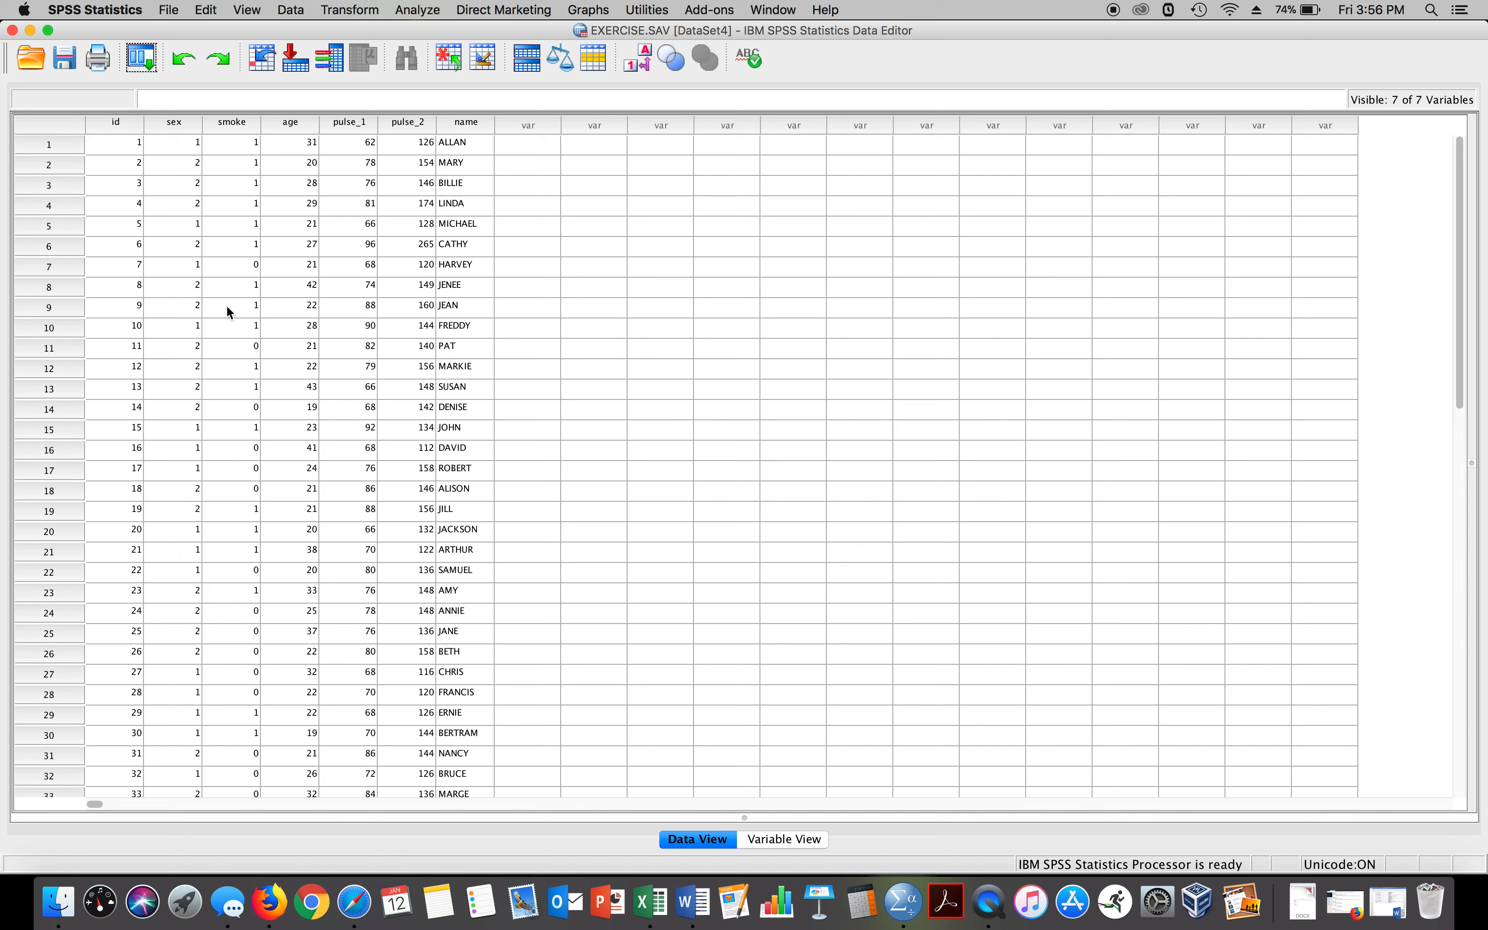
mouse_move(260, 407)
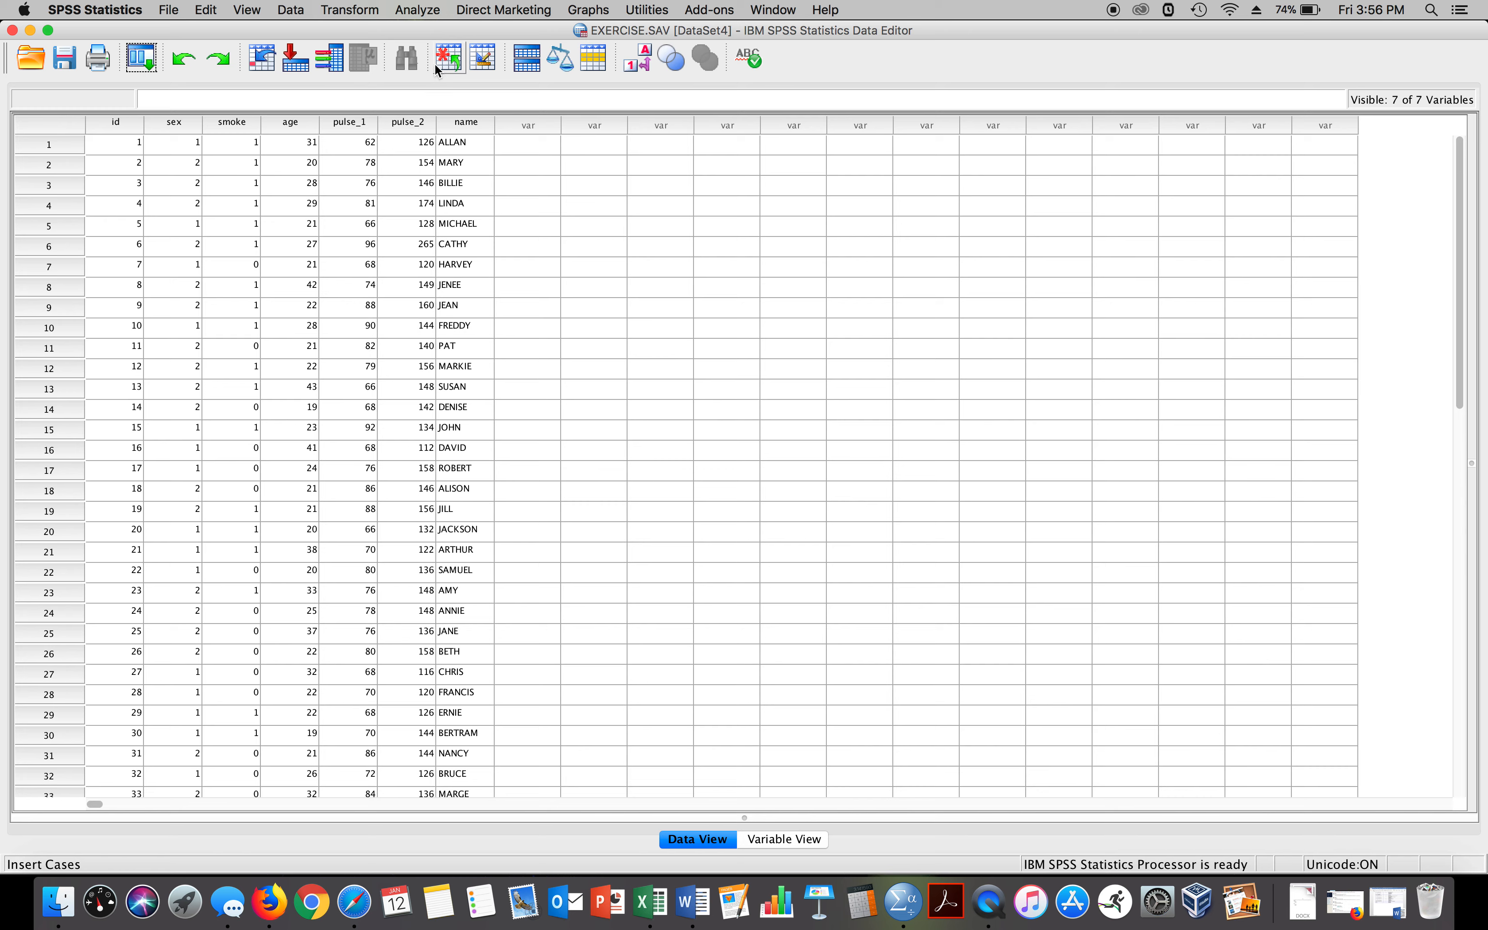
Step: Start a linear regression with age as independent and pre-exercise pulse rate as dependent
scroll("down", 3)
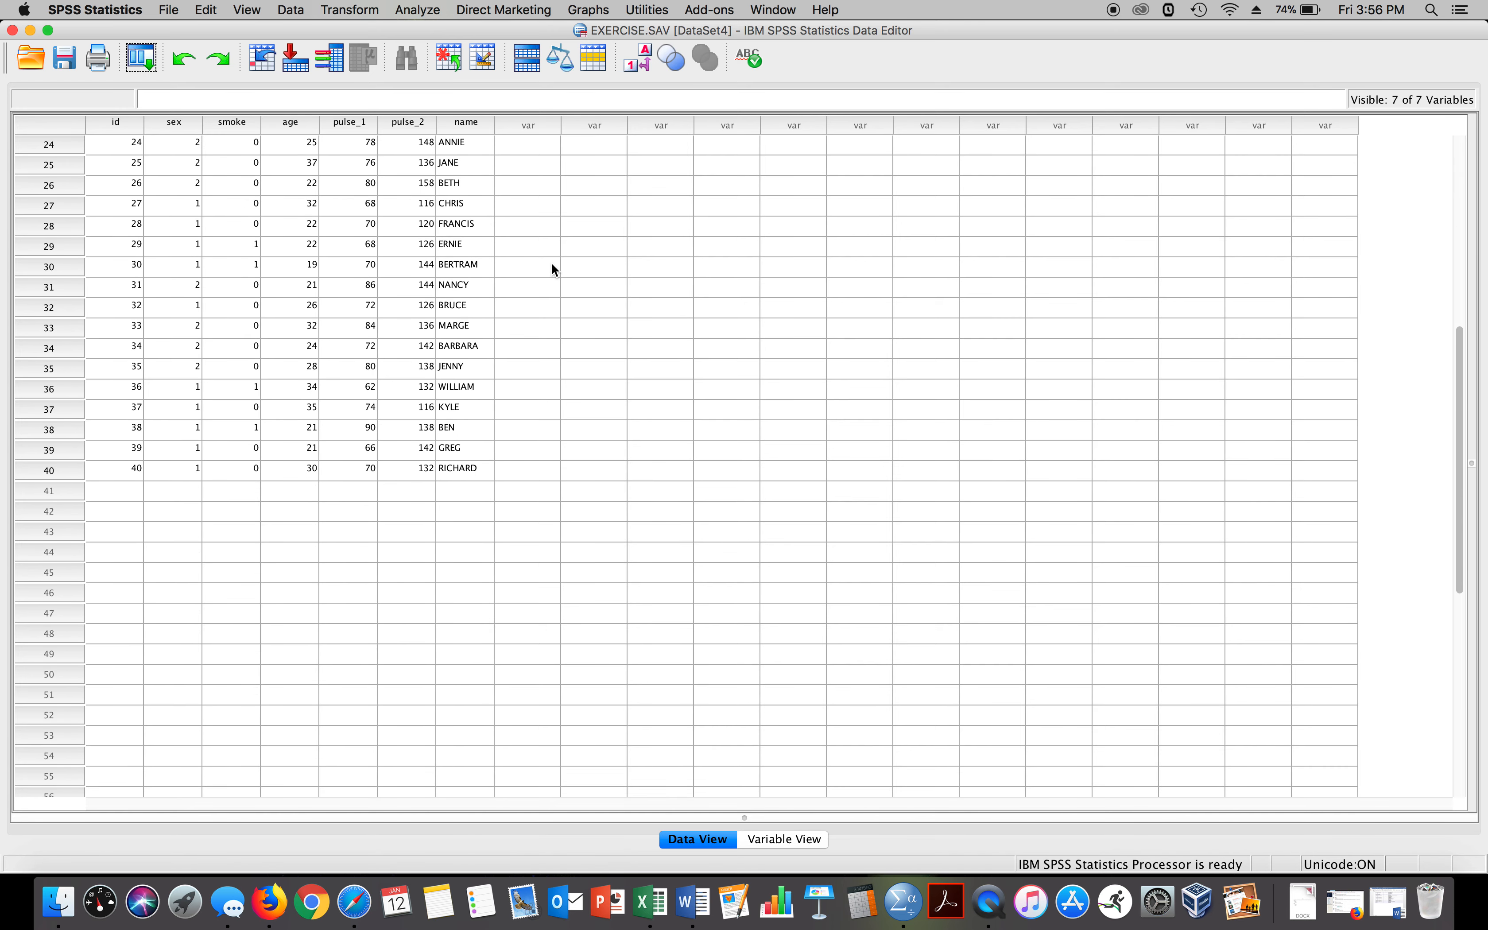
scroll("up", 3)
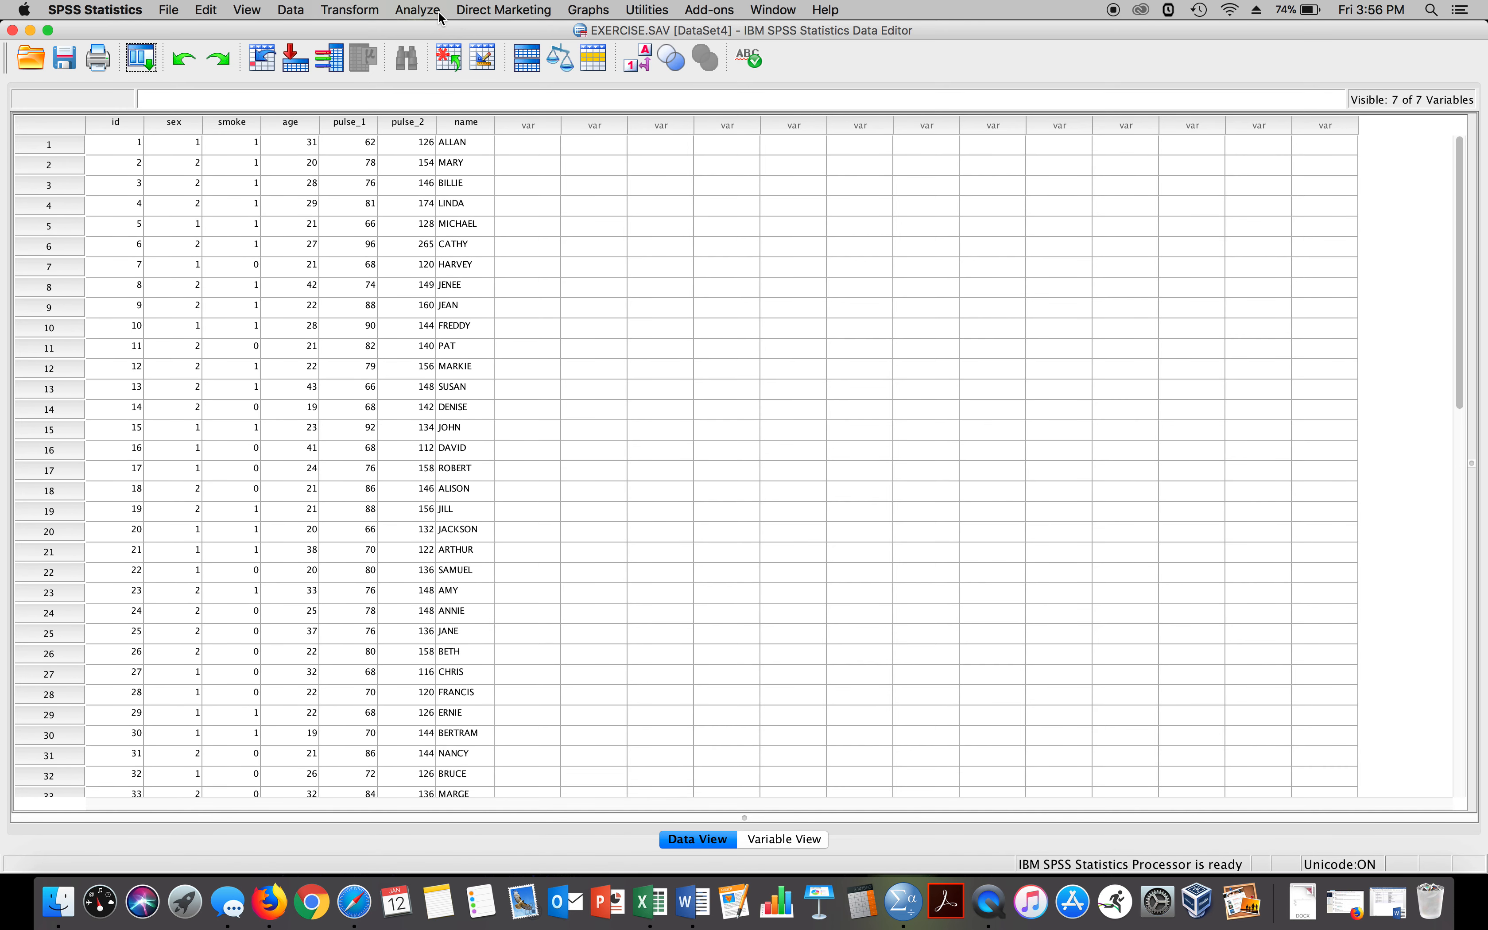
left_click(416, 10)
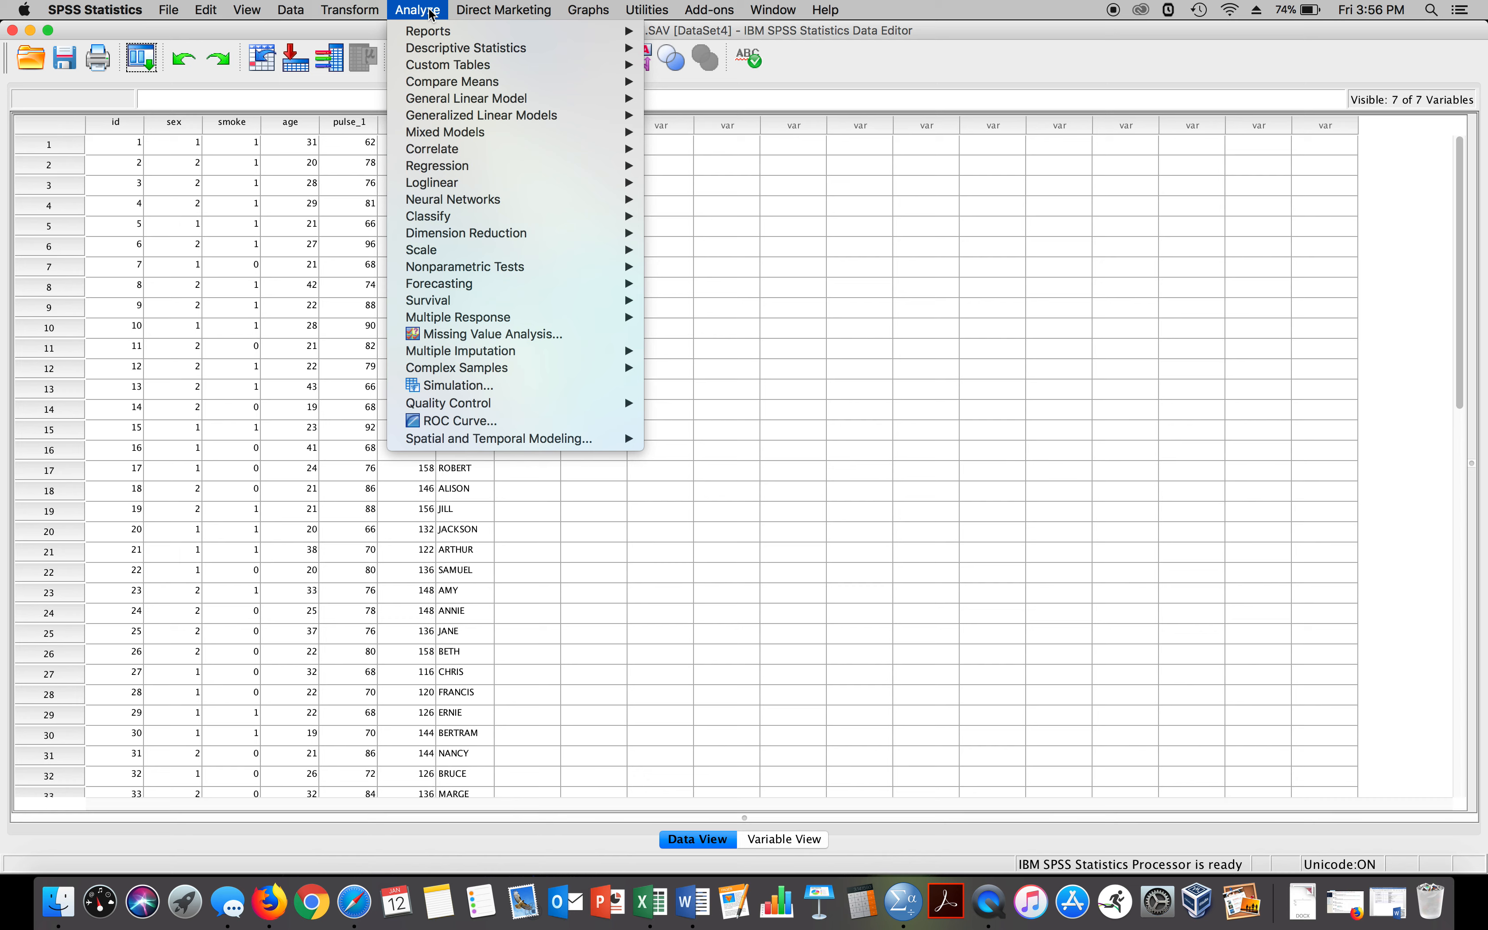
mouse_move(465, 97)
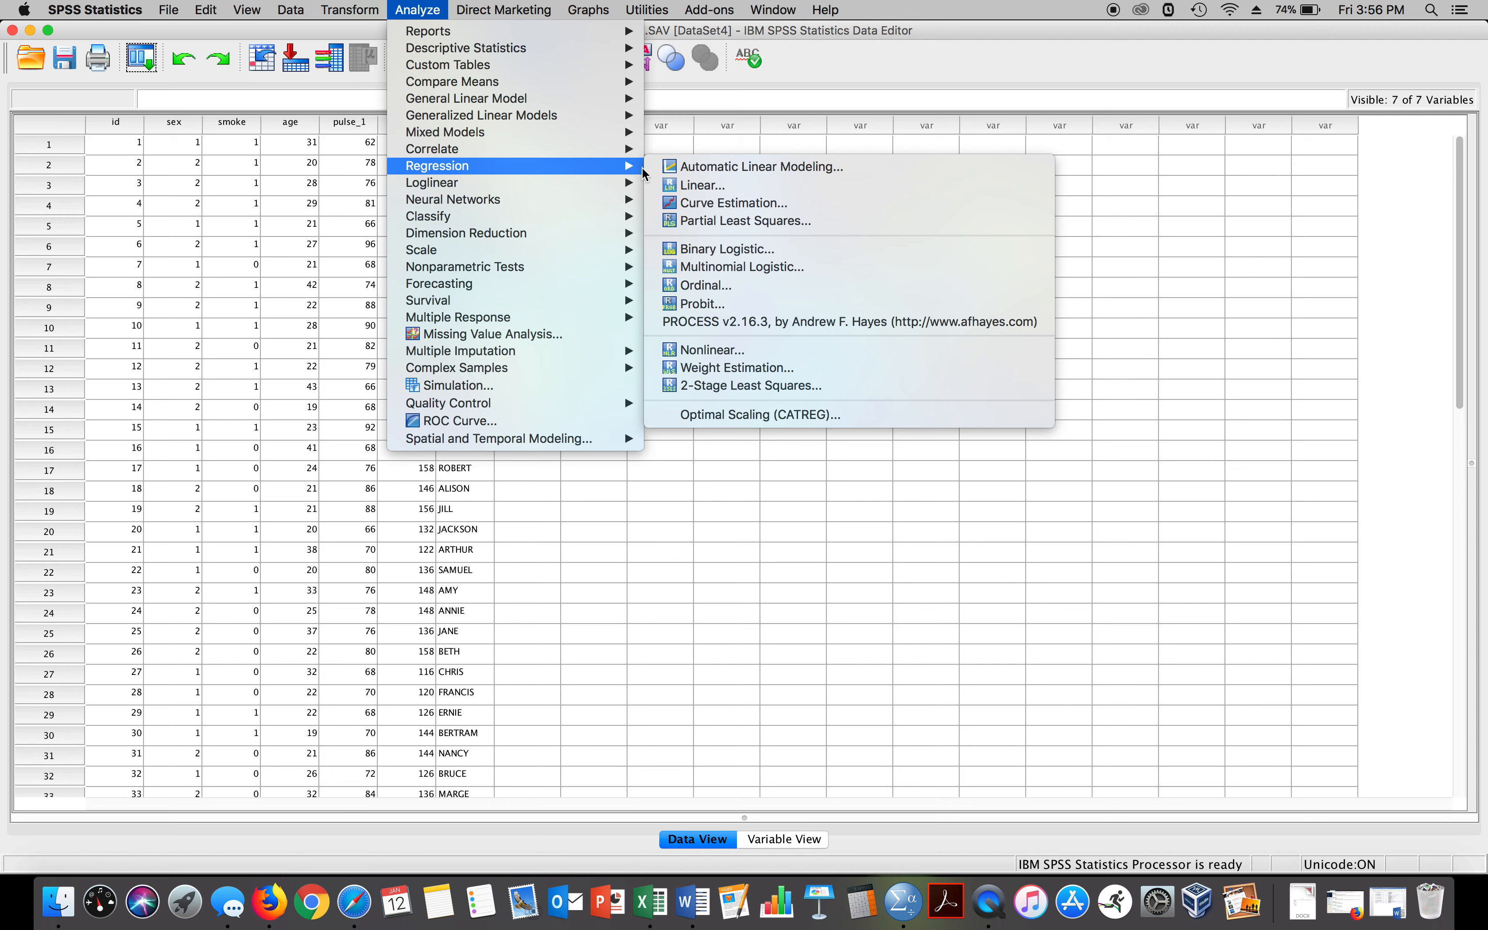
left_click(700, 186)
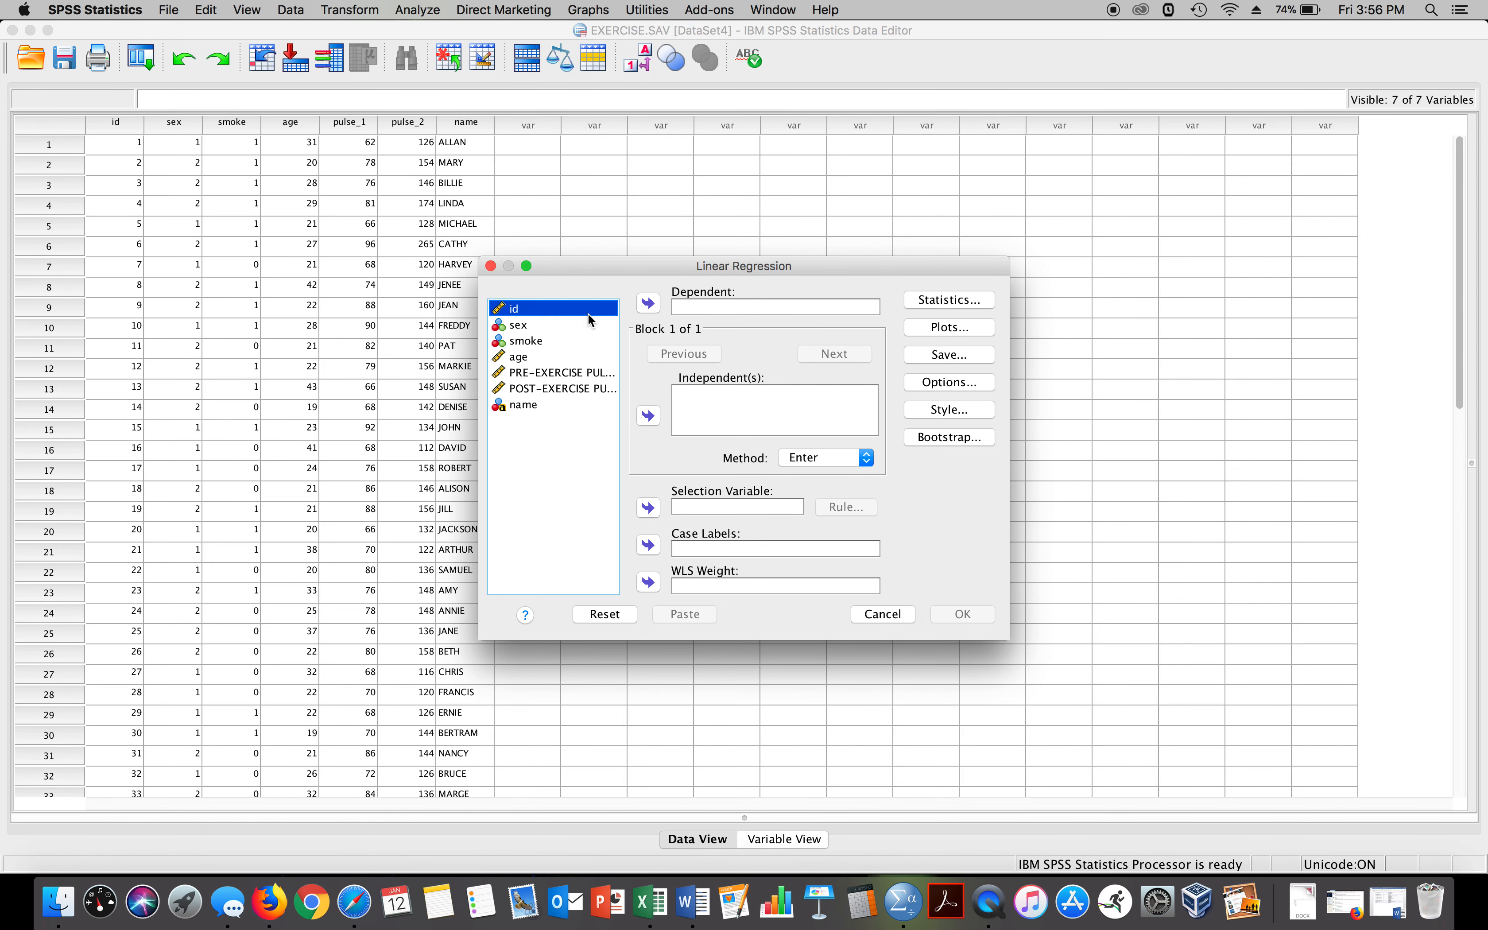
left_click(520, 356)
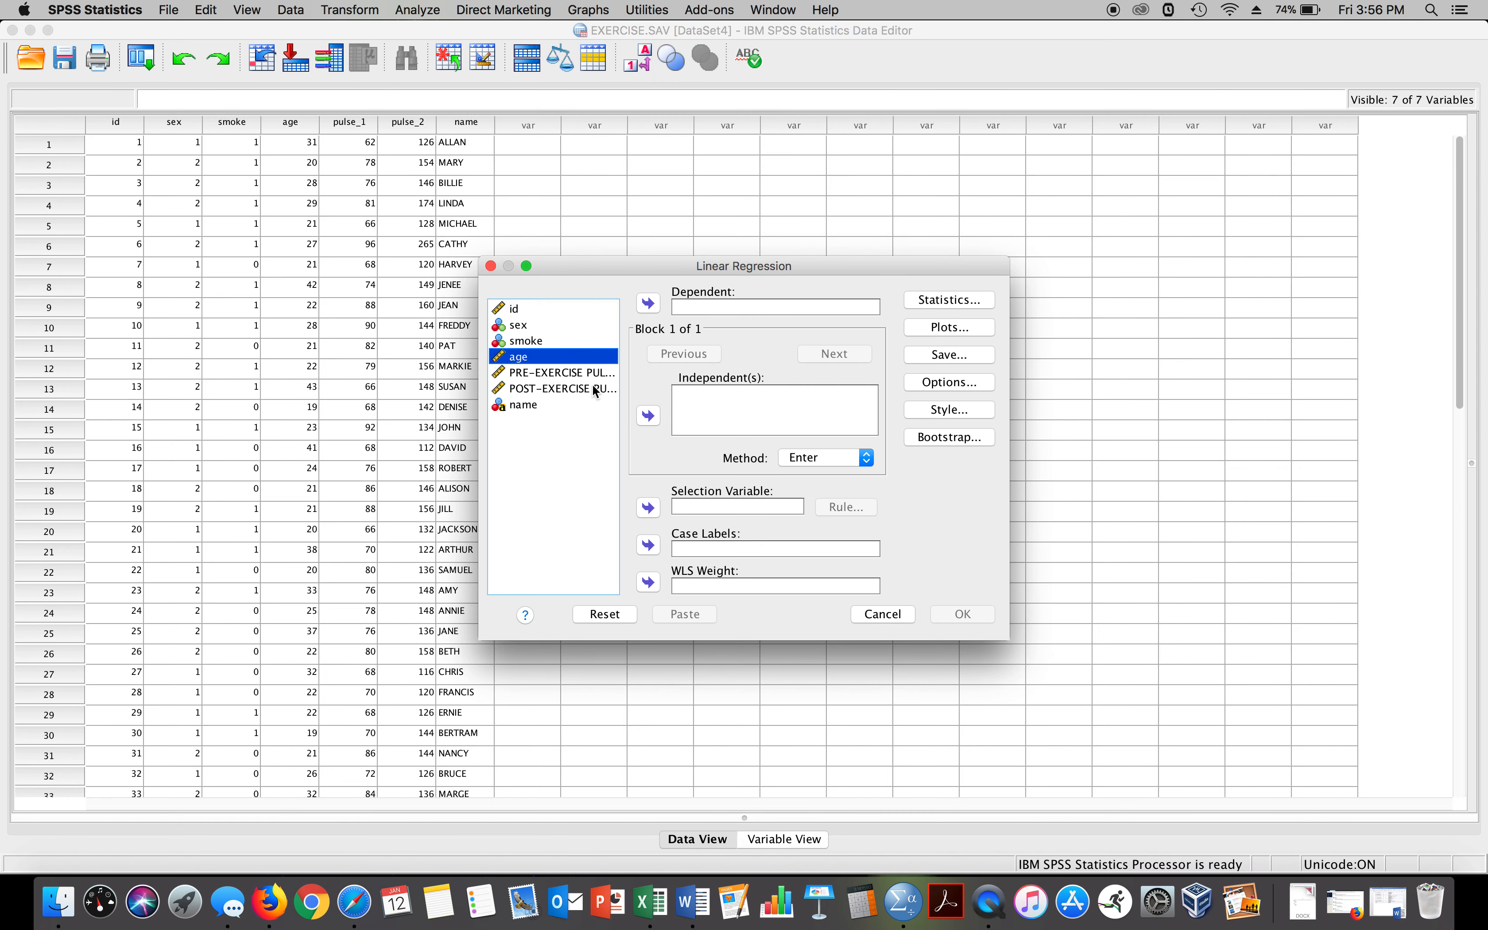
left_click(649, 416)
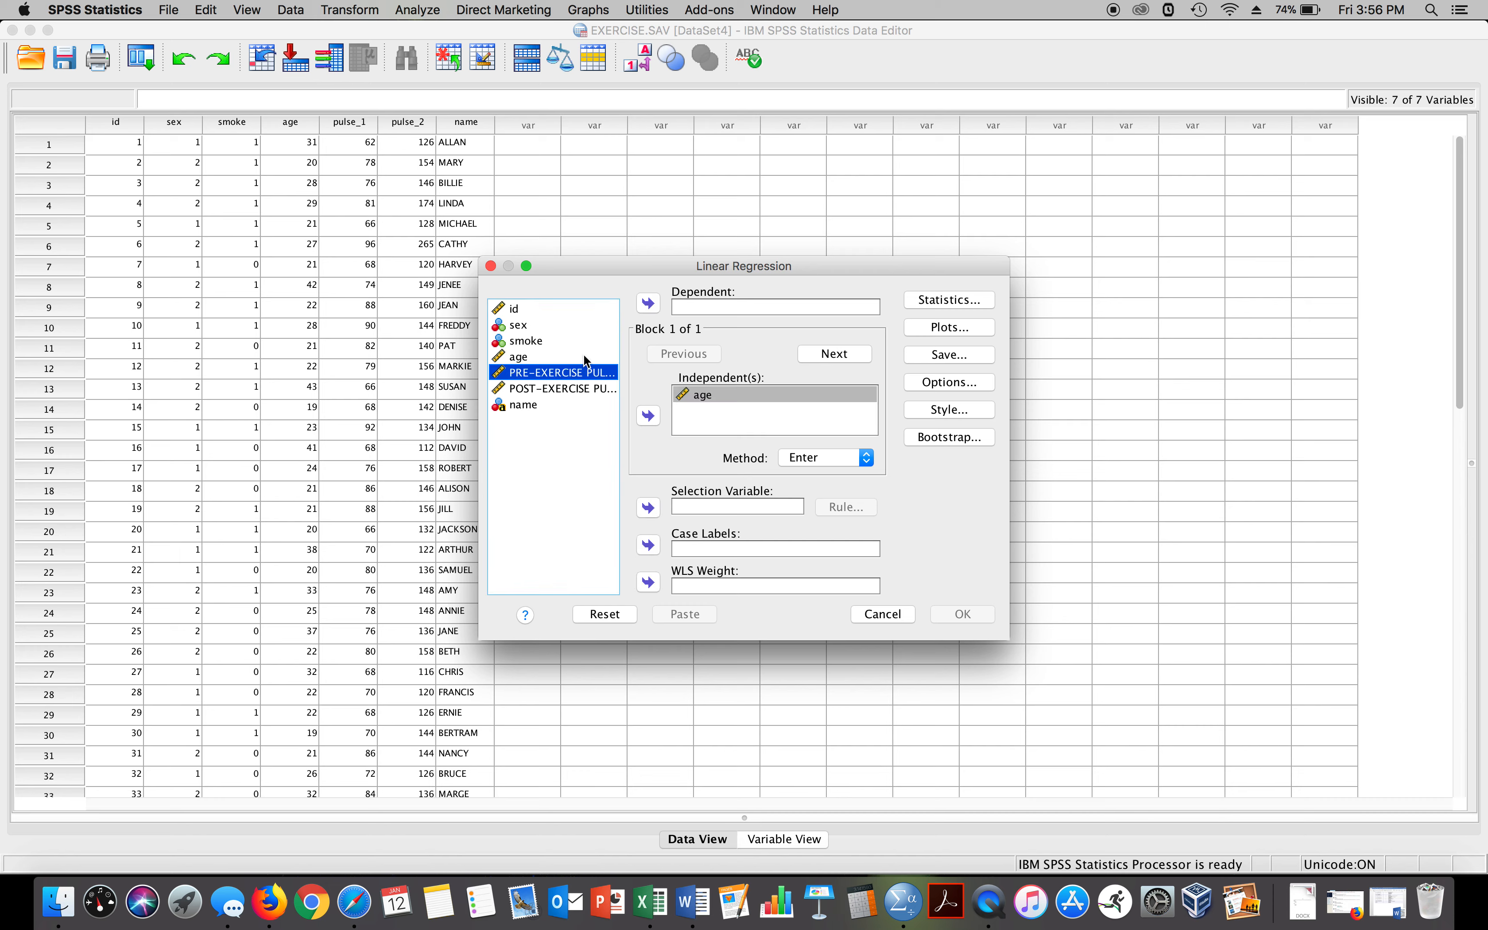
left_click(647, 303)
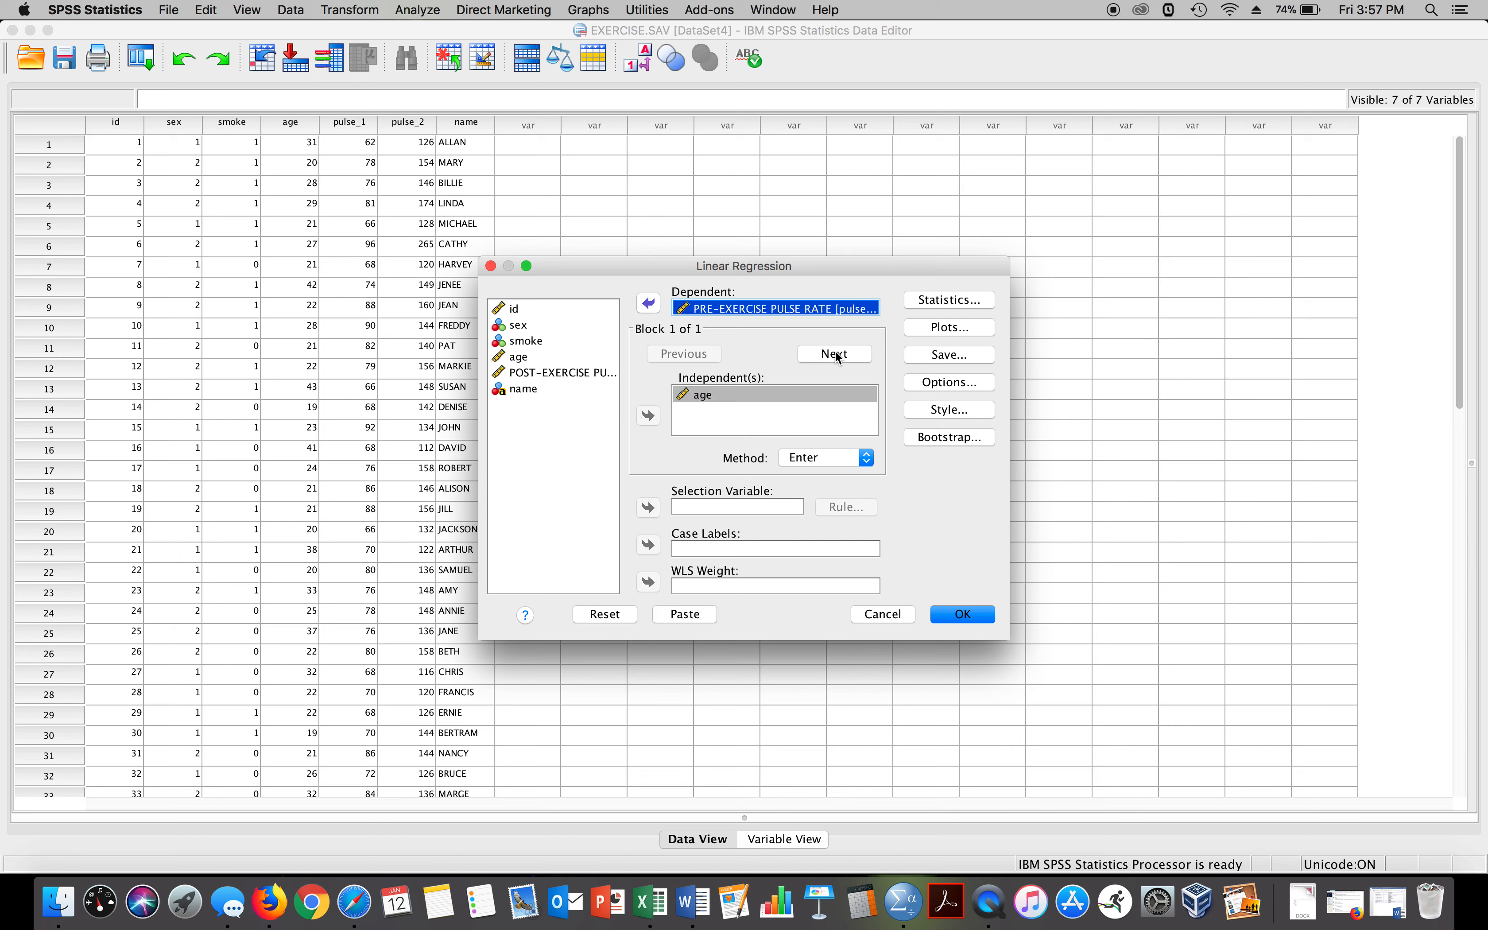
mouse_move(864, 333)
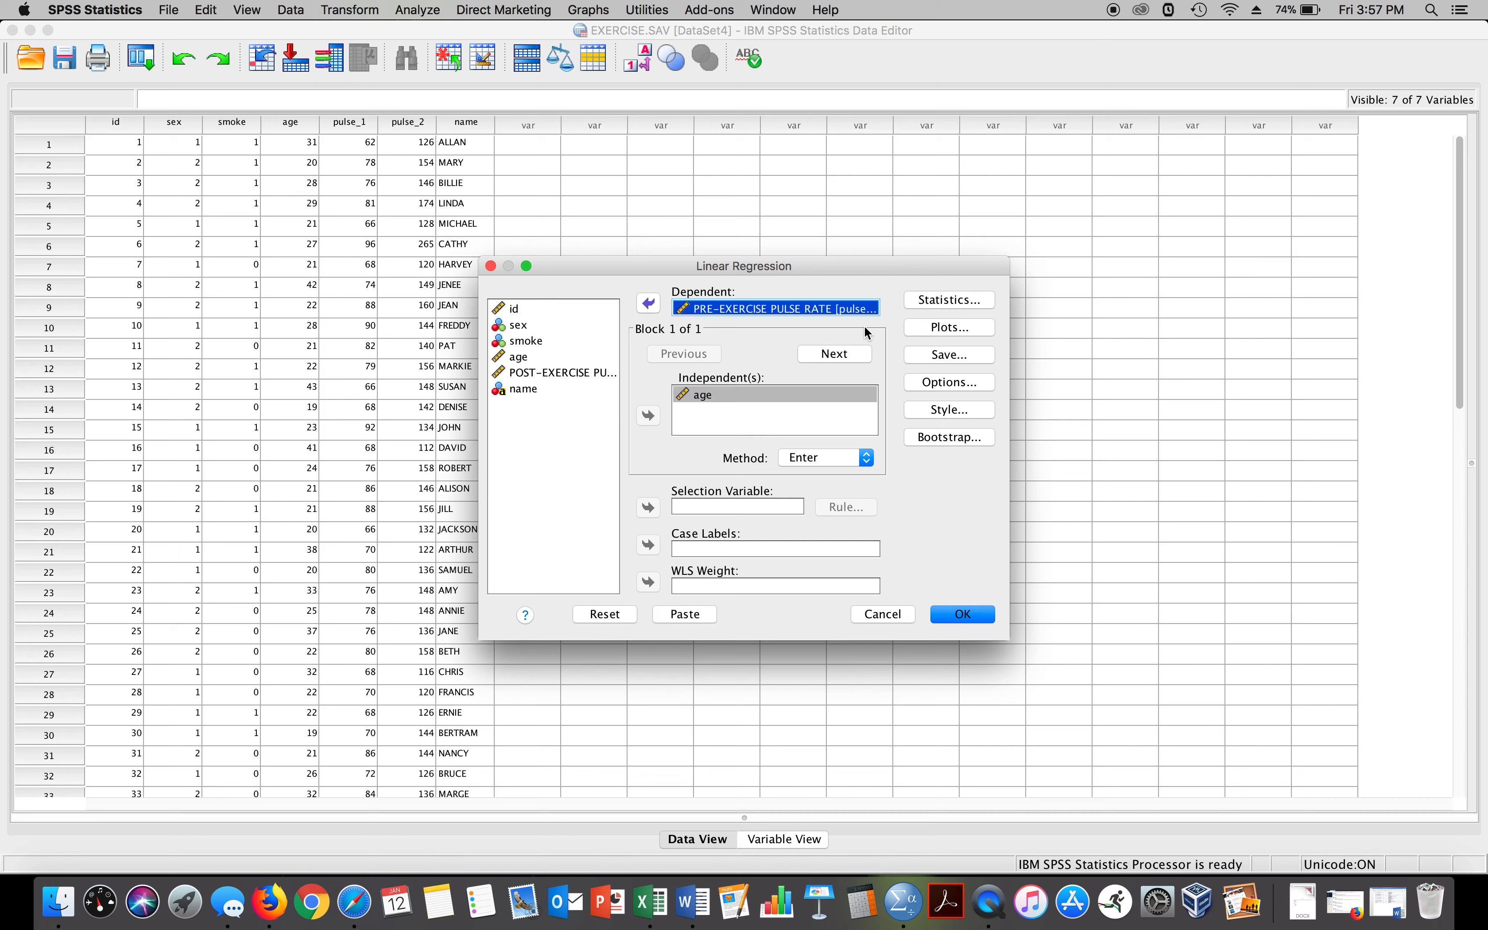
left_click(948, 300)
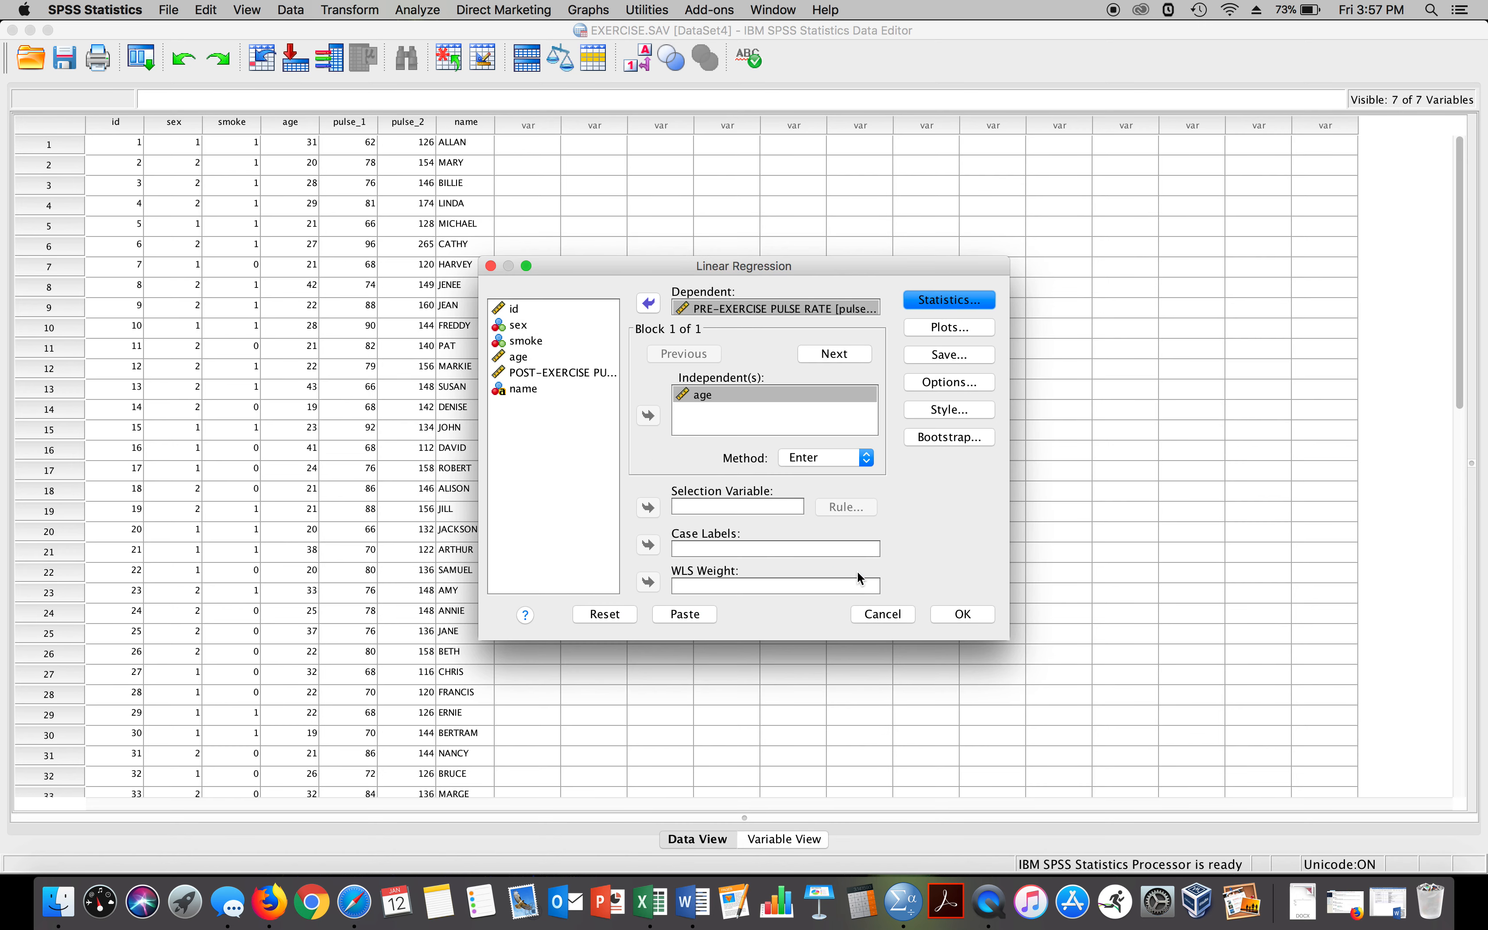
Step: Request a residual histogram, normal probability plot and *ZRESID-versus-*ZPRED scatterplot, then confirm
left_click(948, 327)
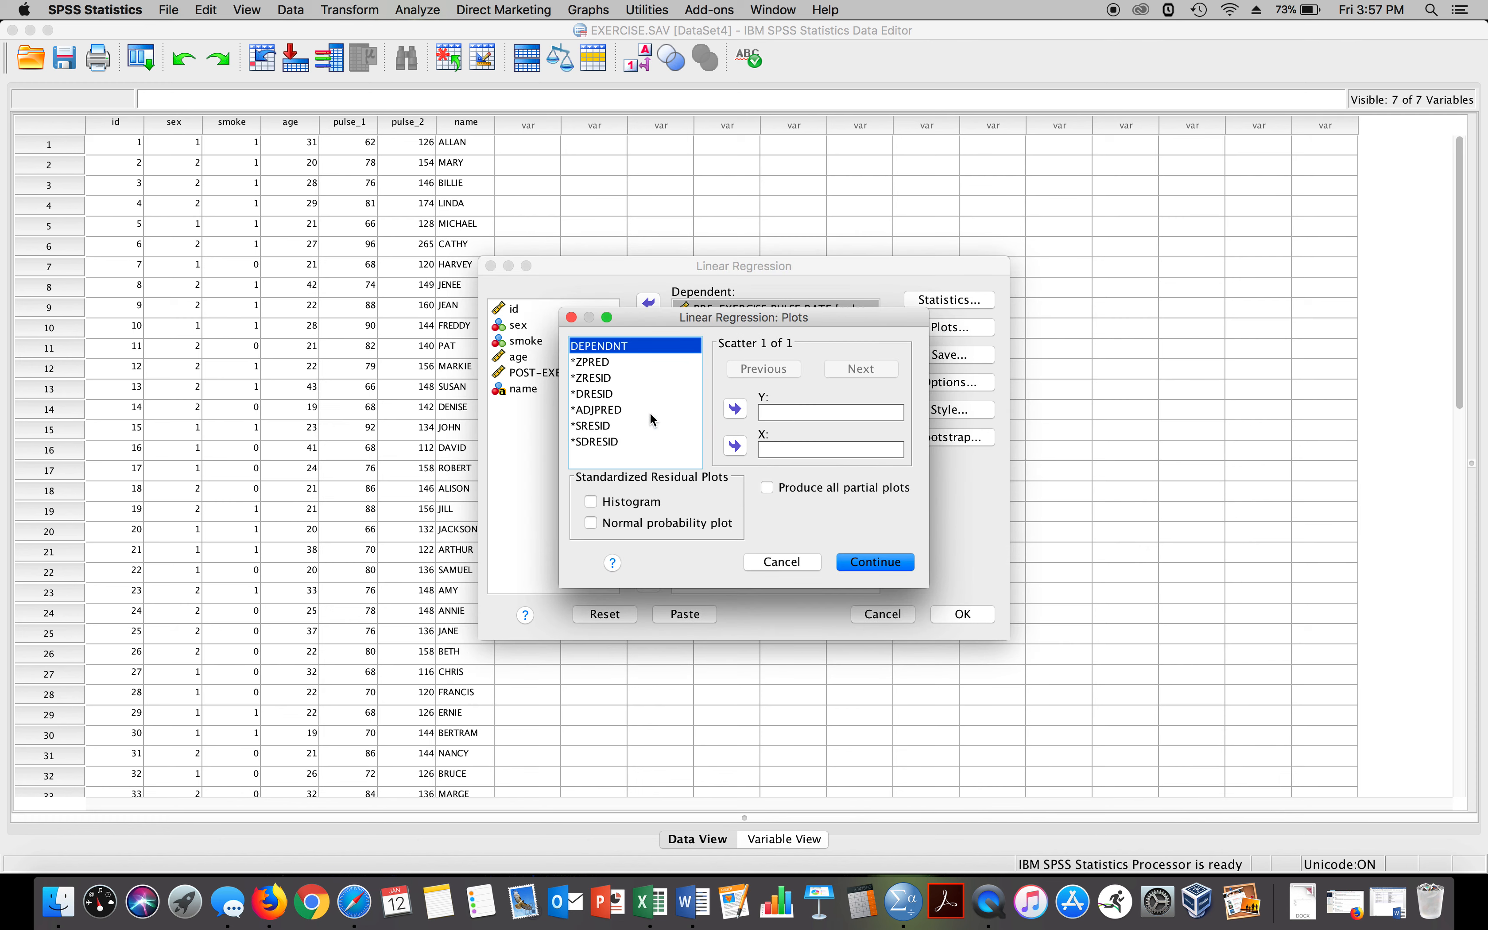
left_click(590, 523)
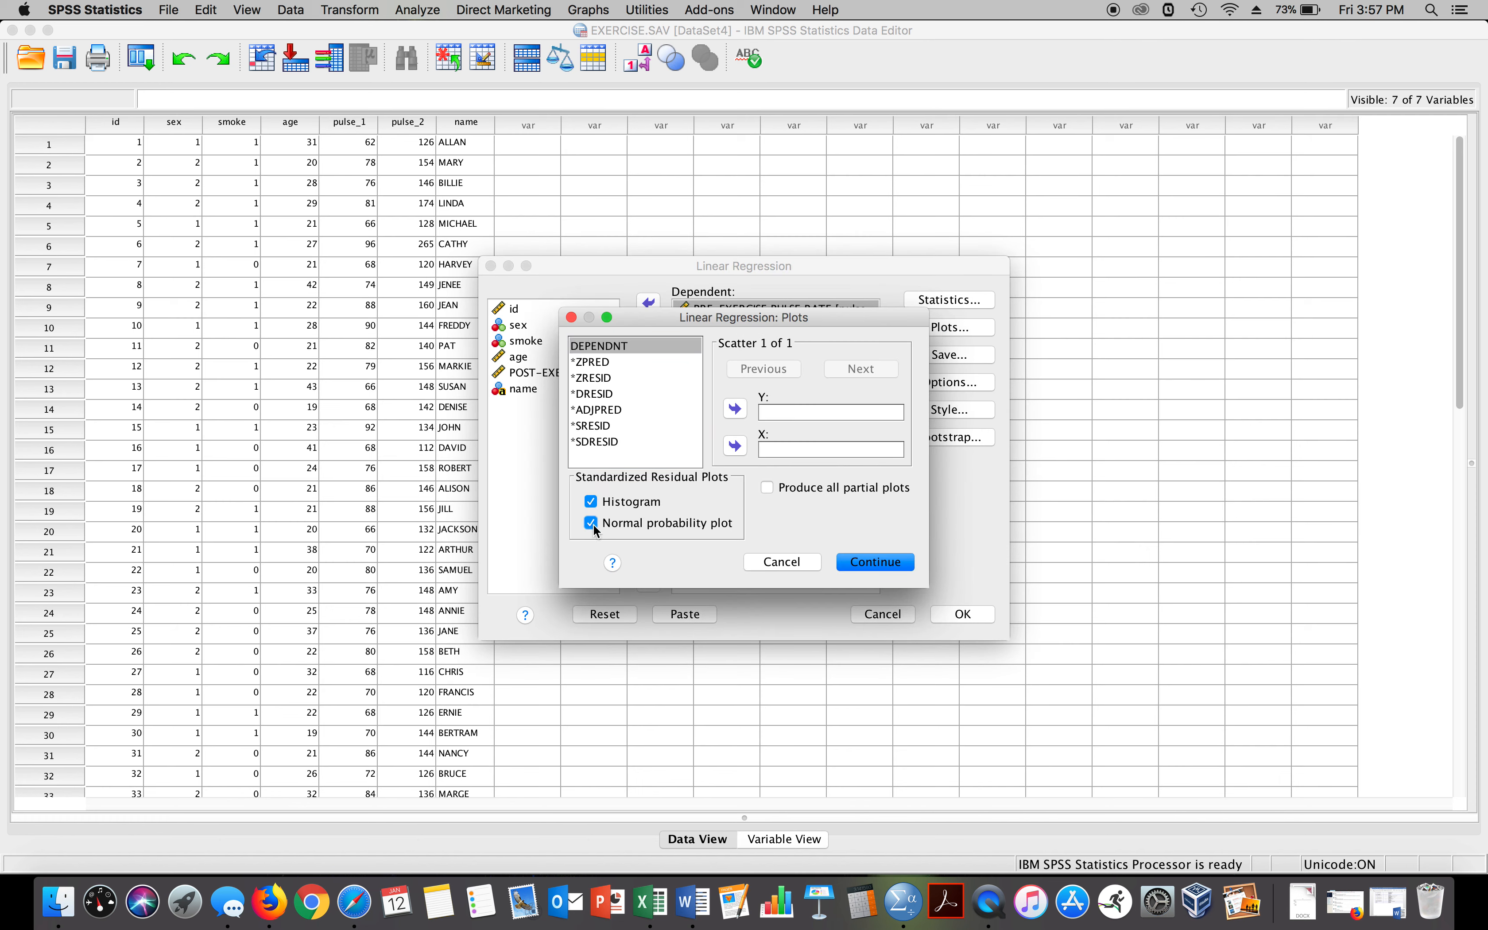
left_click(592, 362)
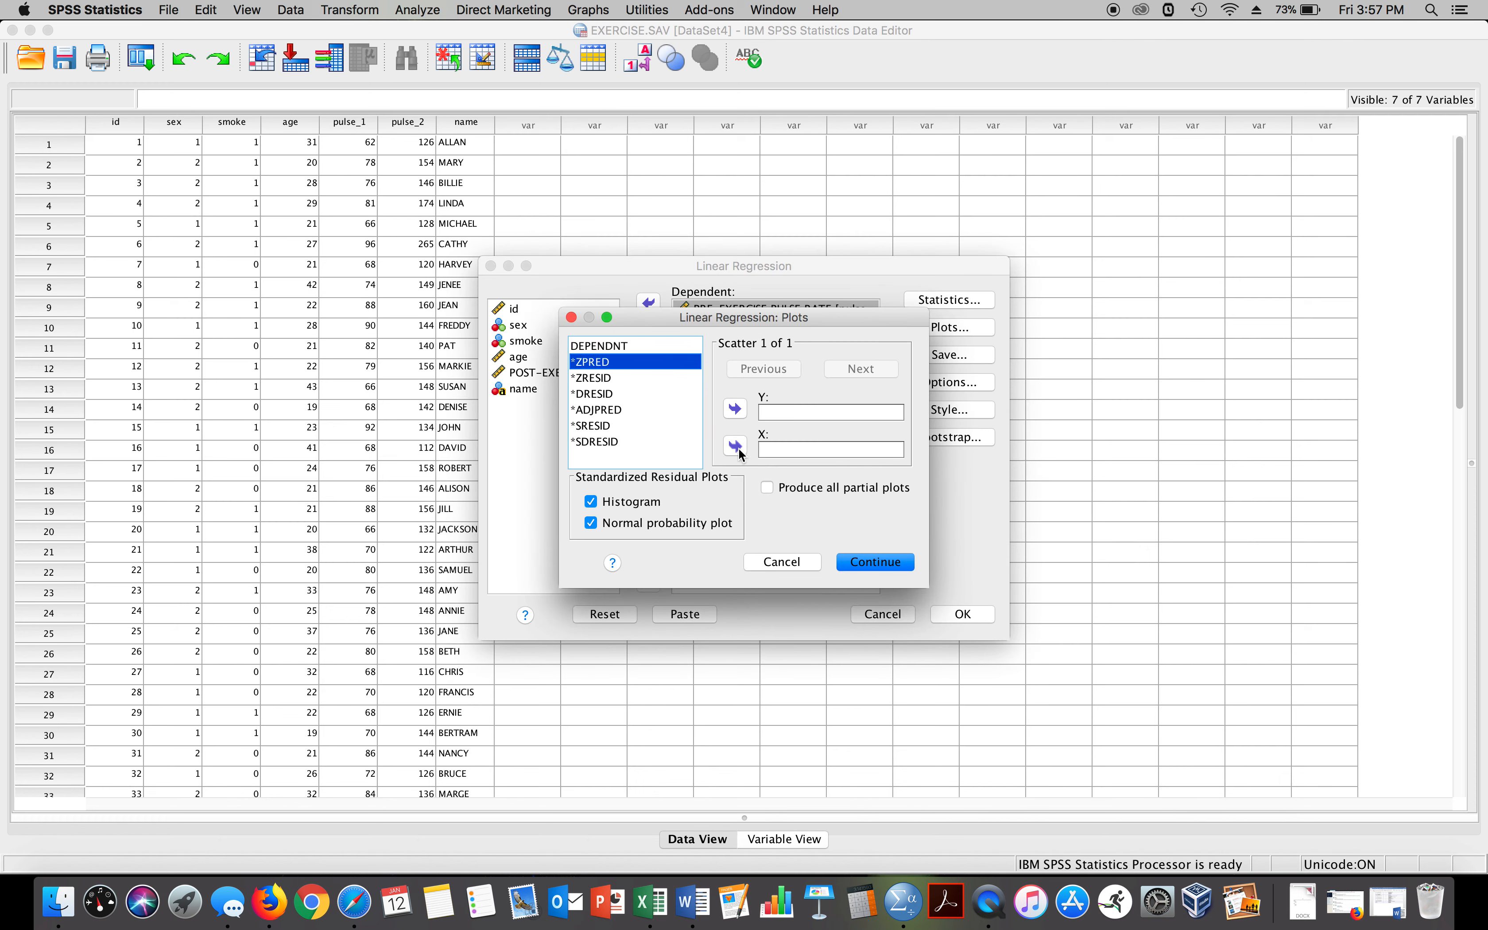
left_click(734, 448)
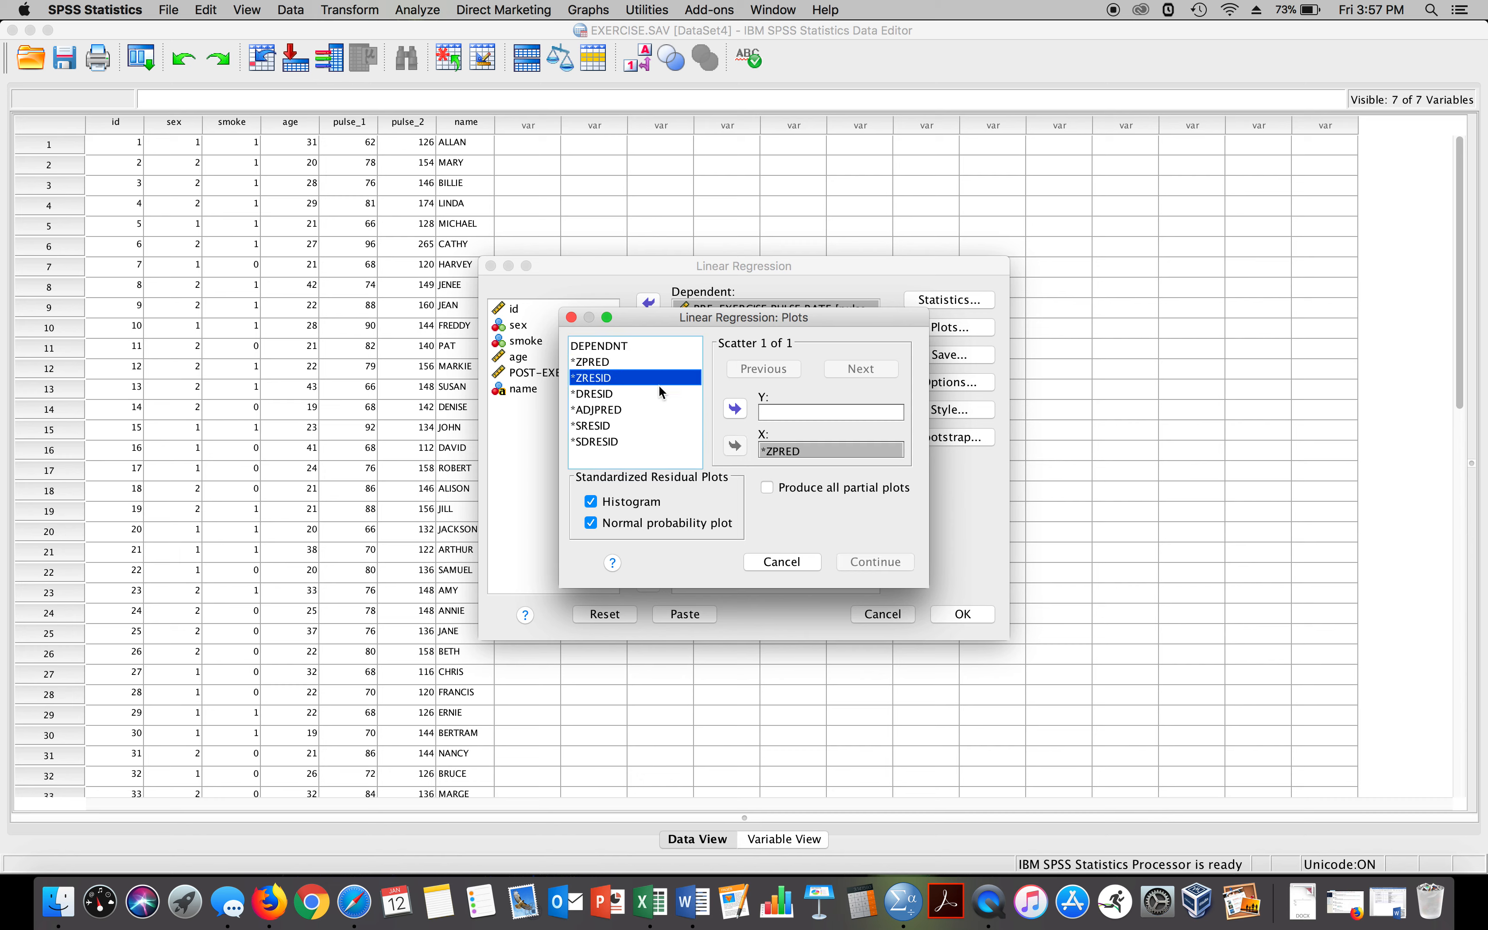
left_click(734, 408)
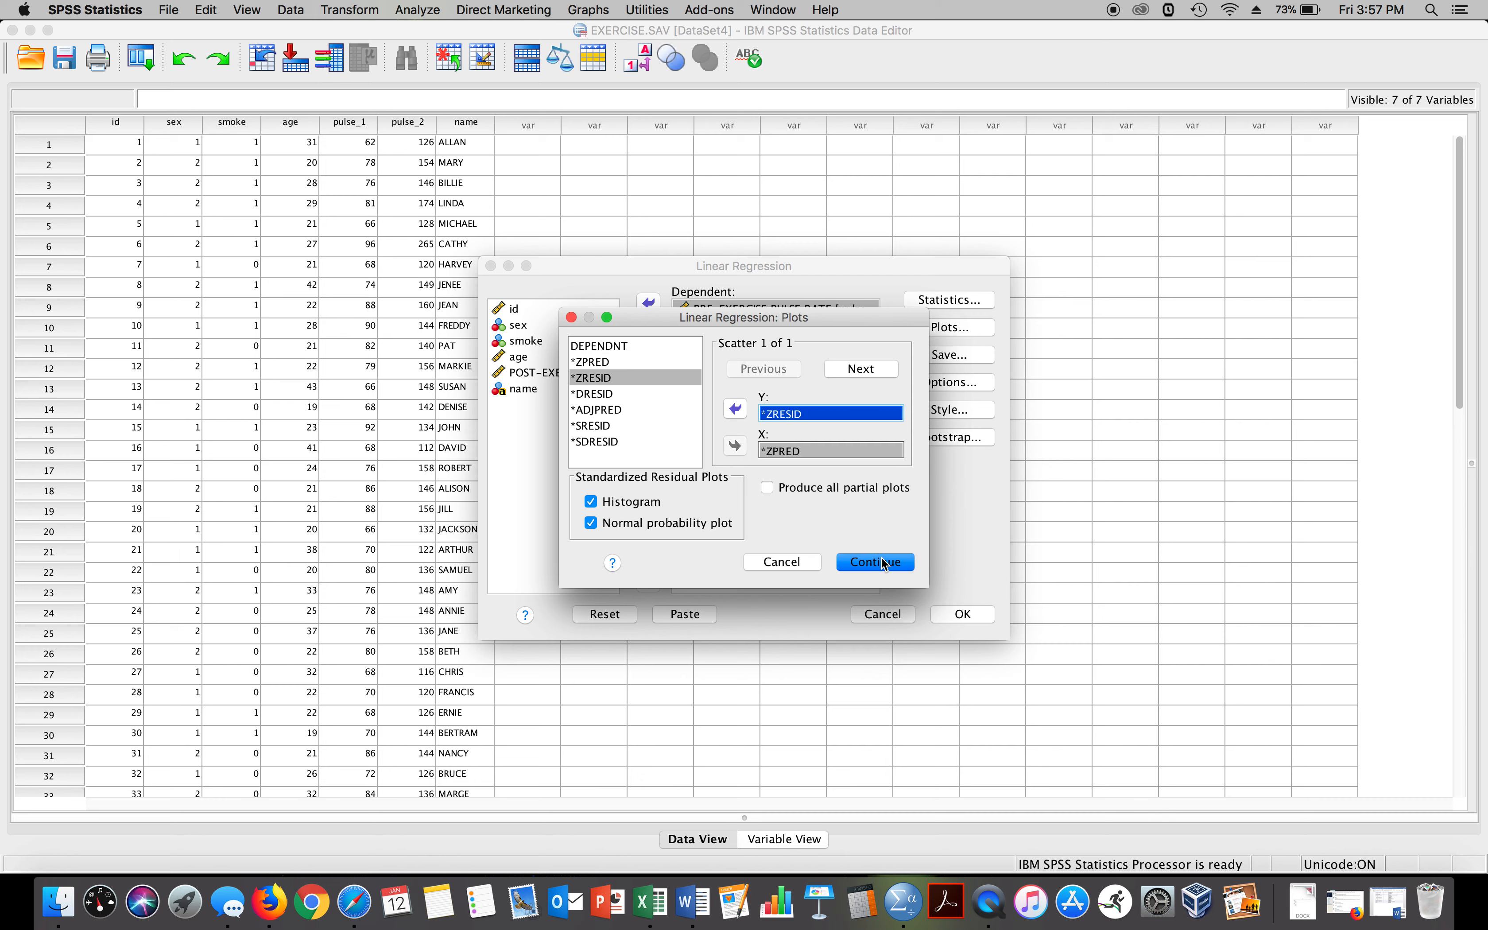
left_click(875, 561)
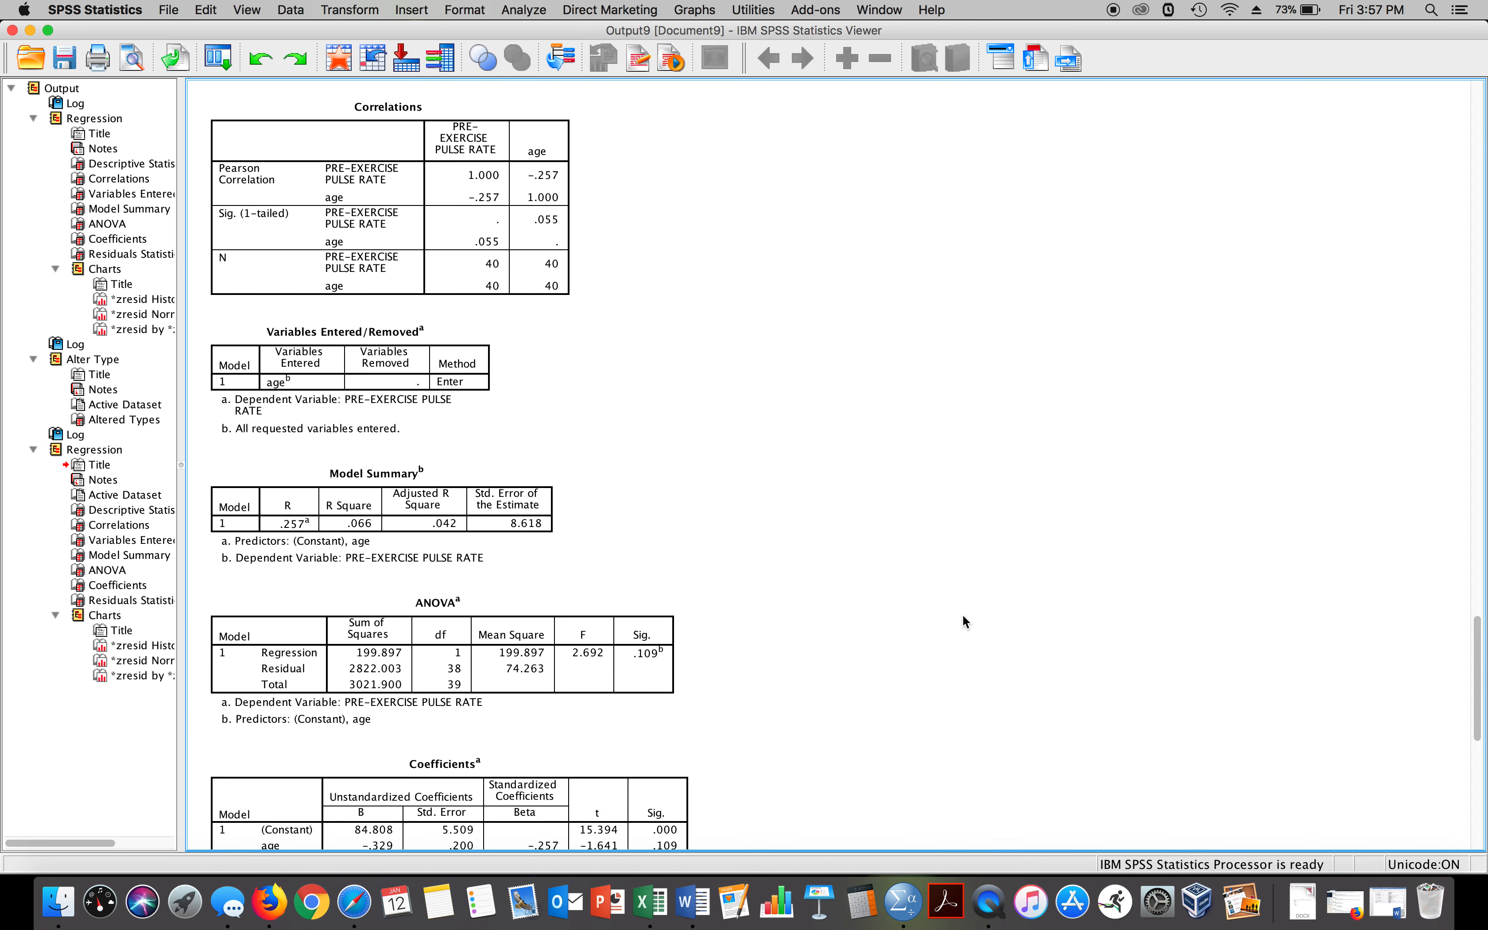
scroll("down", 3)
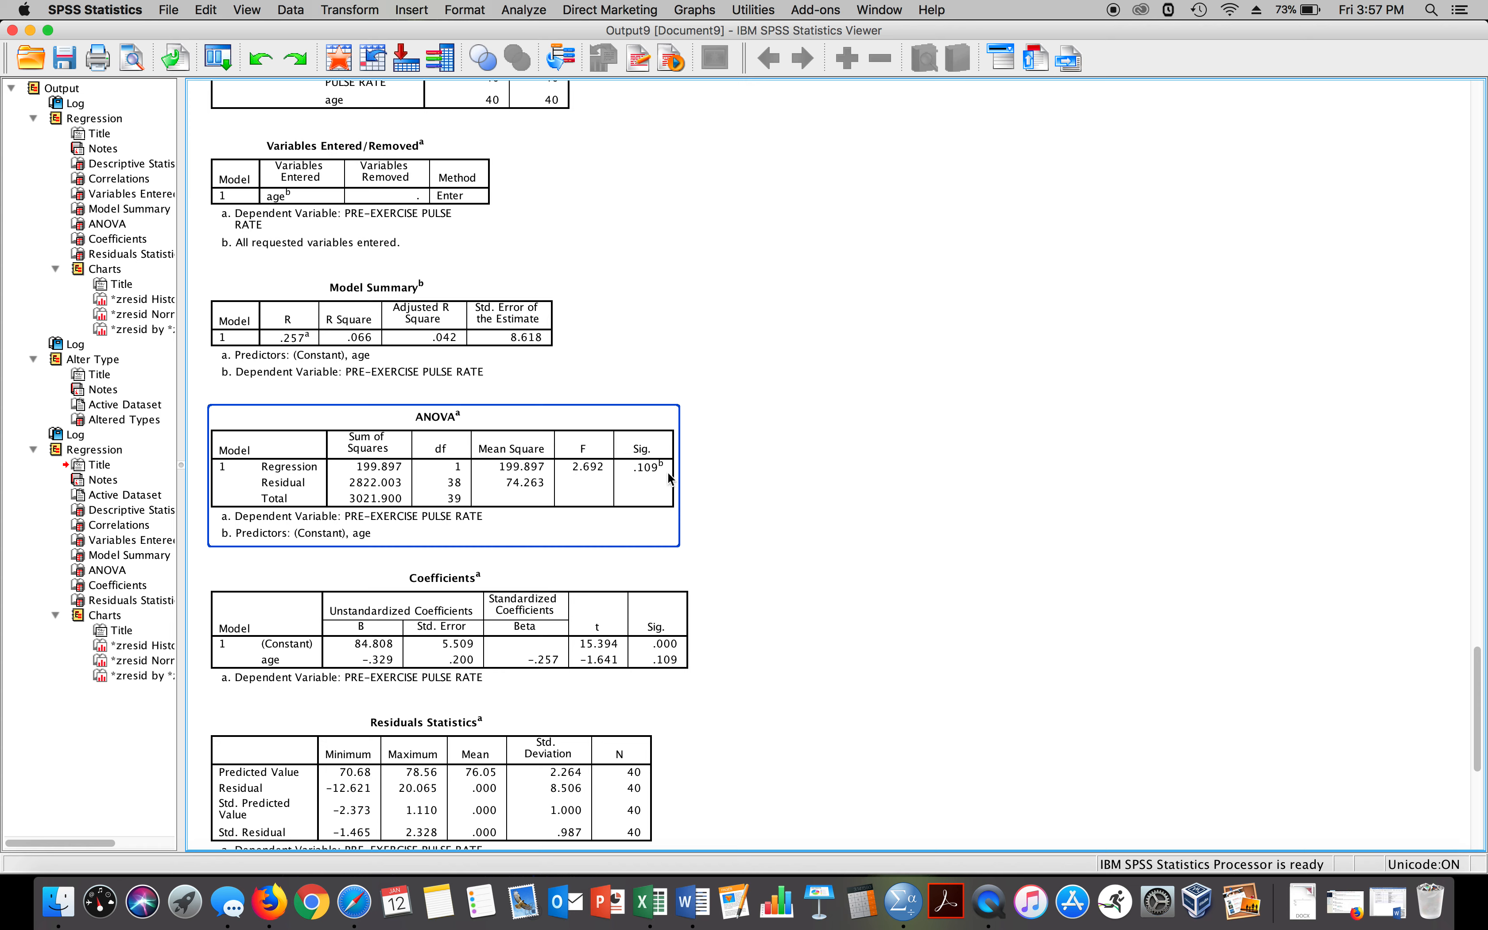
mouse_move(669, 488)
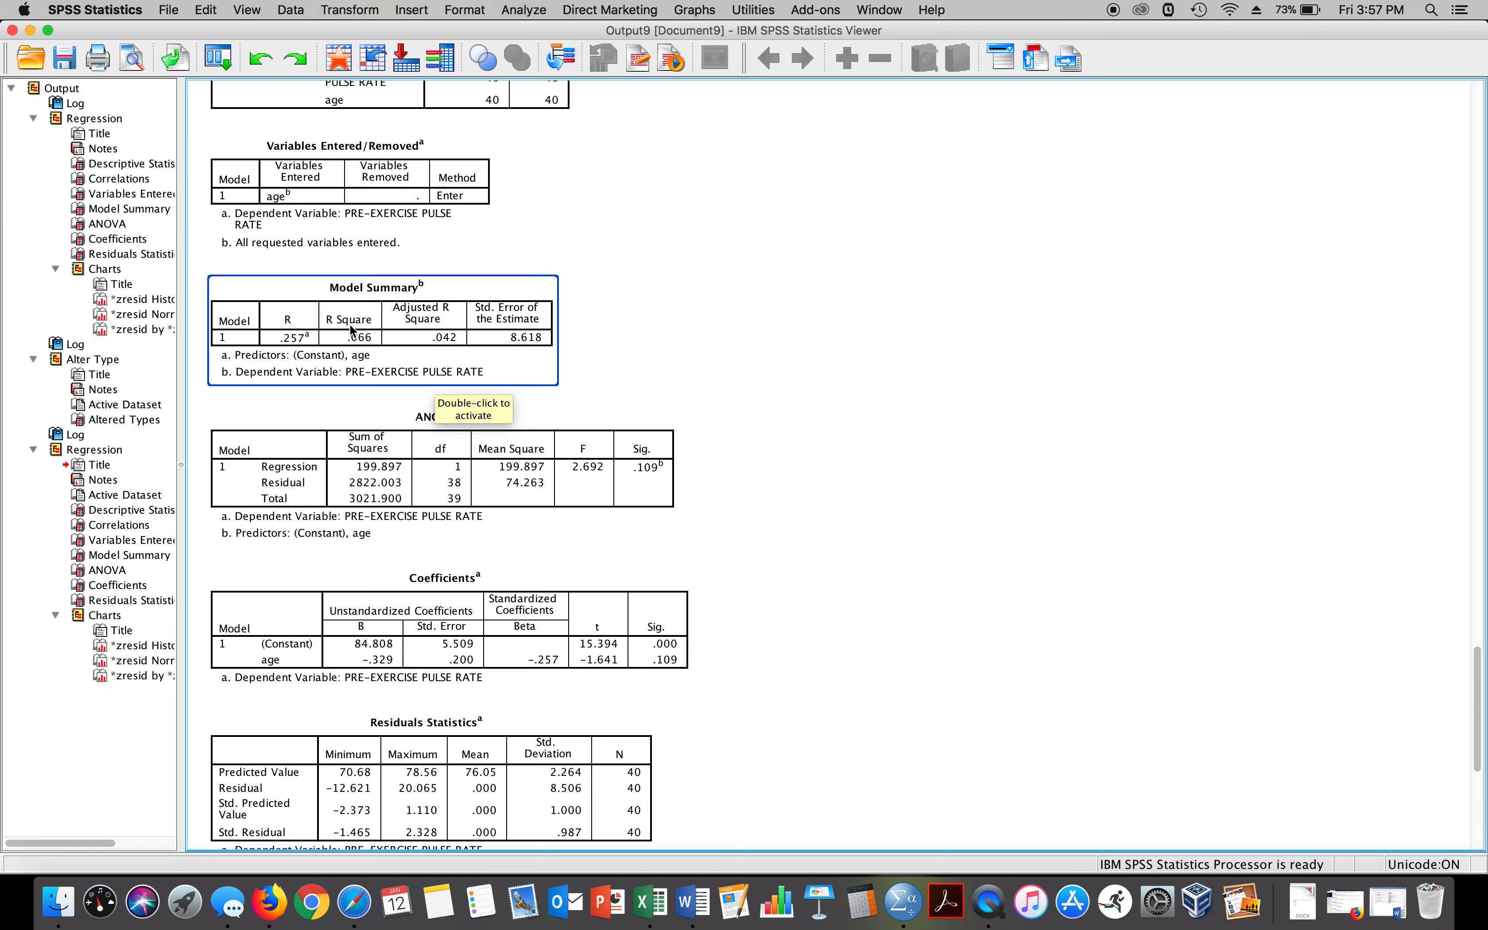
mouse_move(369, 356)
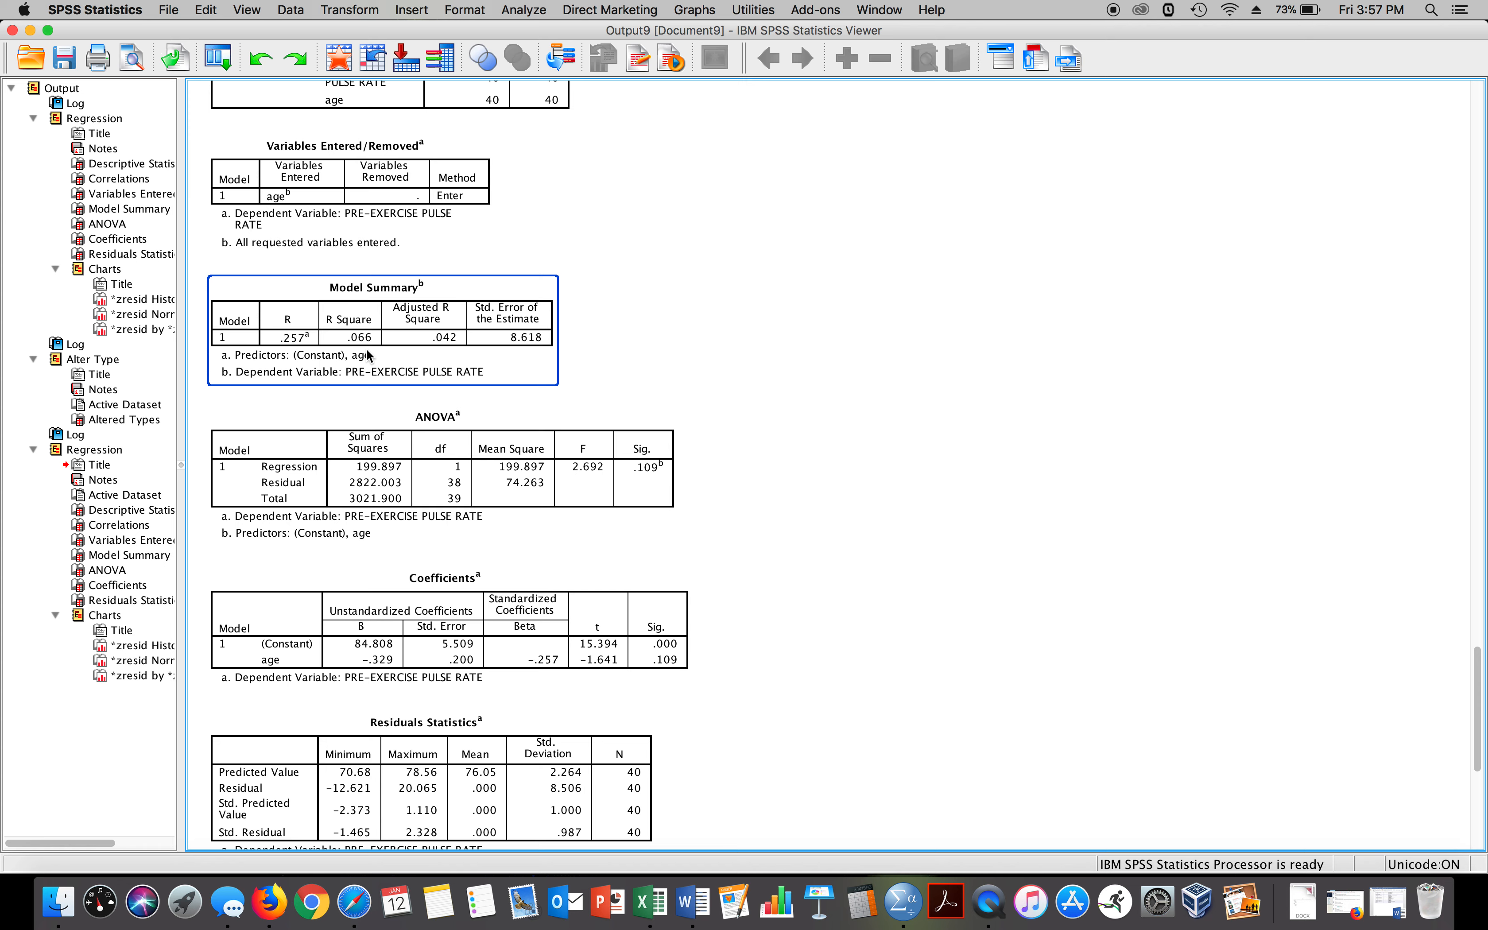
scroll("up", 3)
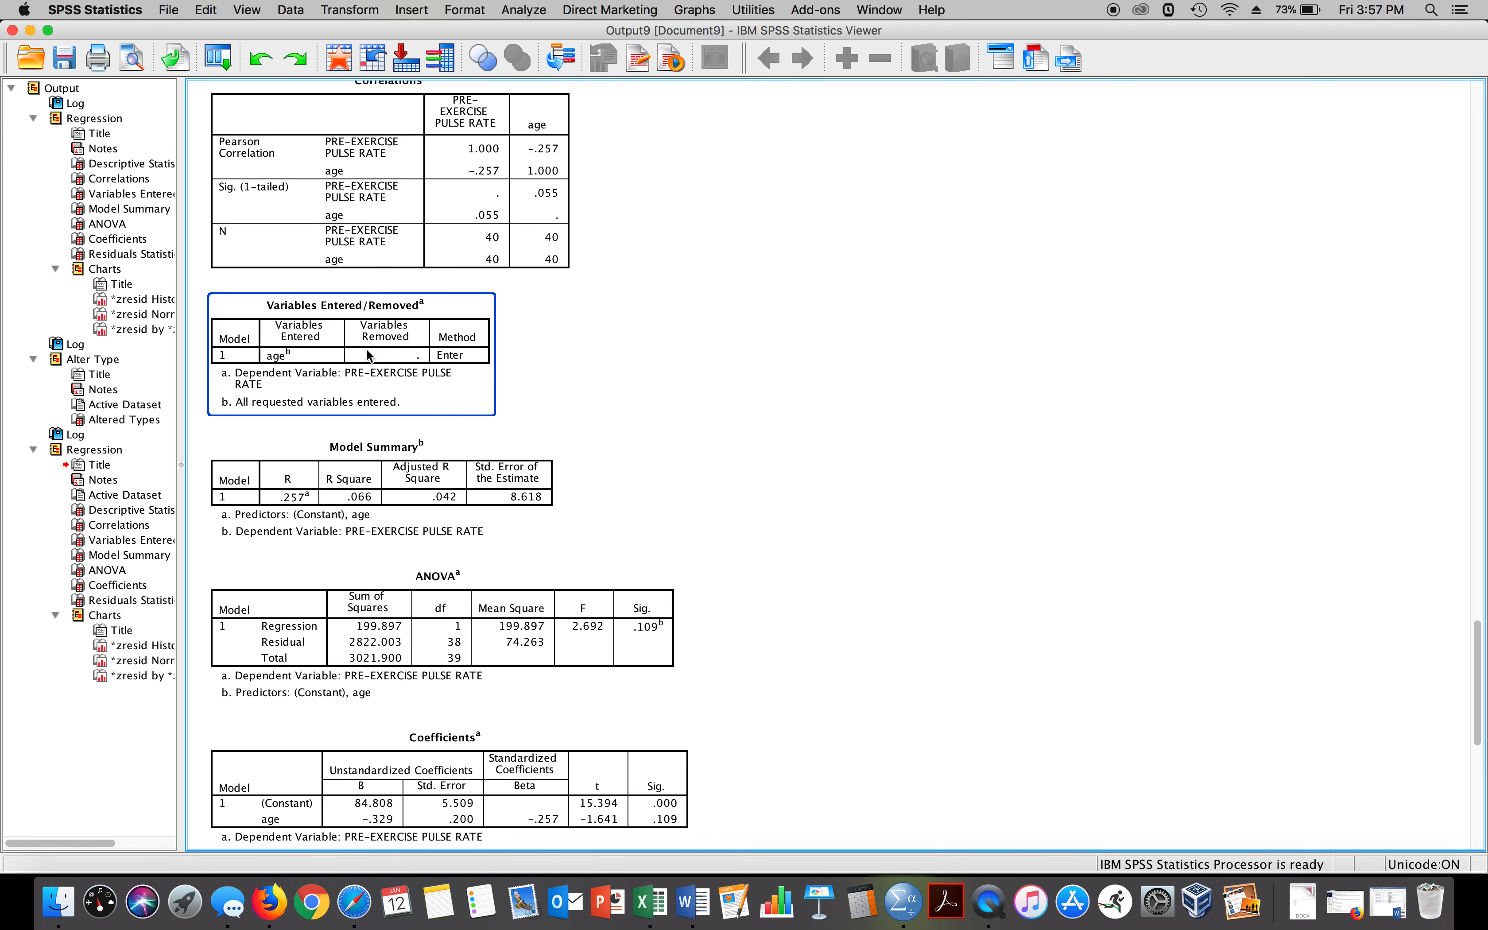
left_click(480, 181)
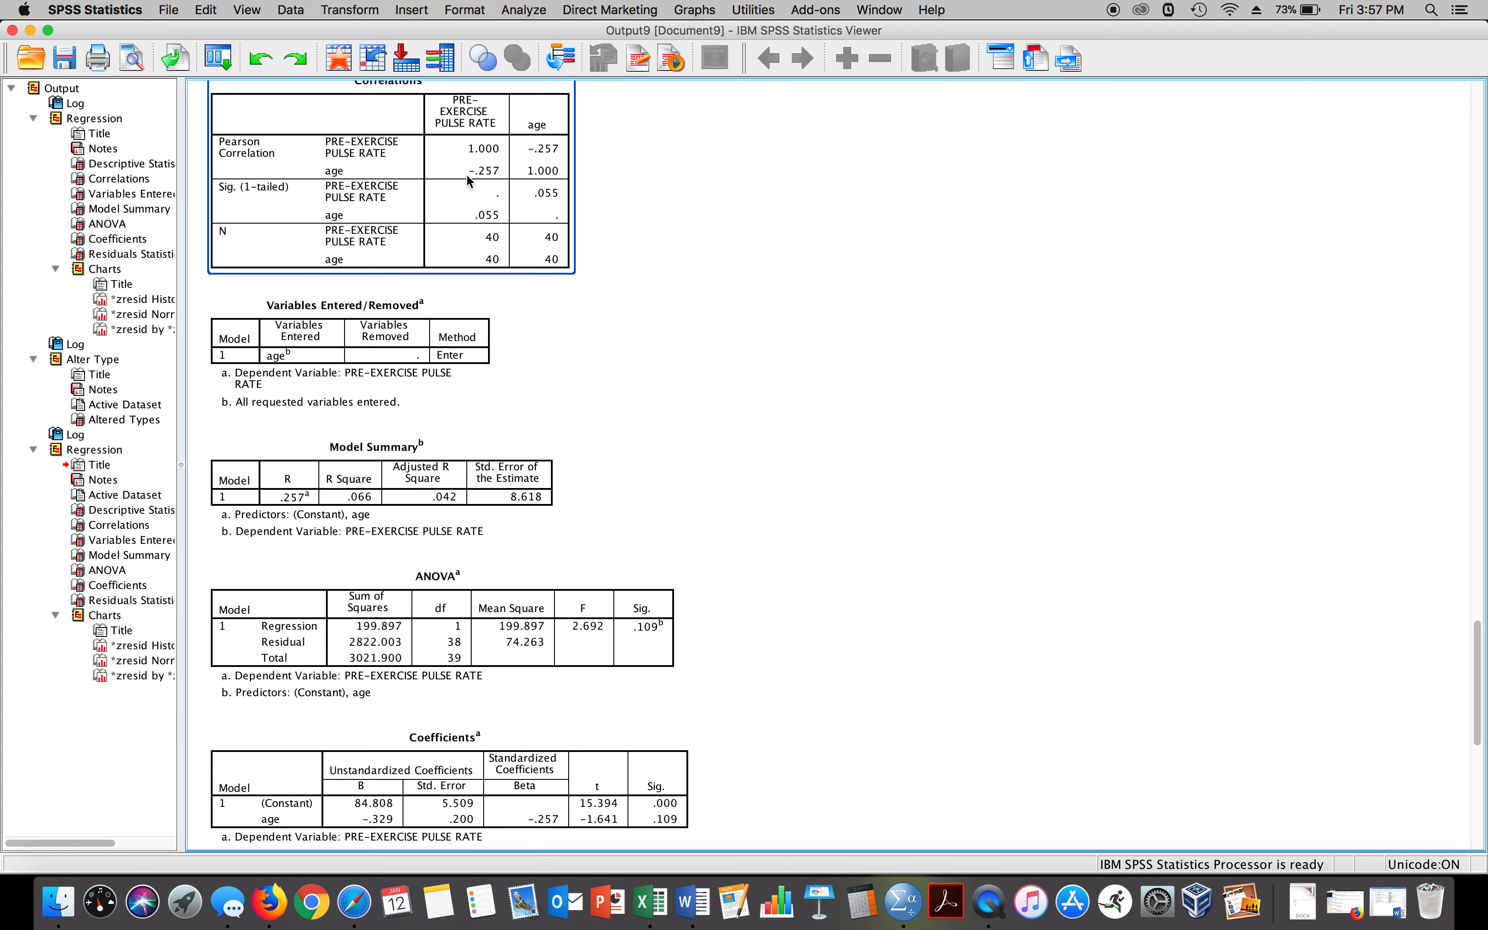
mouse_move(477, 171)
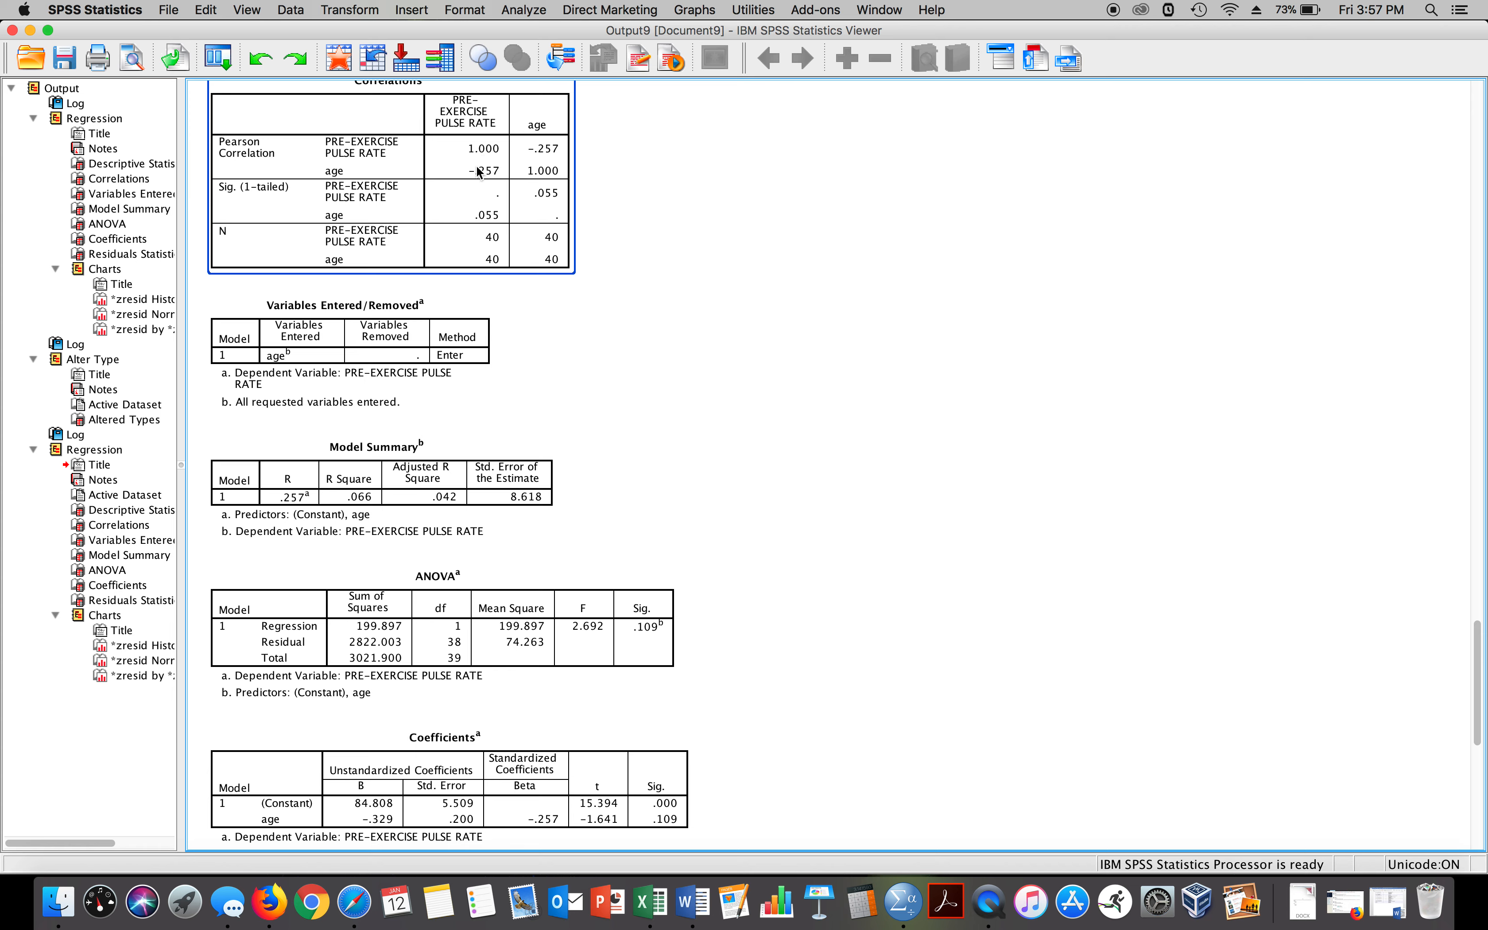
mouse_move(503, 147)
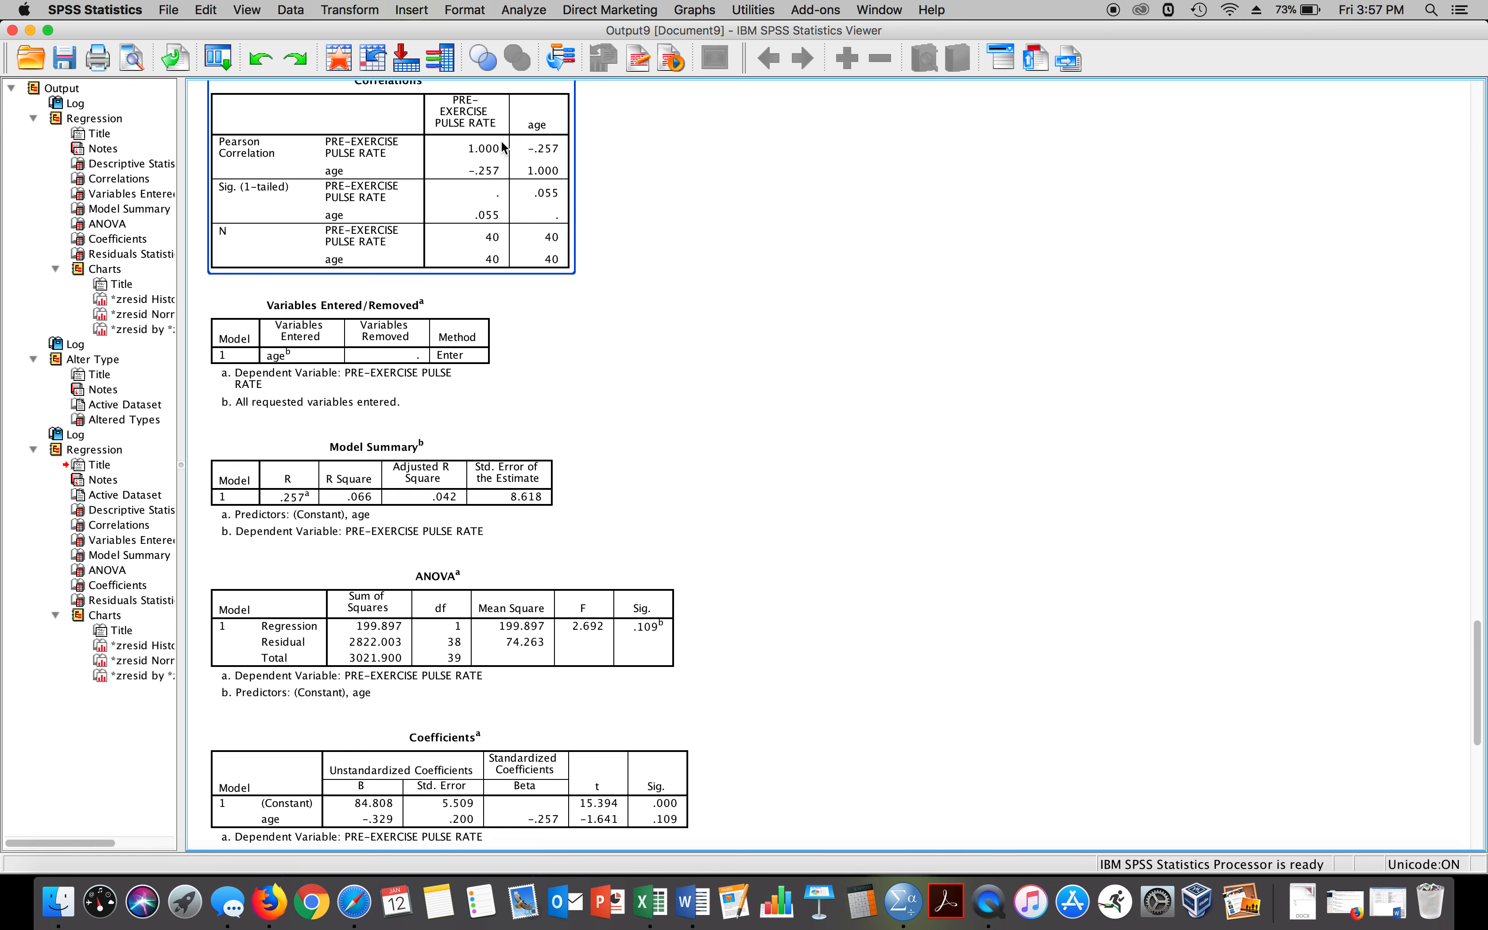
mouse_move(490, 179)
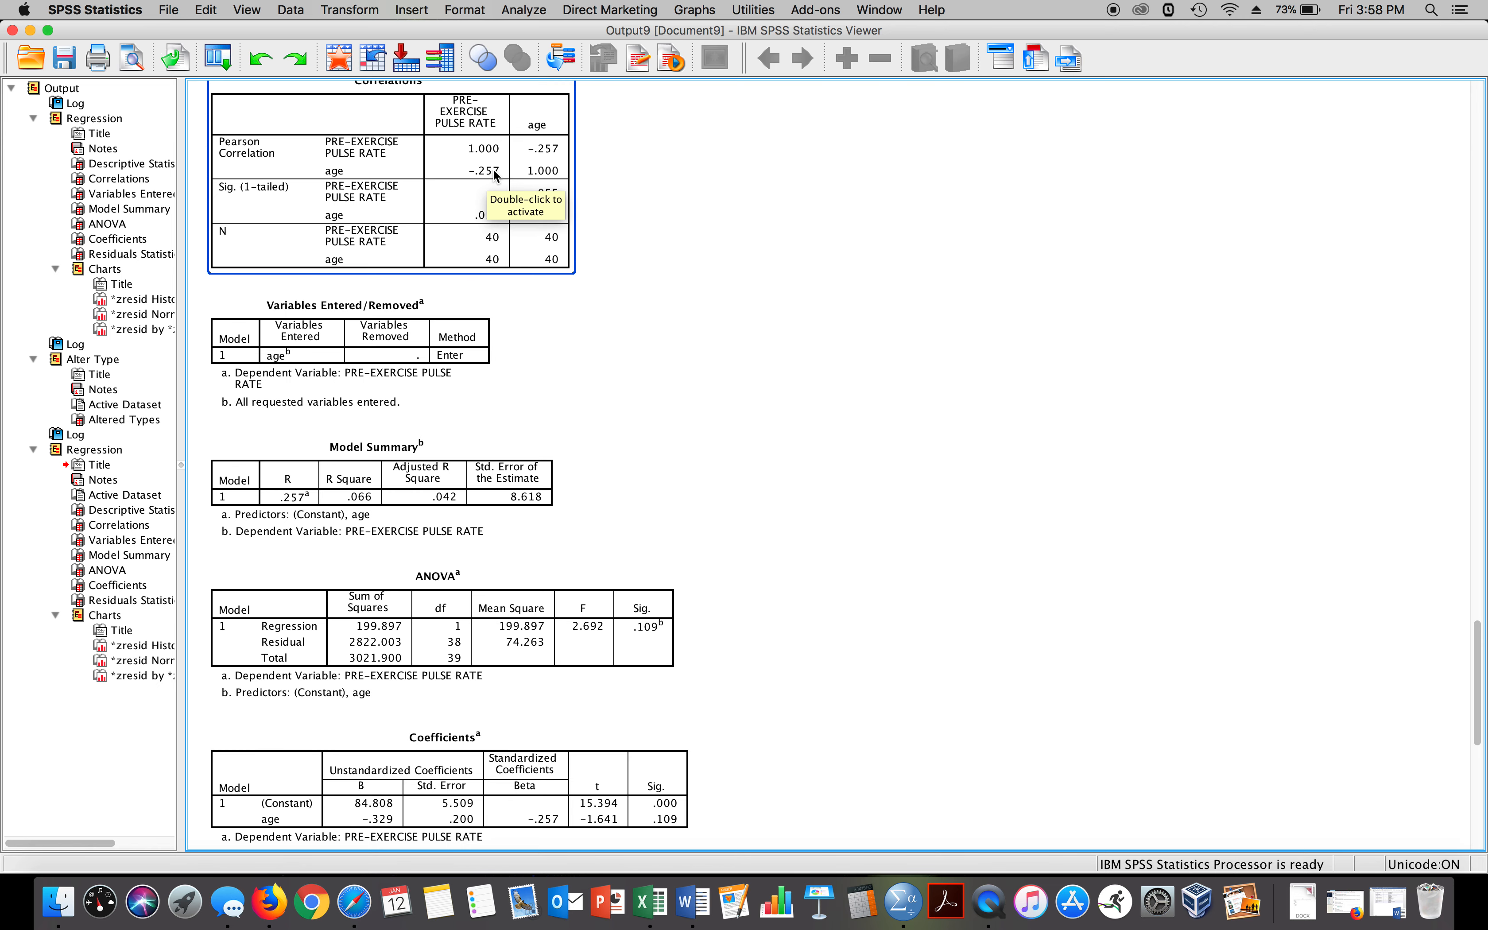
scroll("down", 3)
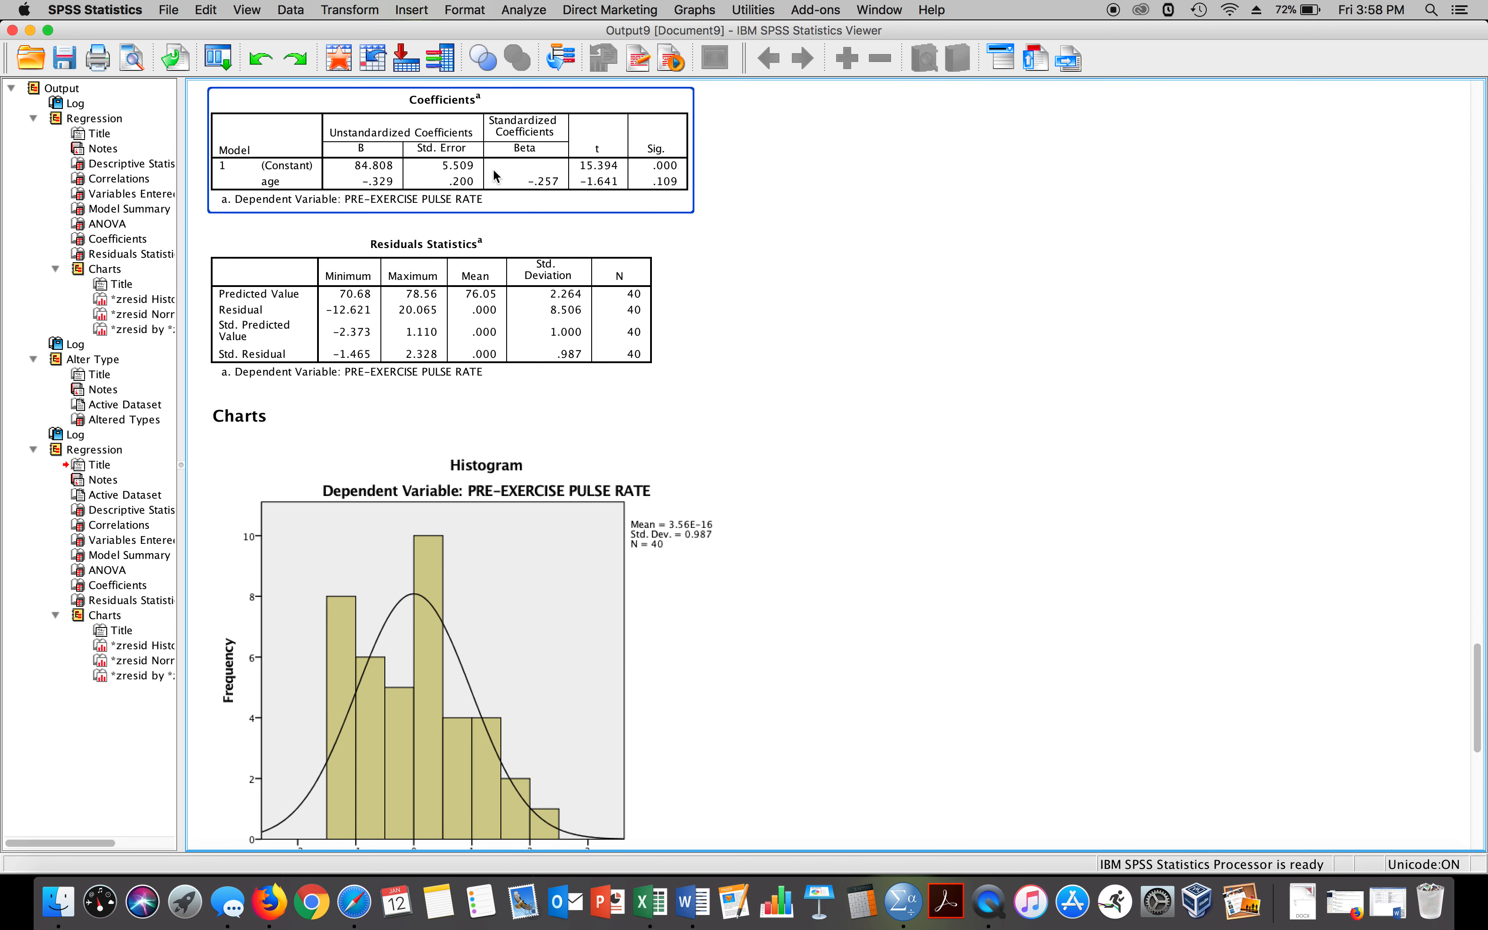
scroll("down", 3)
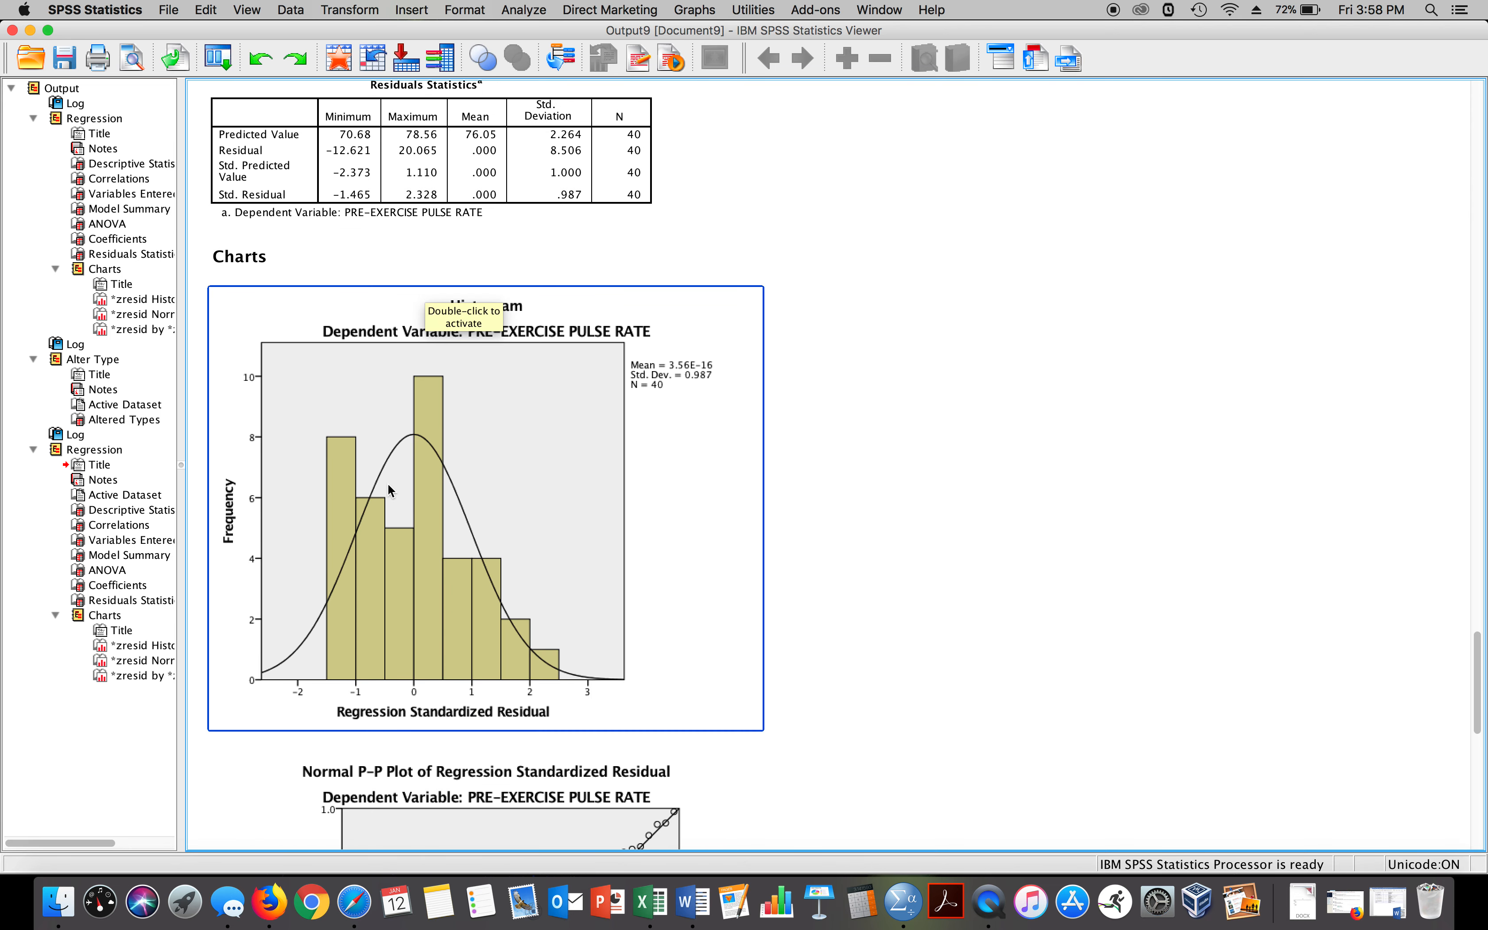
mouse_move(460, 588)
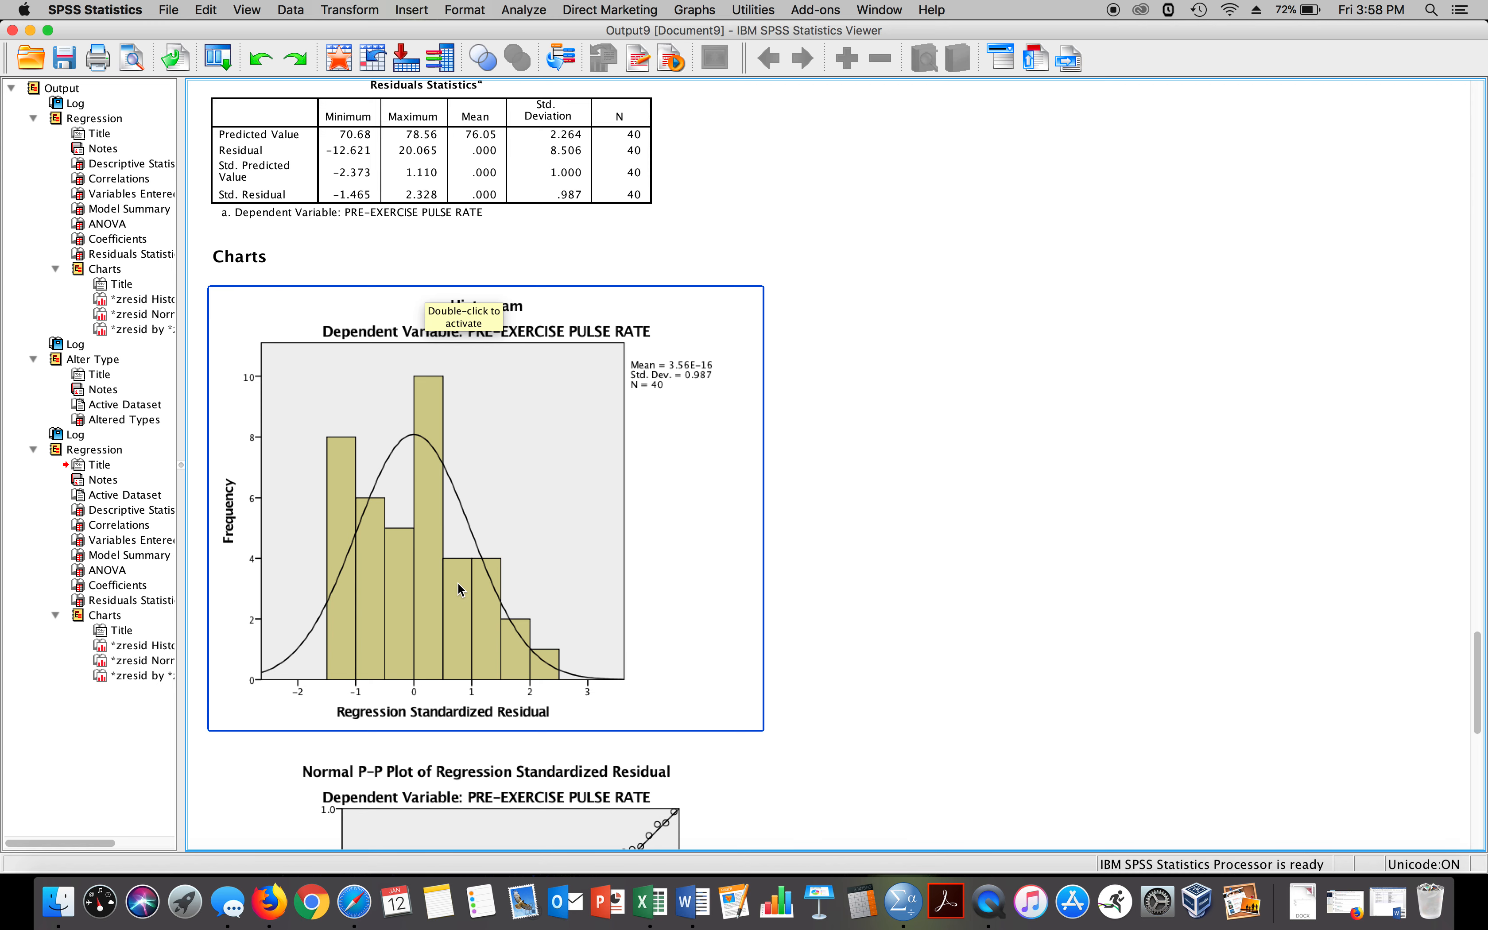
scroll("down", 3)
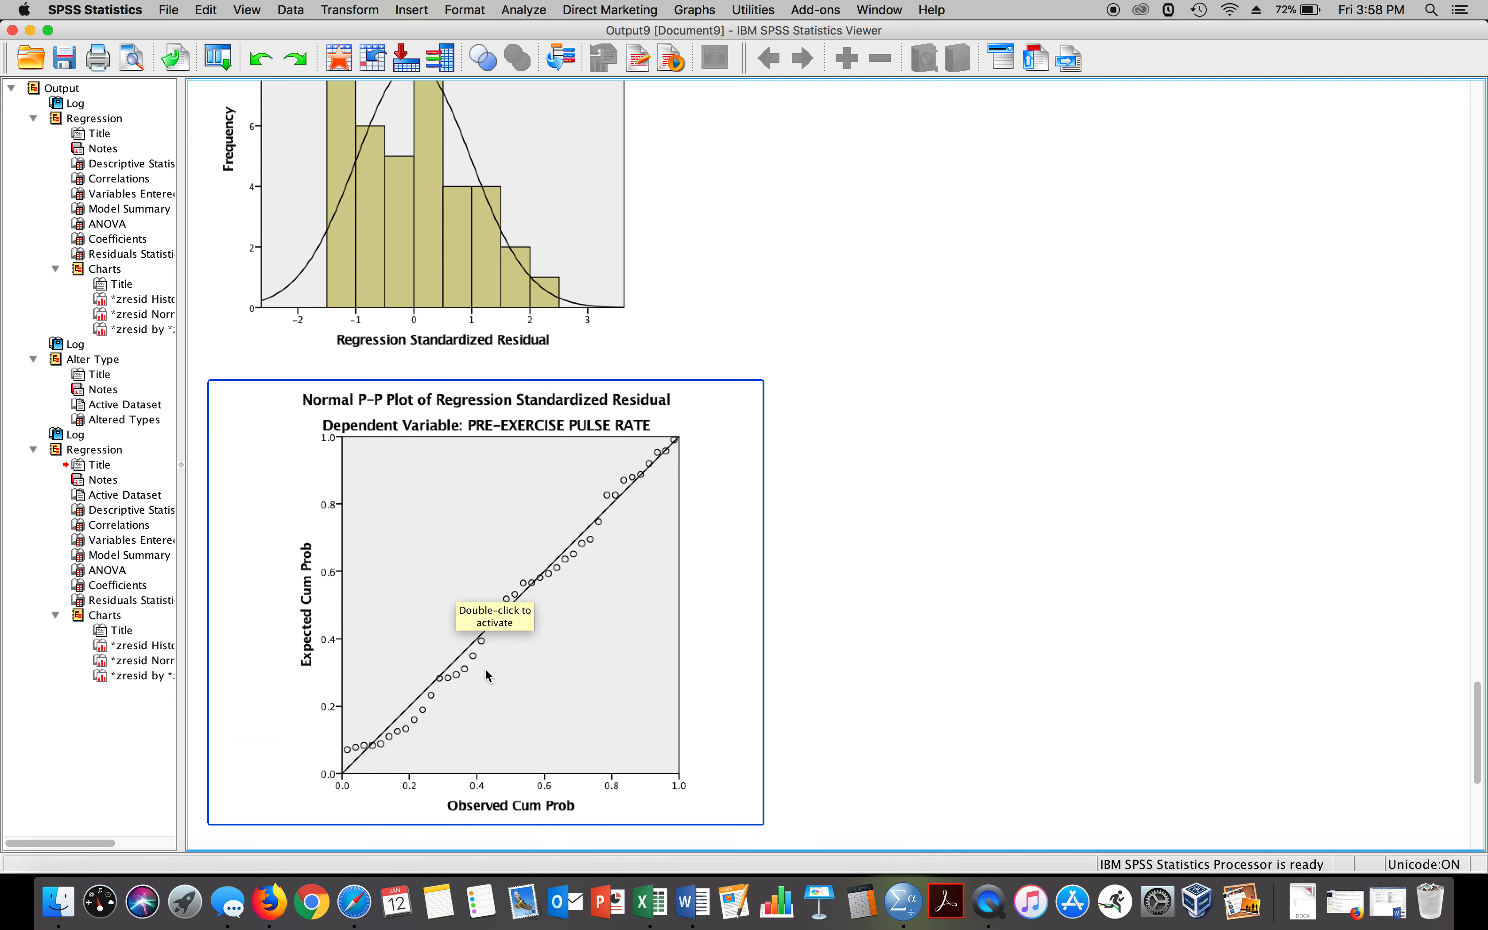
mouse_move(450, 705)
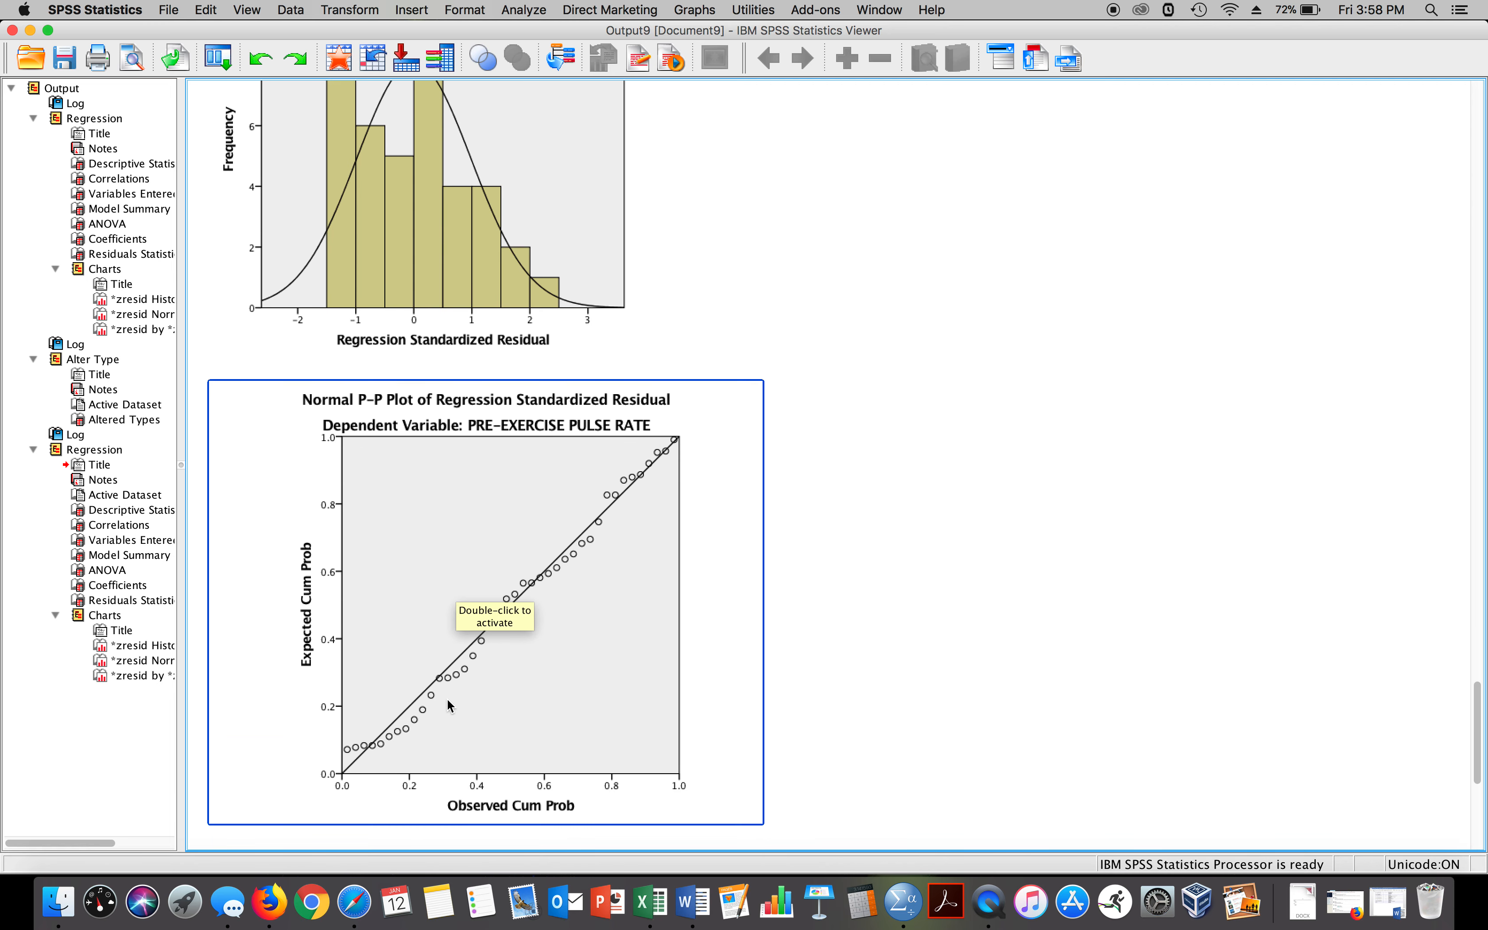
scroll("down", 3)
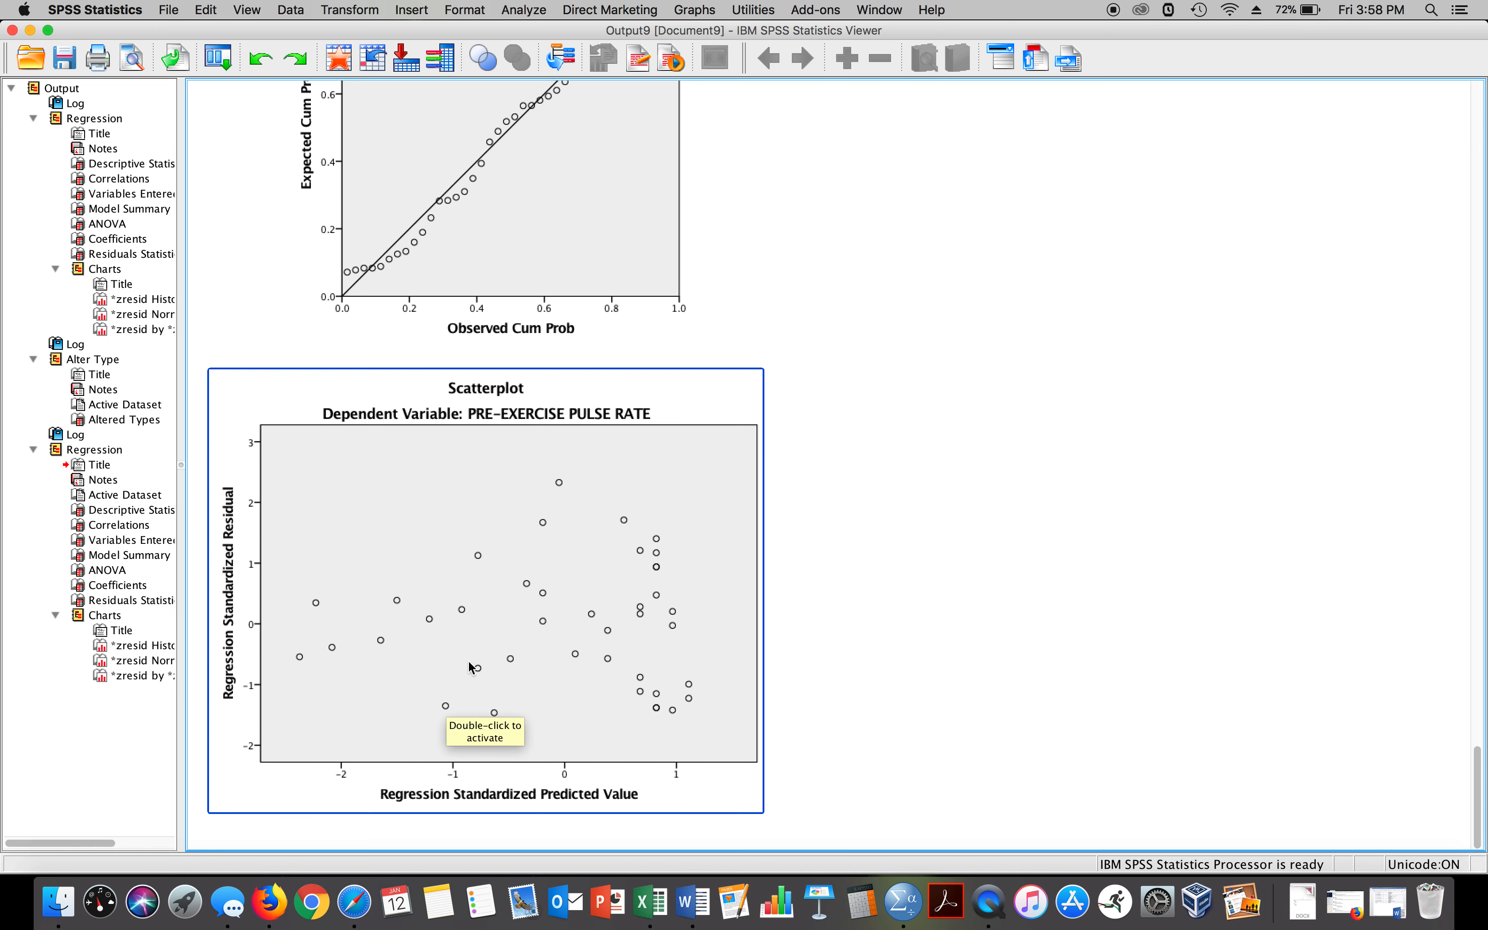
scroll("up", 3)
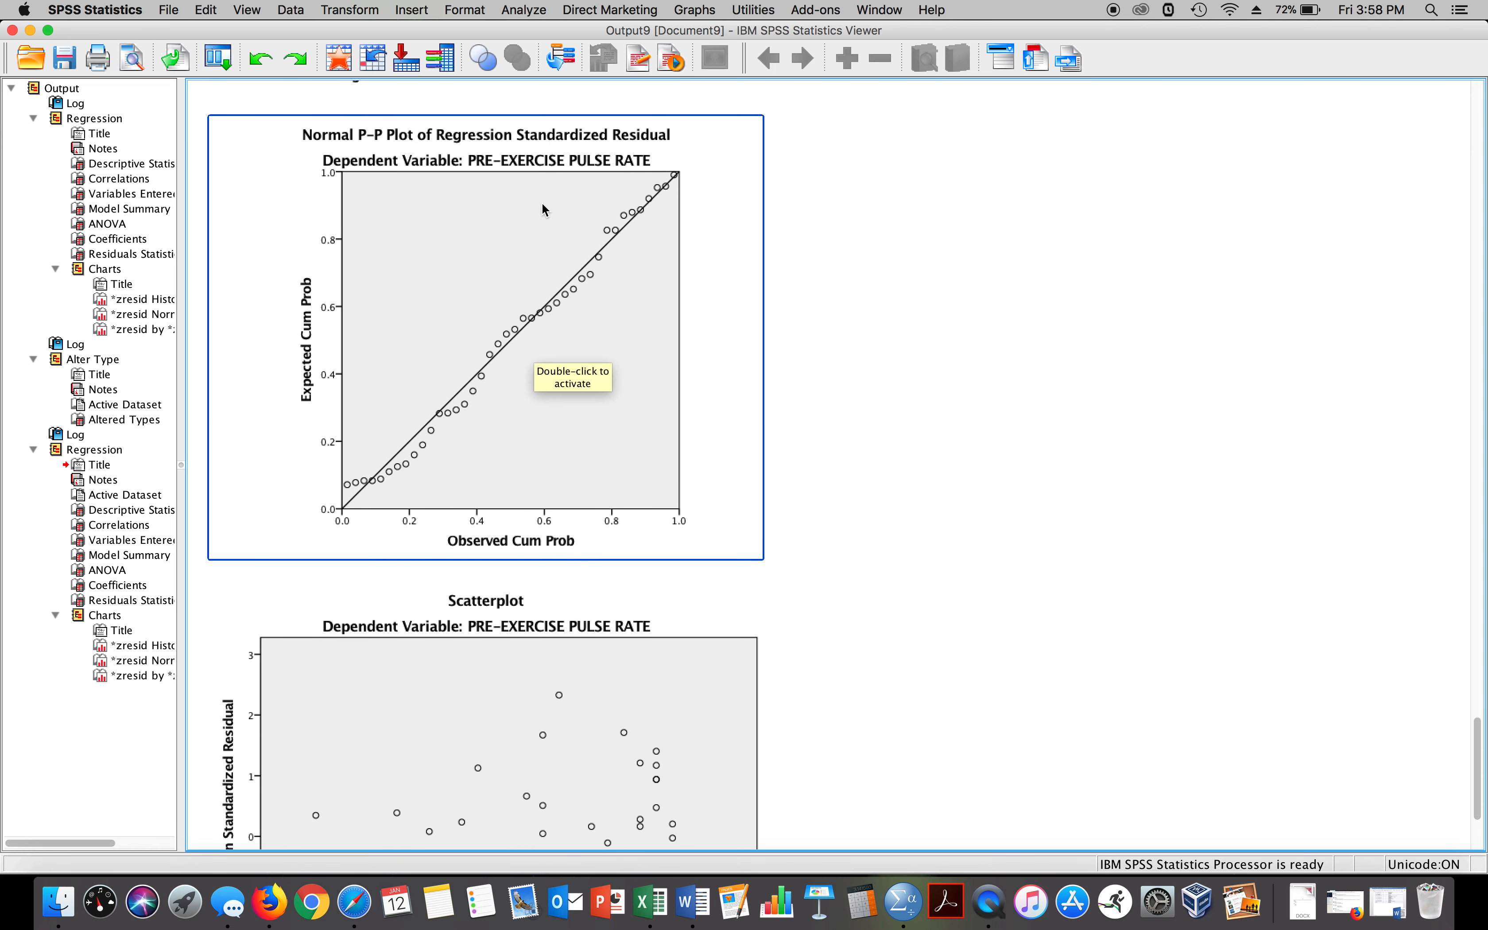
scroll("down", 3)
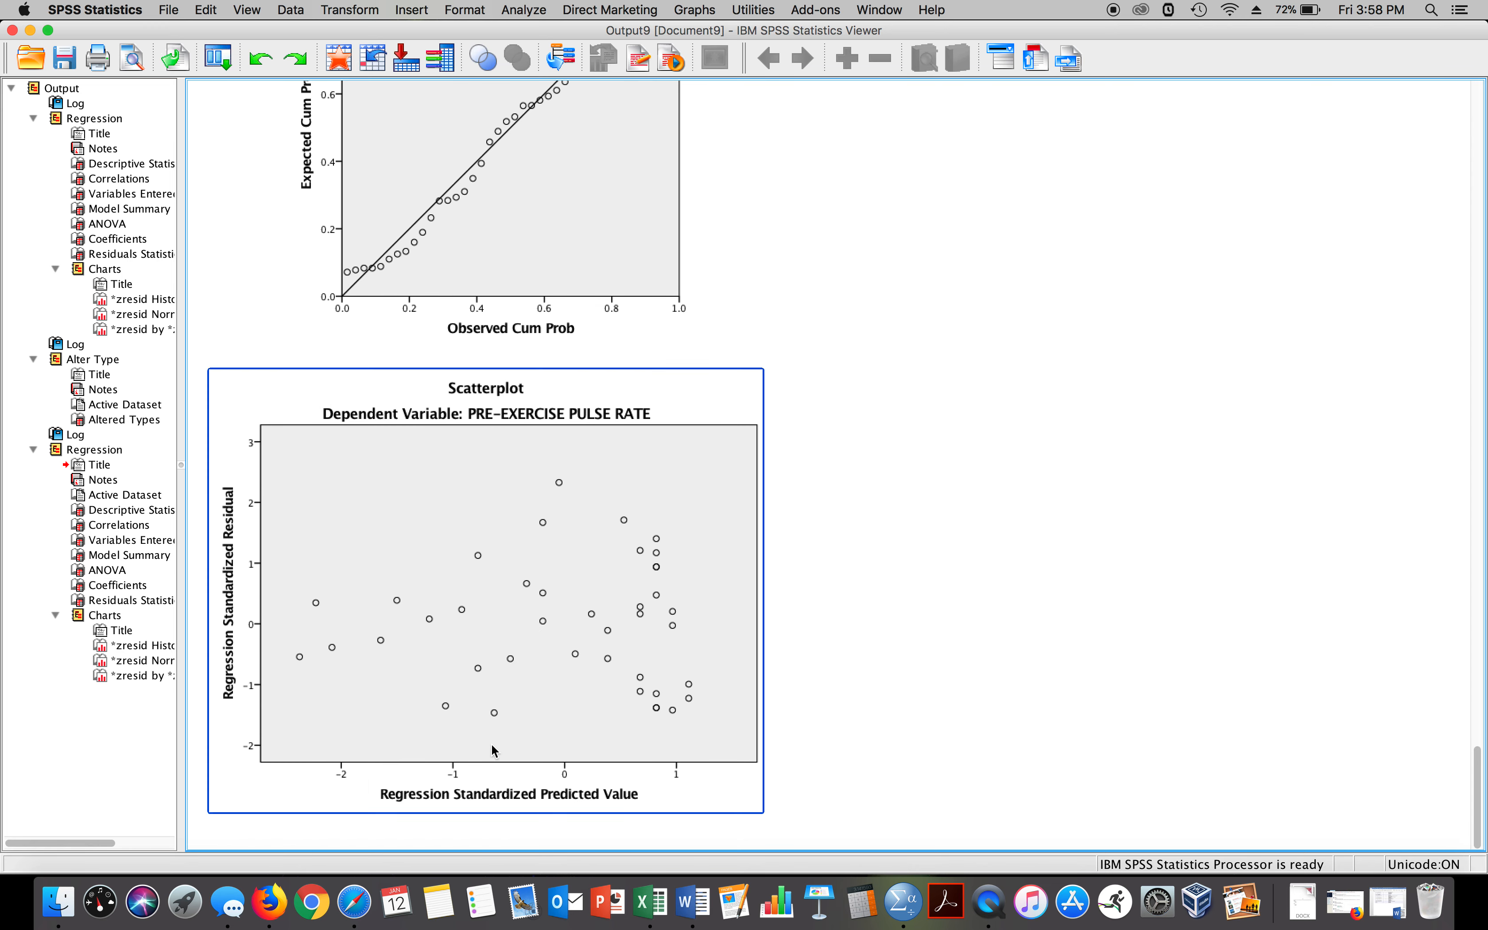
mouse_move(630, 623)
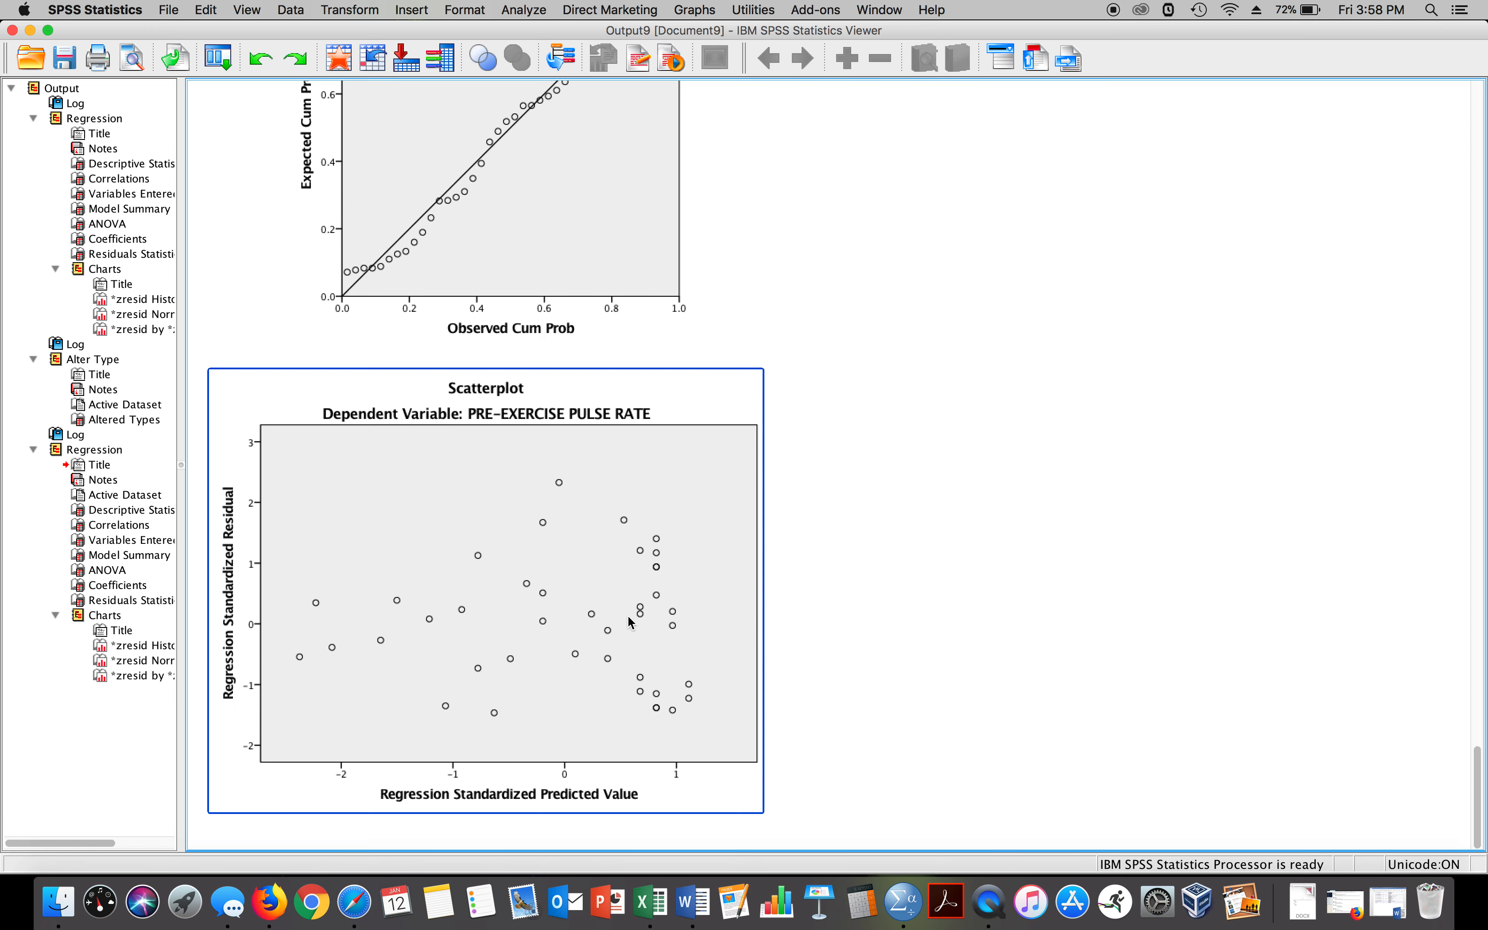
mouse_move(650, 509)
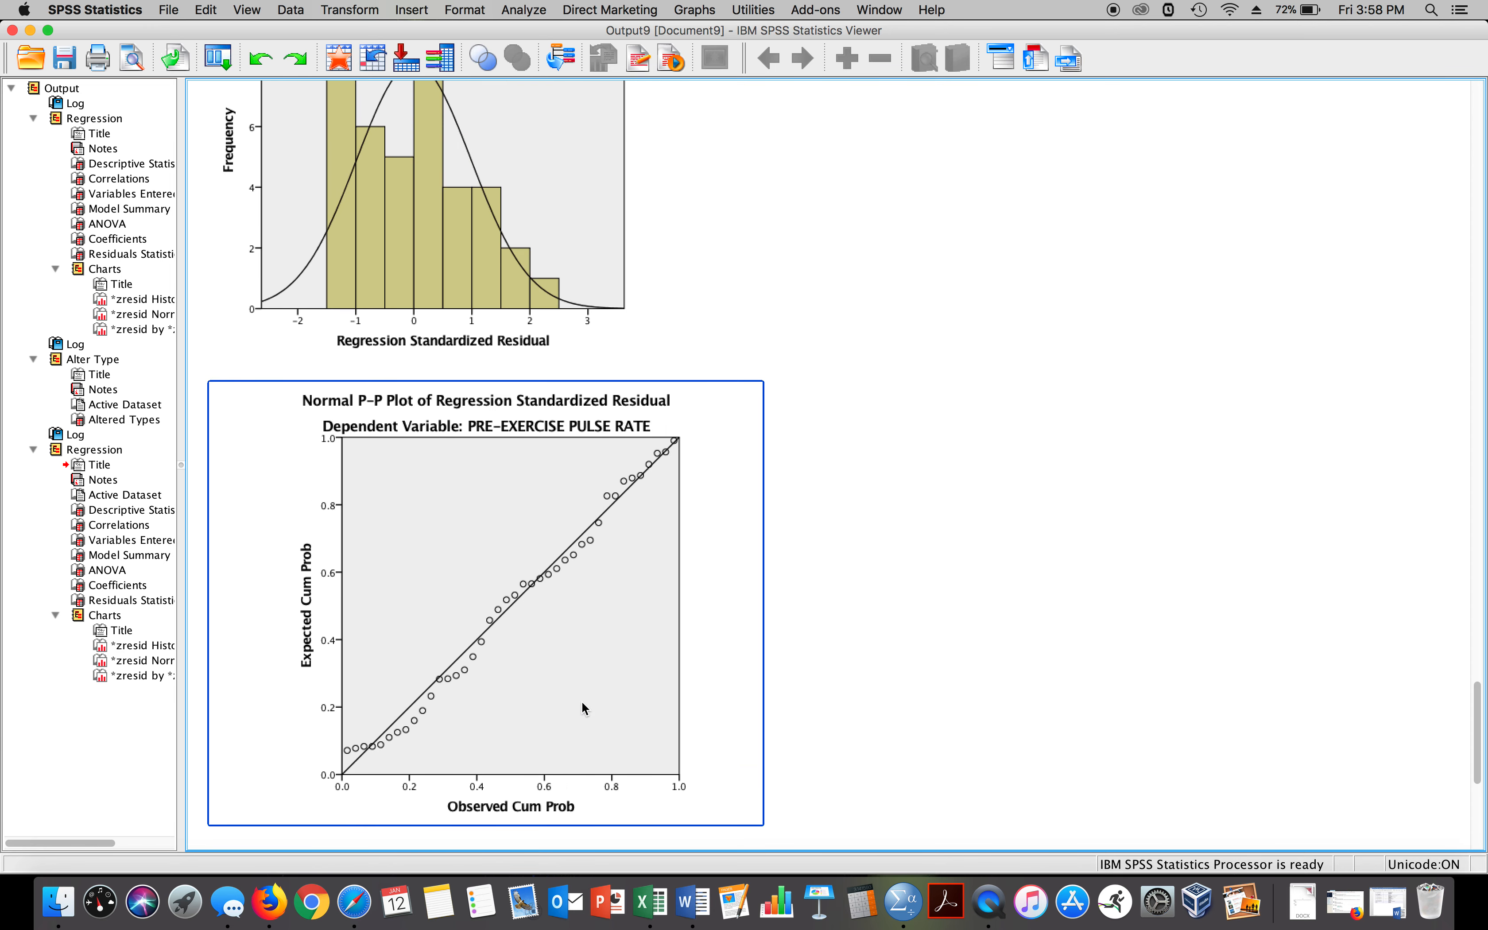
scroll("up", 3)
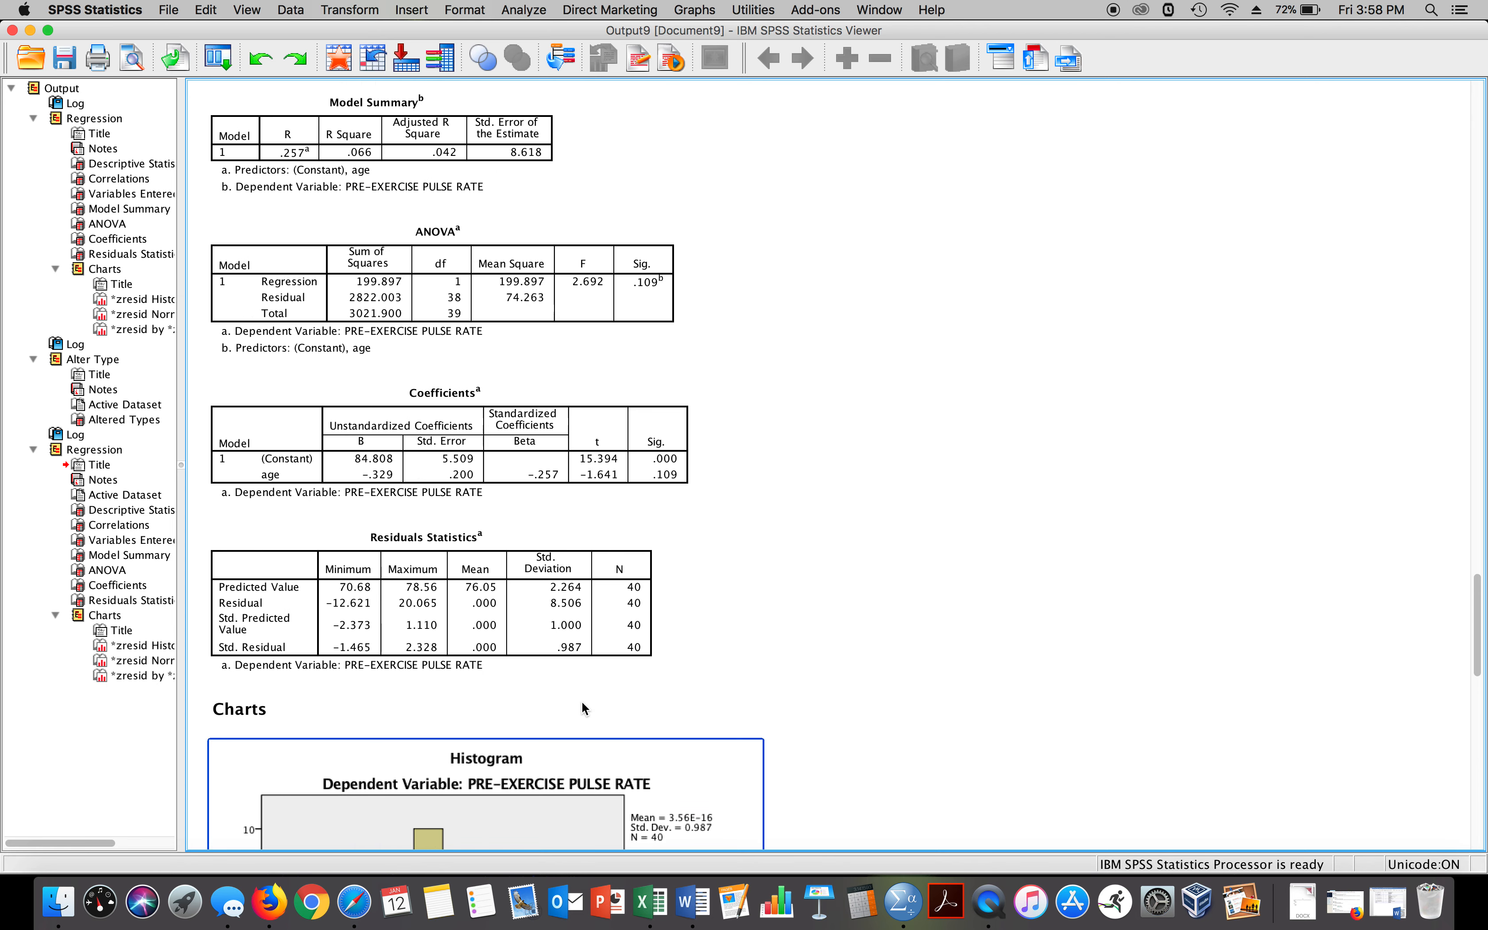
scroll("up", 3)
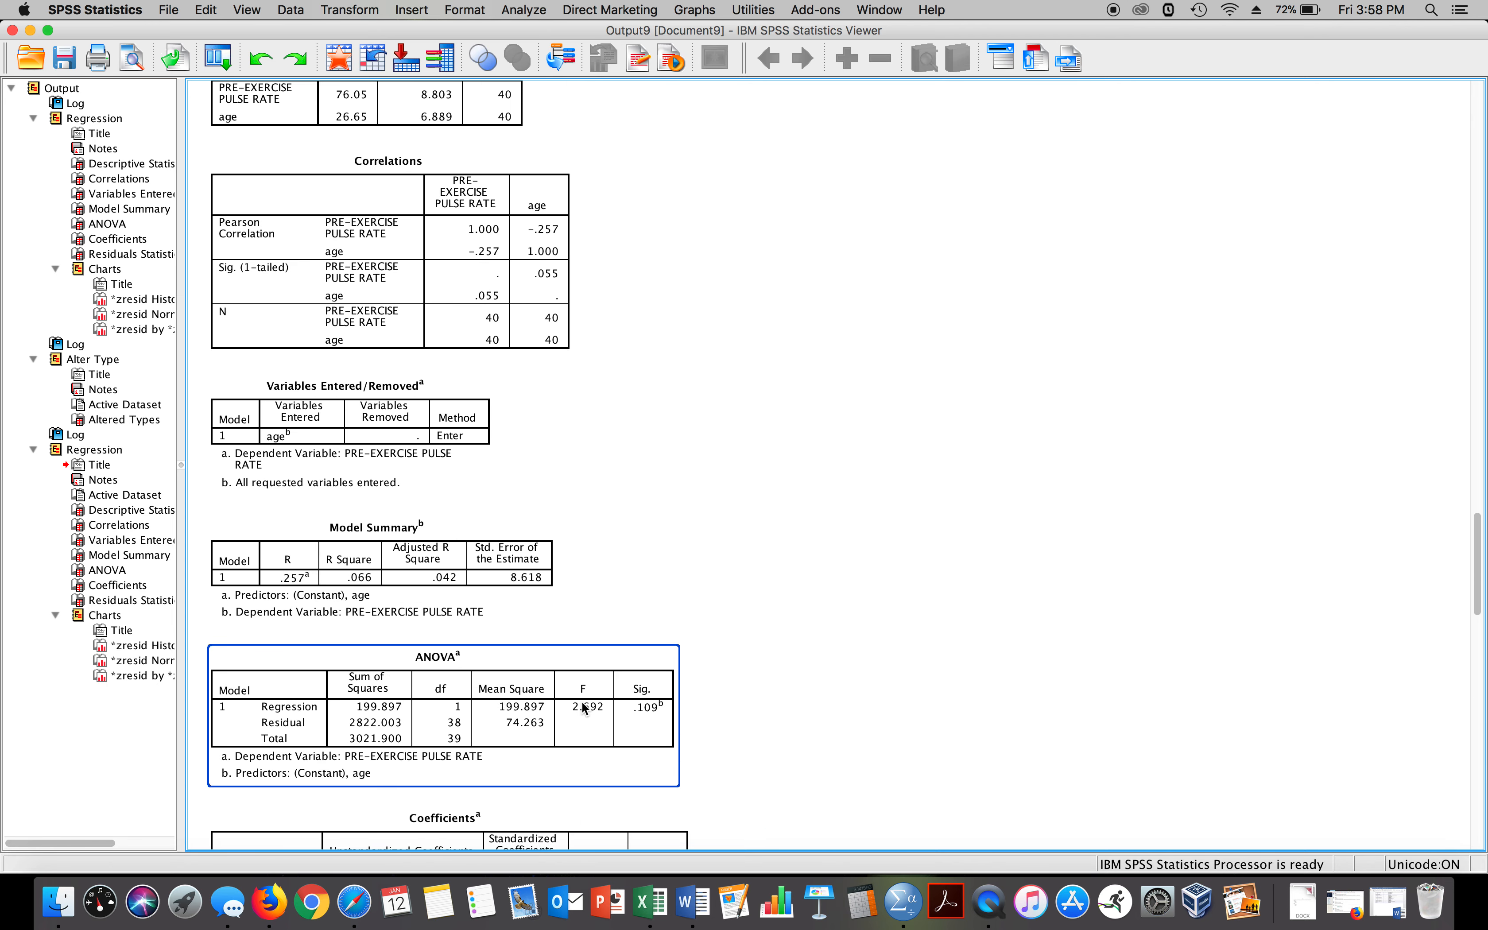
scroll("up", 3)
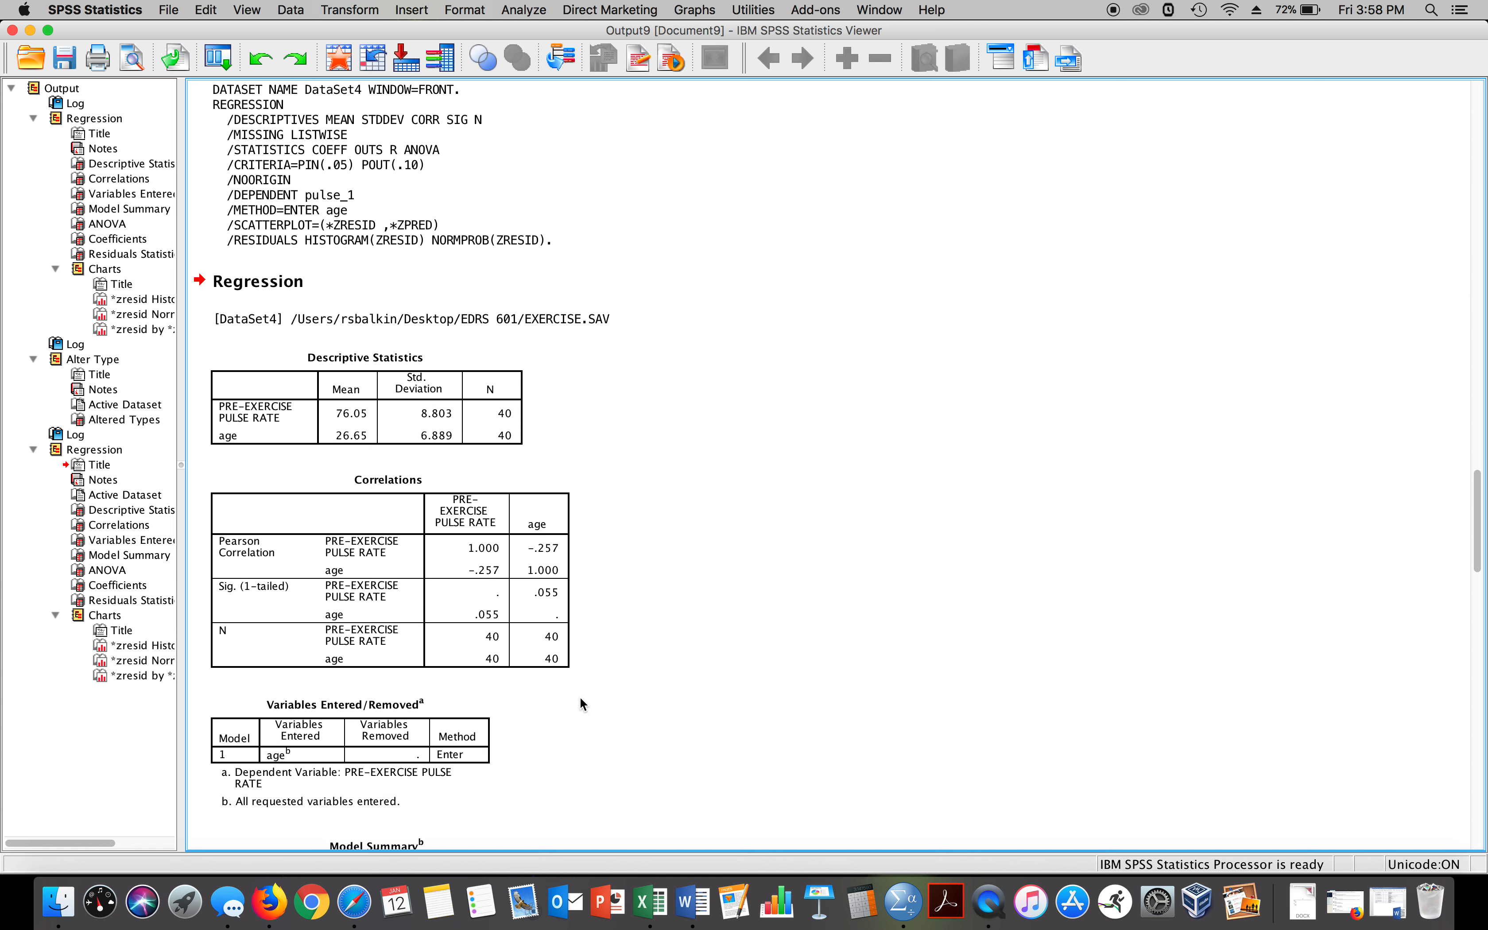